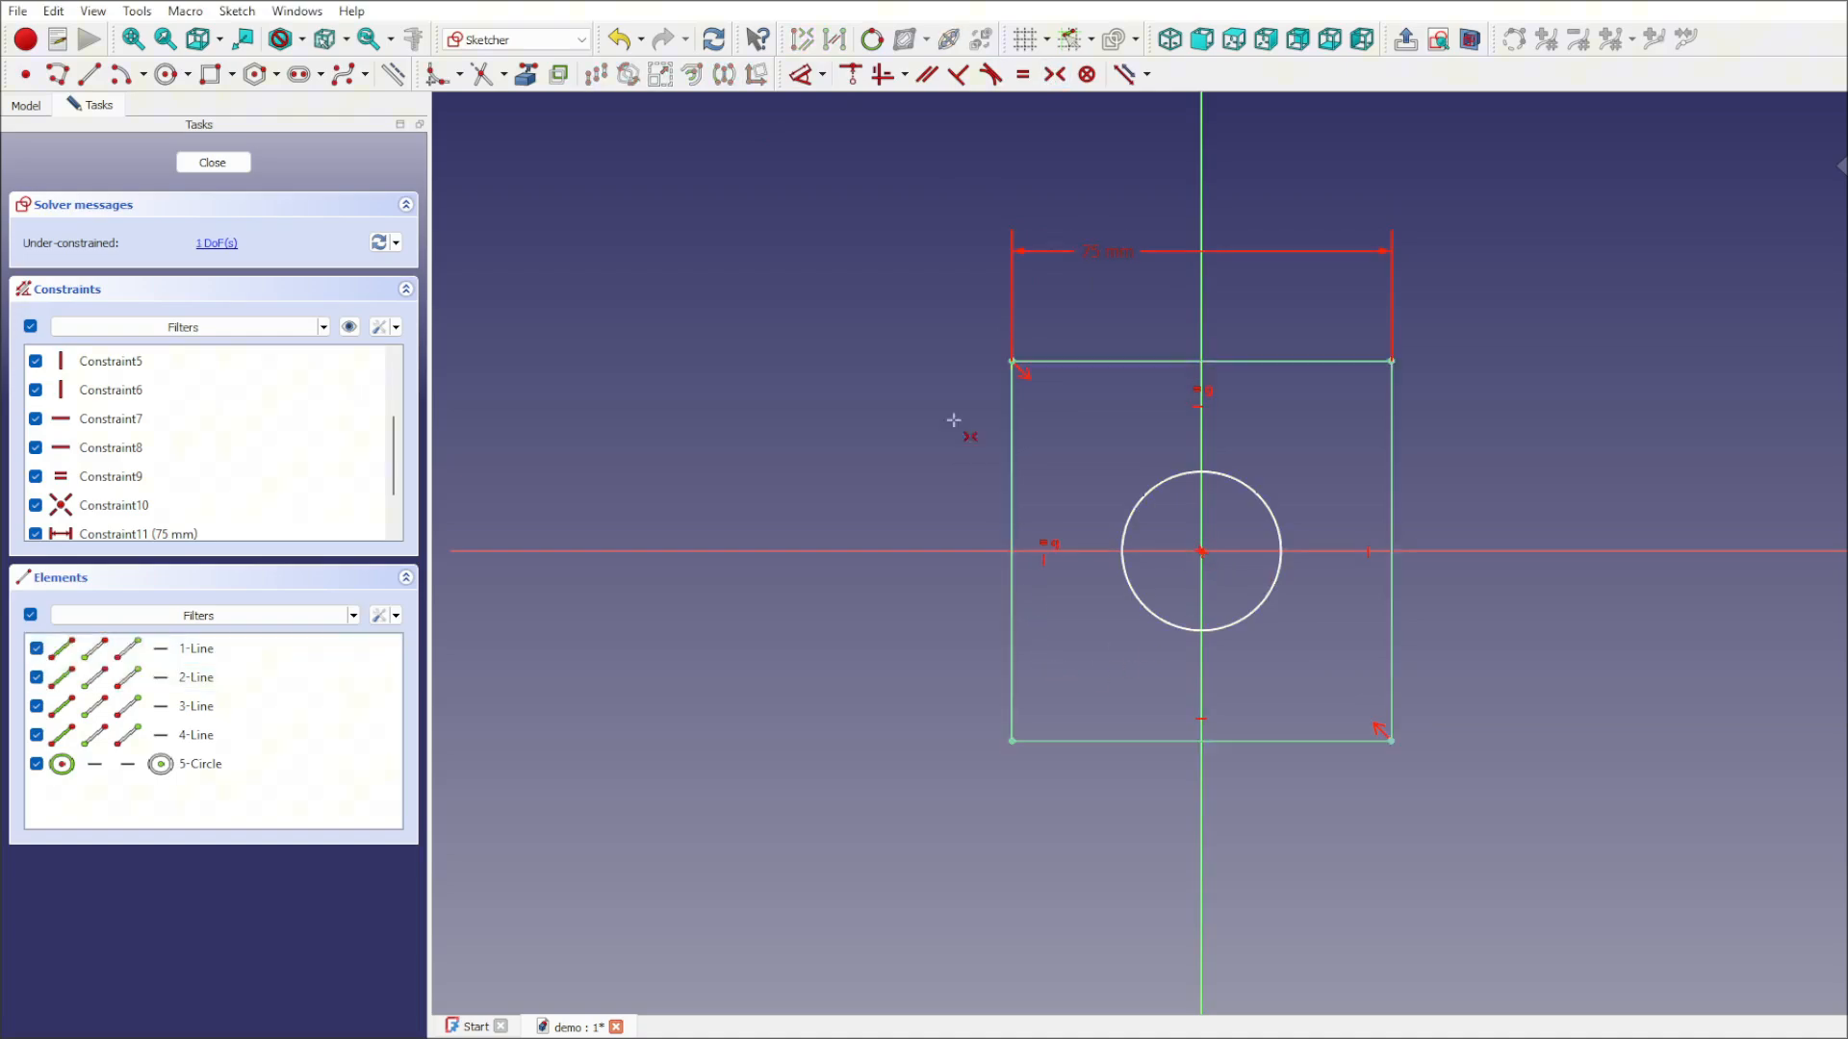
mouse_move(864, 152)
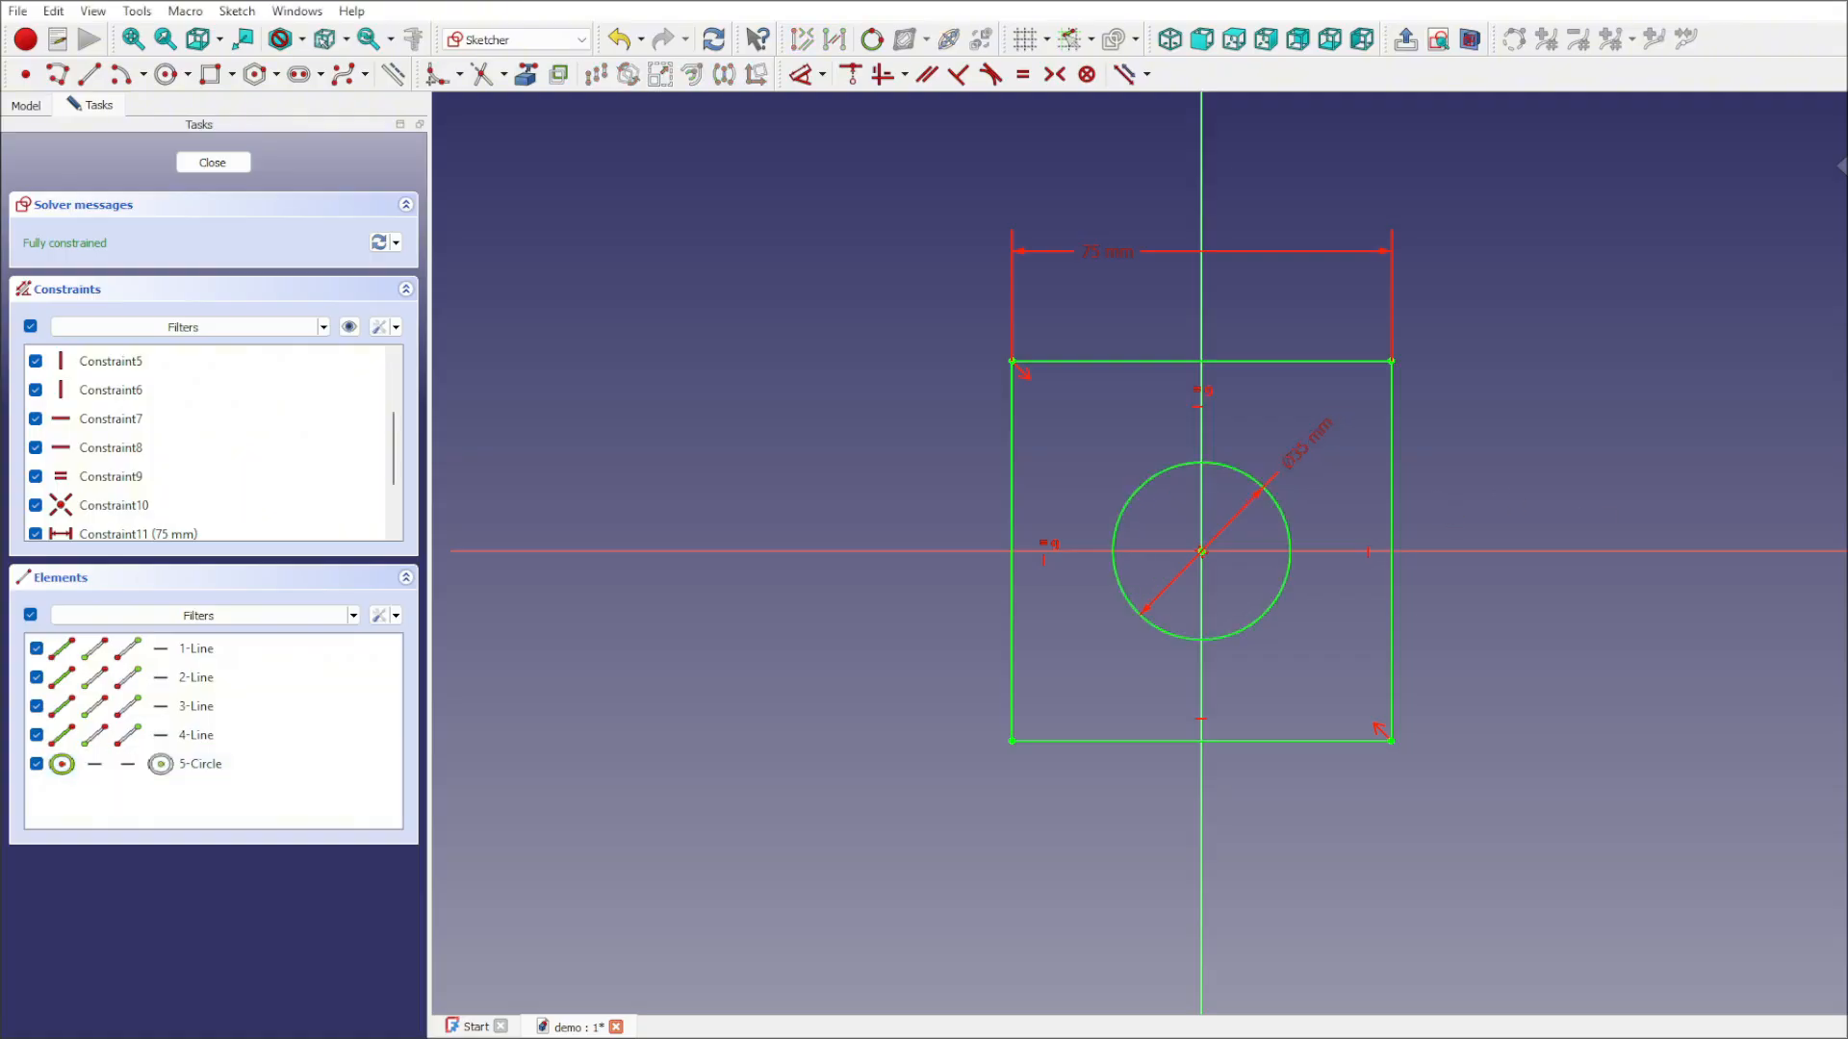
Step: Close the fully constrained sketch with its 35 mm hole and return to Part Design
left_click(211, 161)
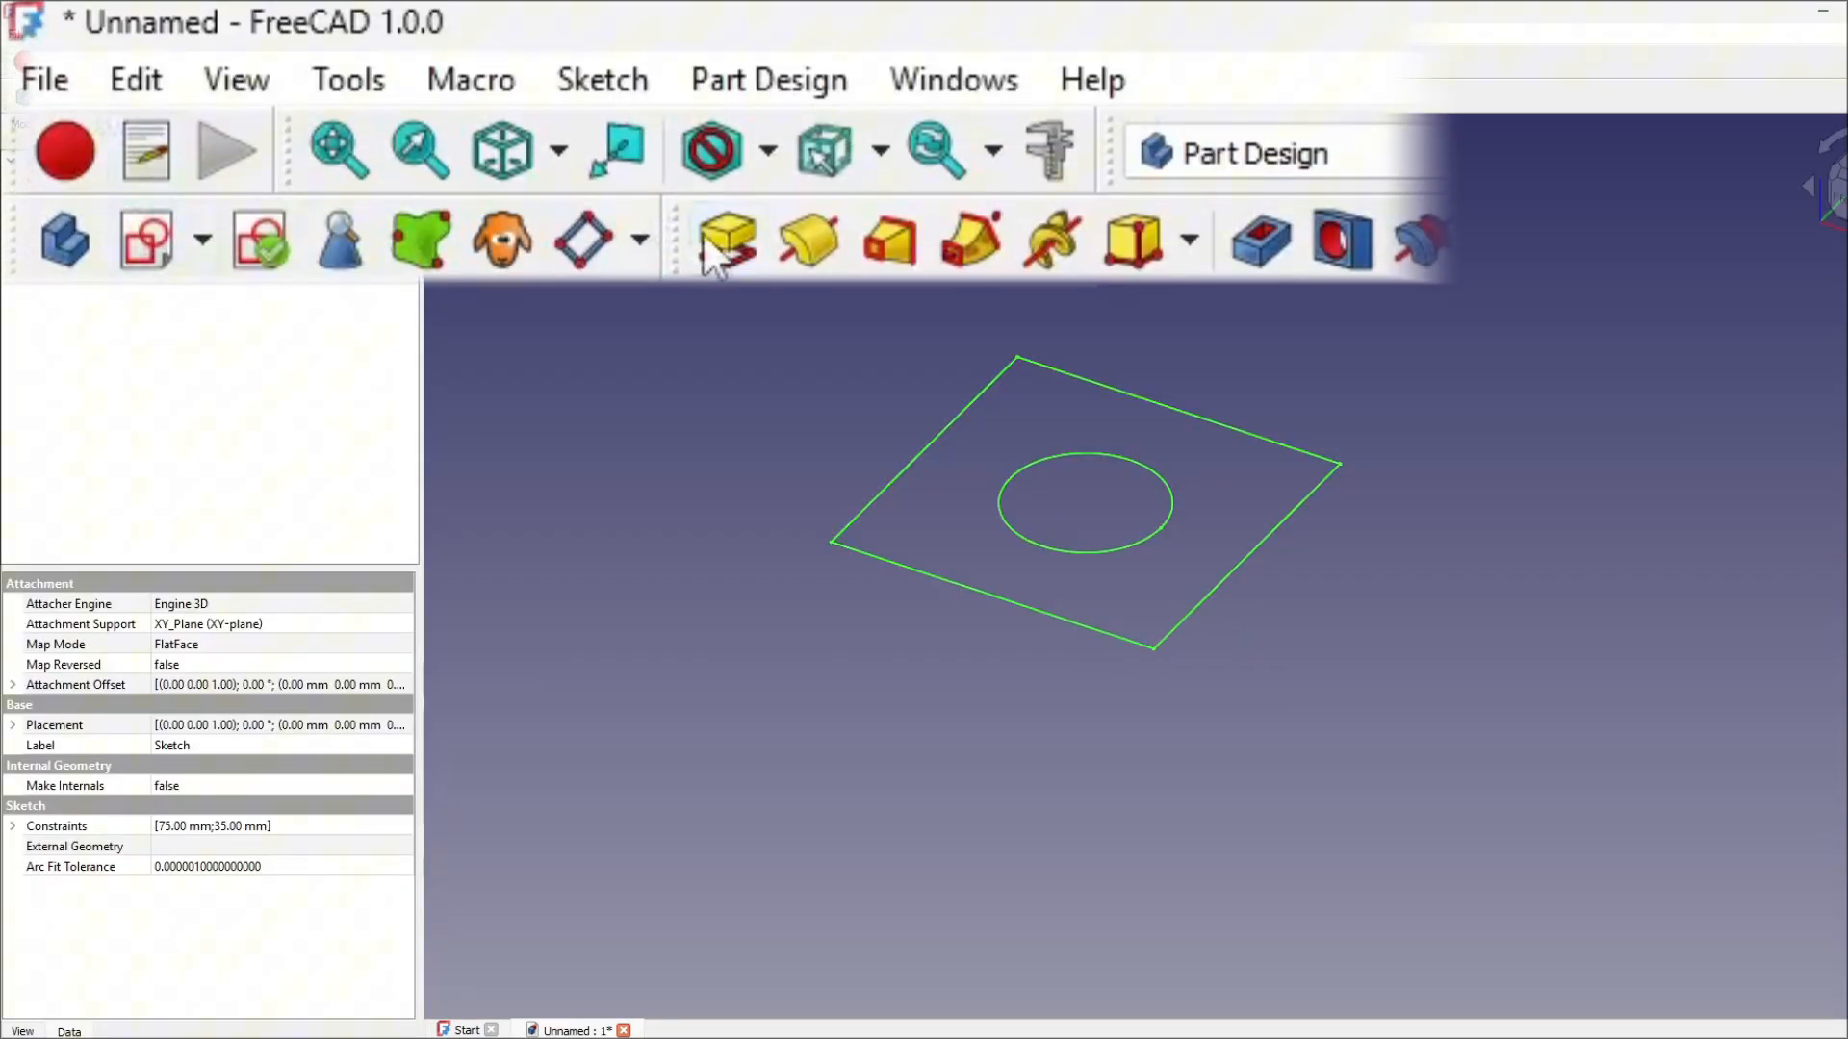
Step: Pad the square sketch into a solid plate, keeping the default length
left_click(726, 239)
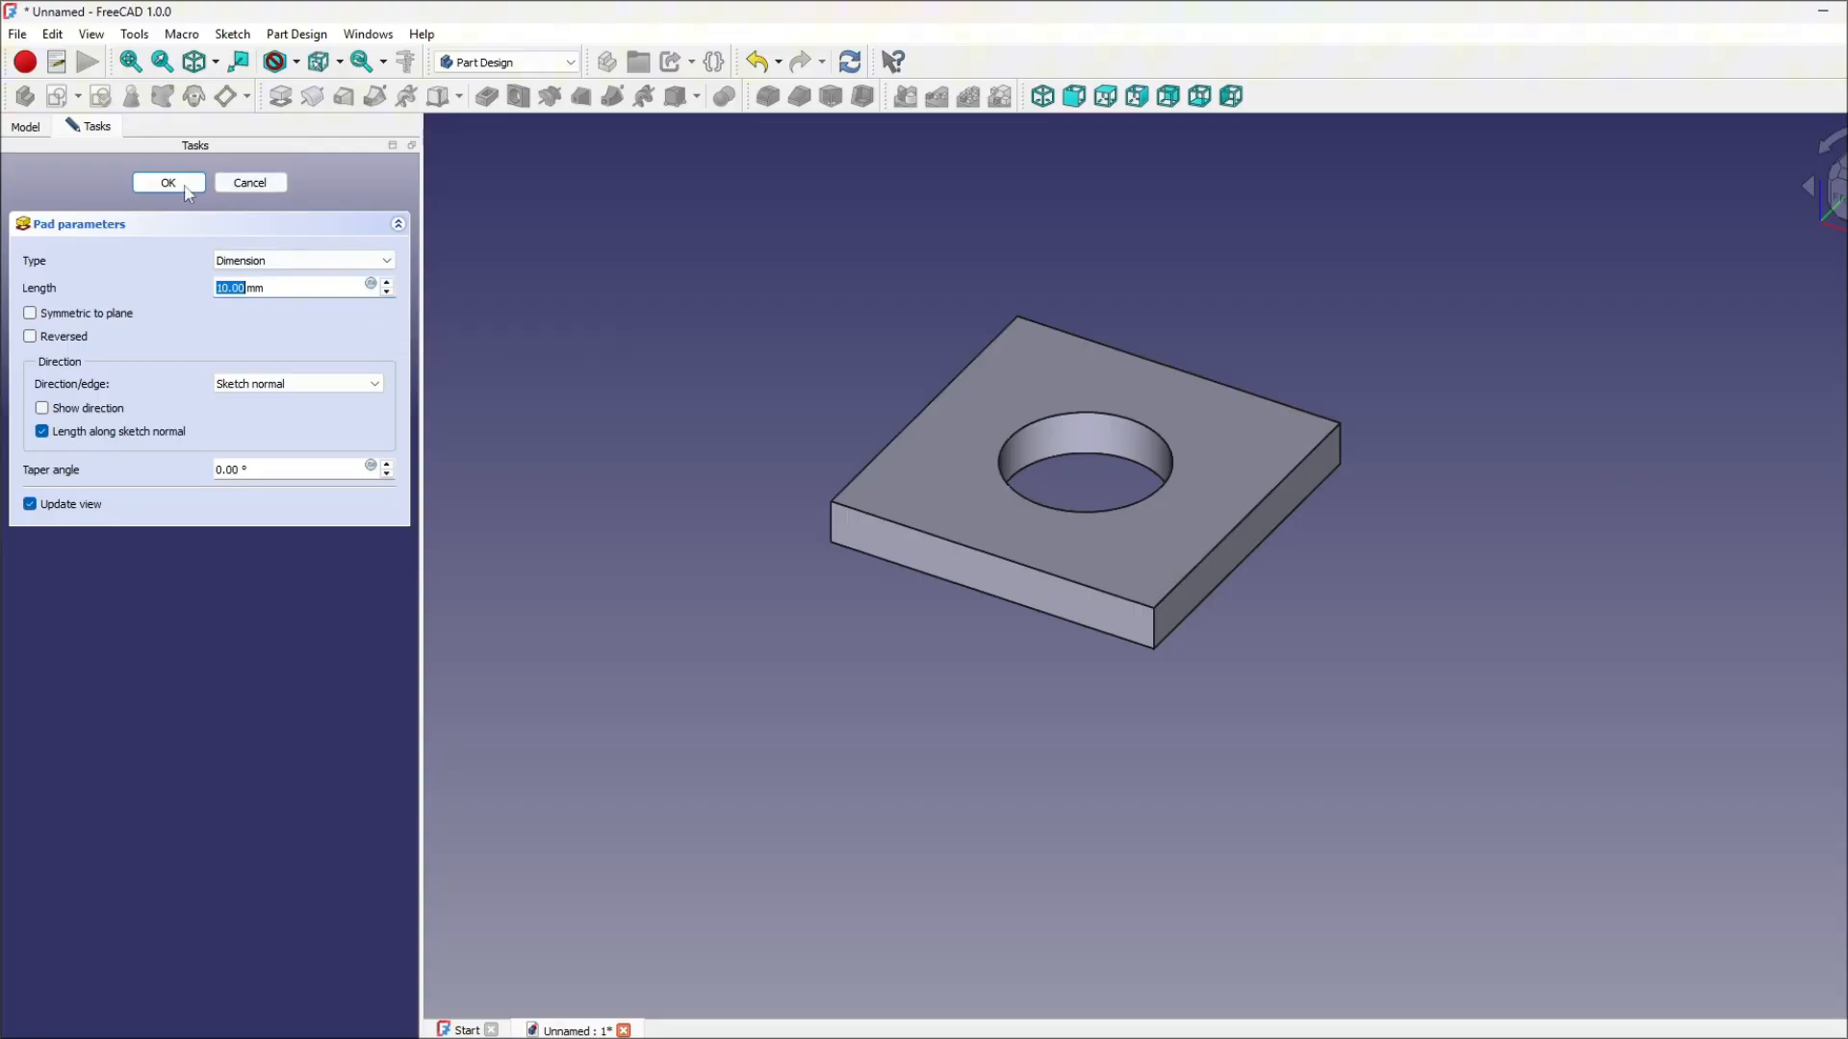
left_click(168, 183)
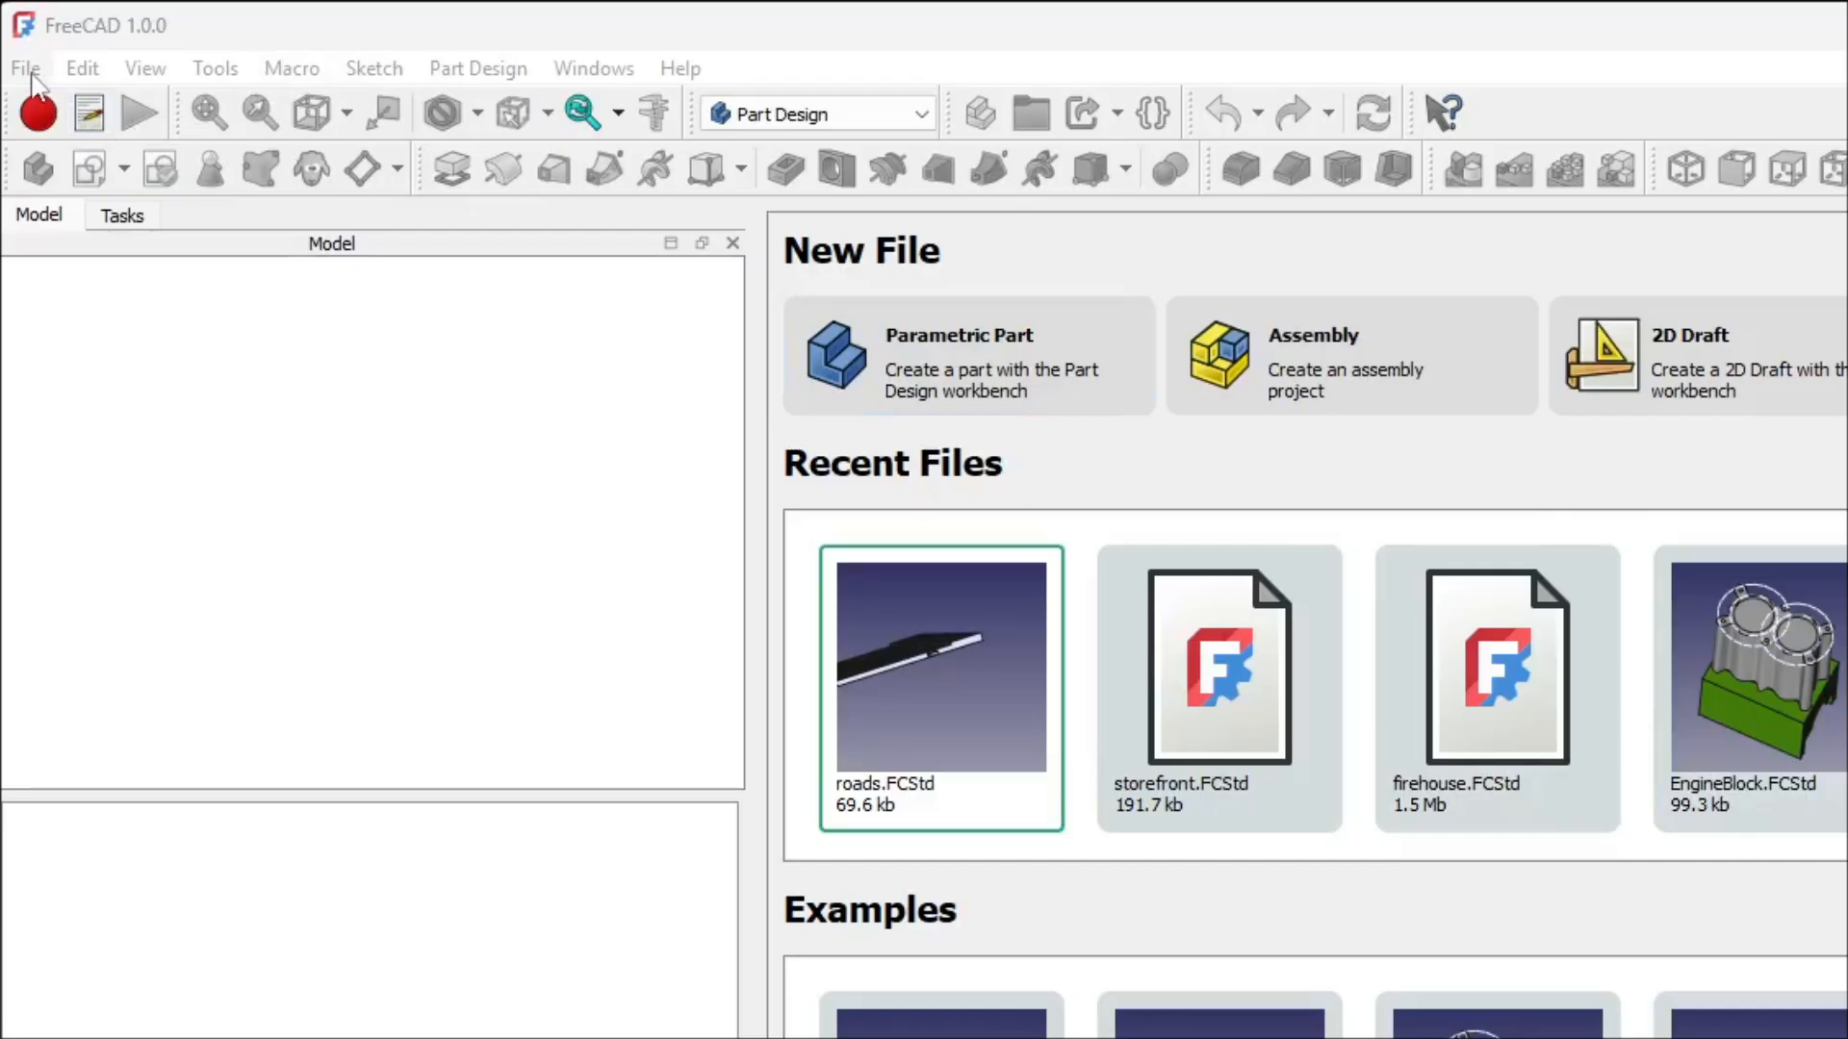
Step: Create a new document through File > New and add a body to it
left_click(25, 67)
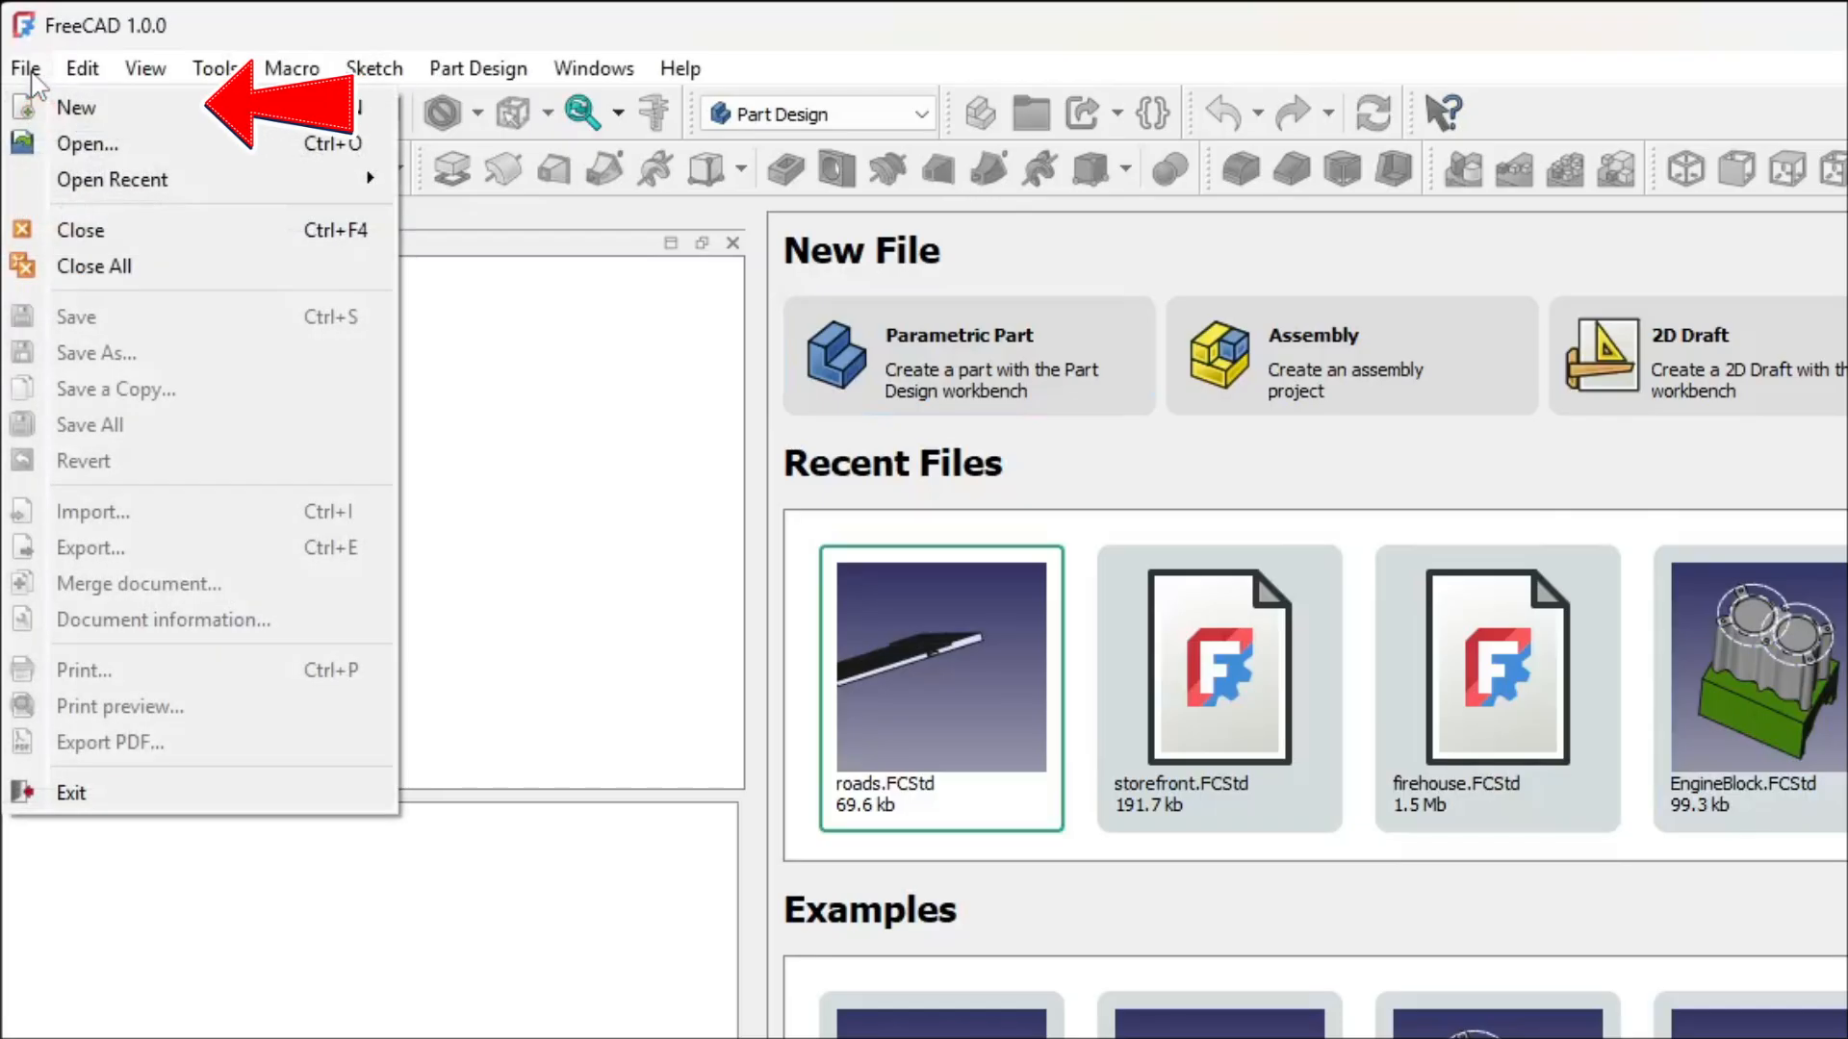
mouse_move(75, 106)
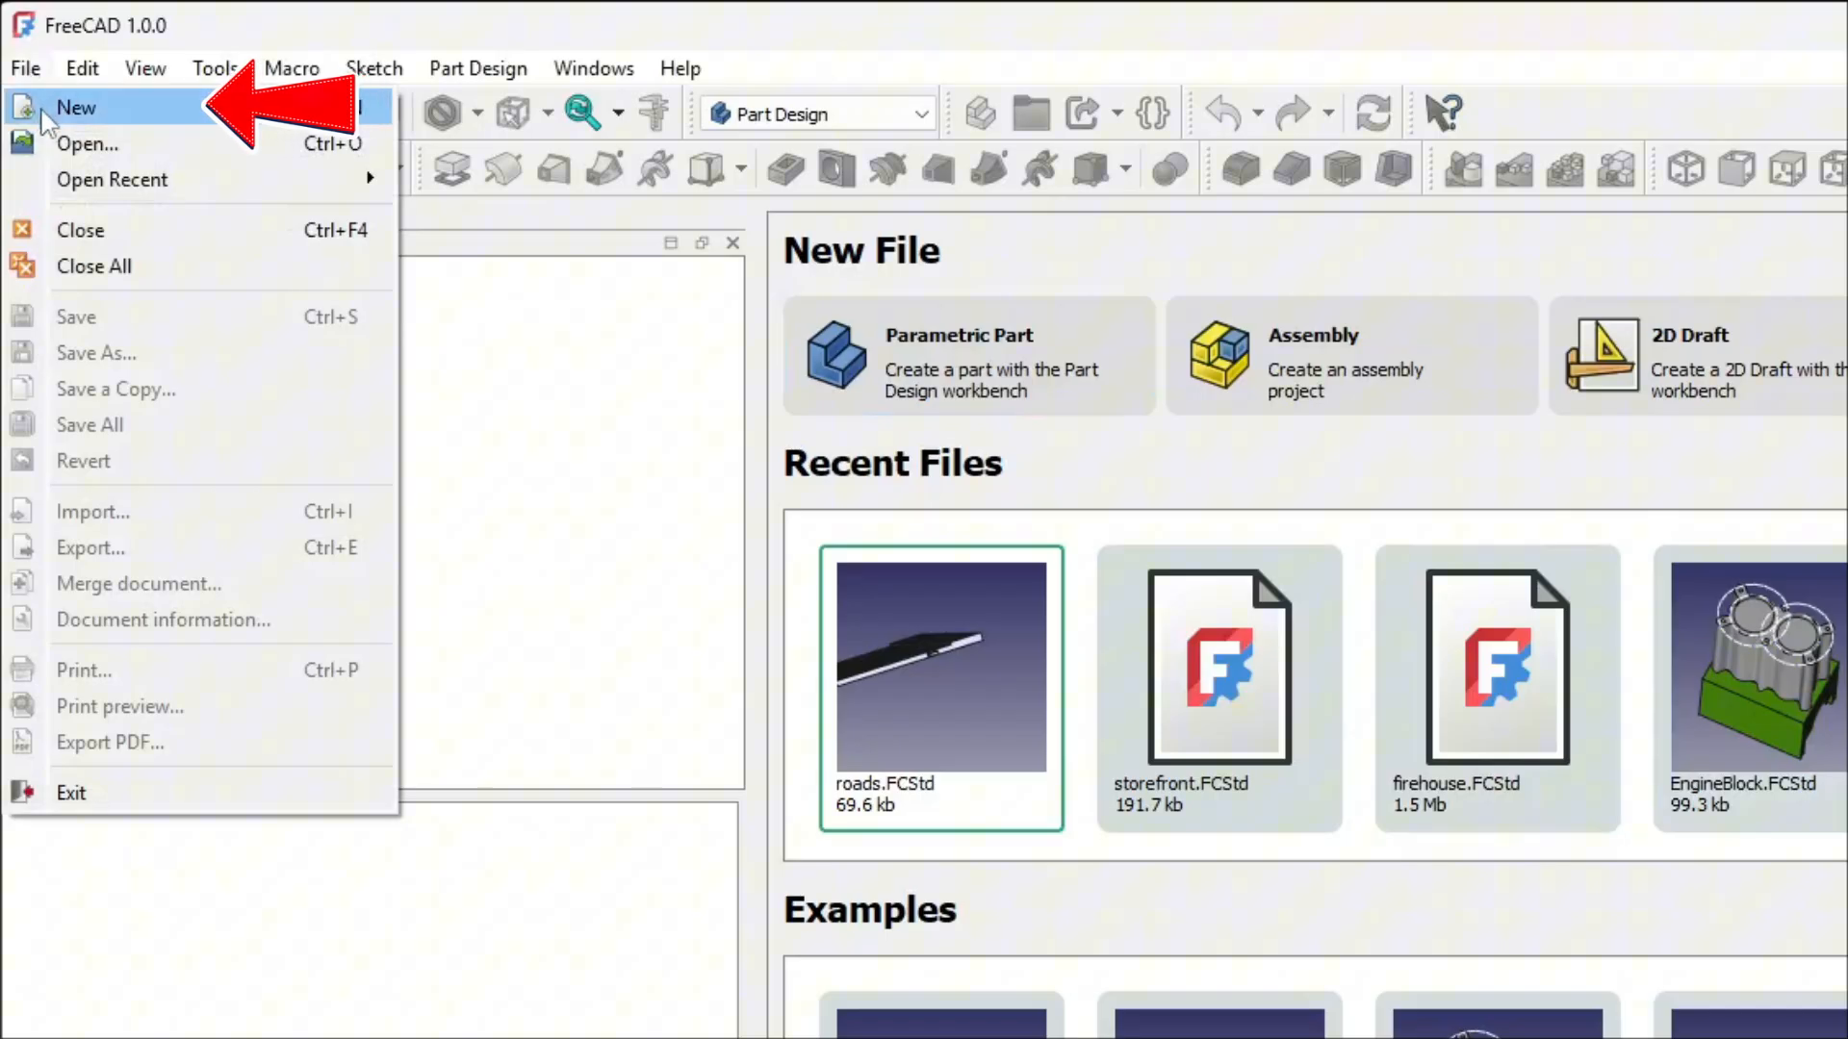
left_click(75, 107)
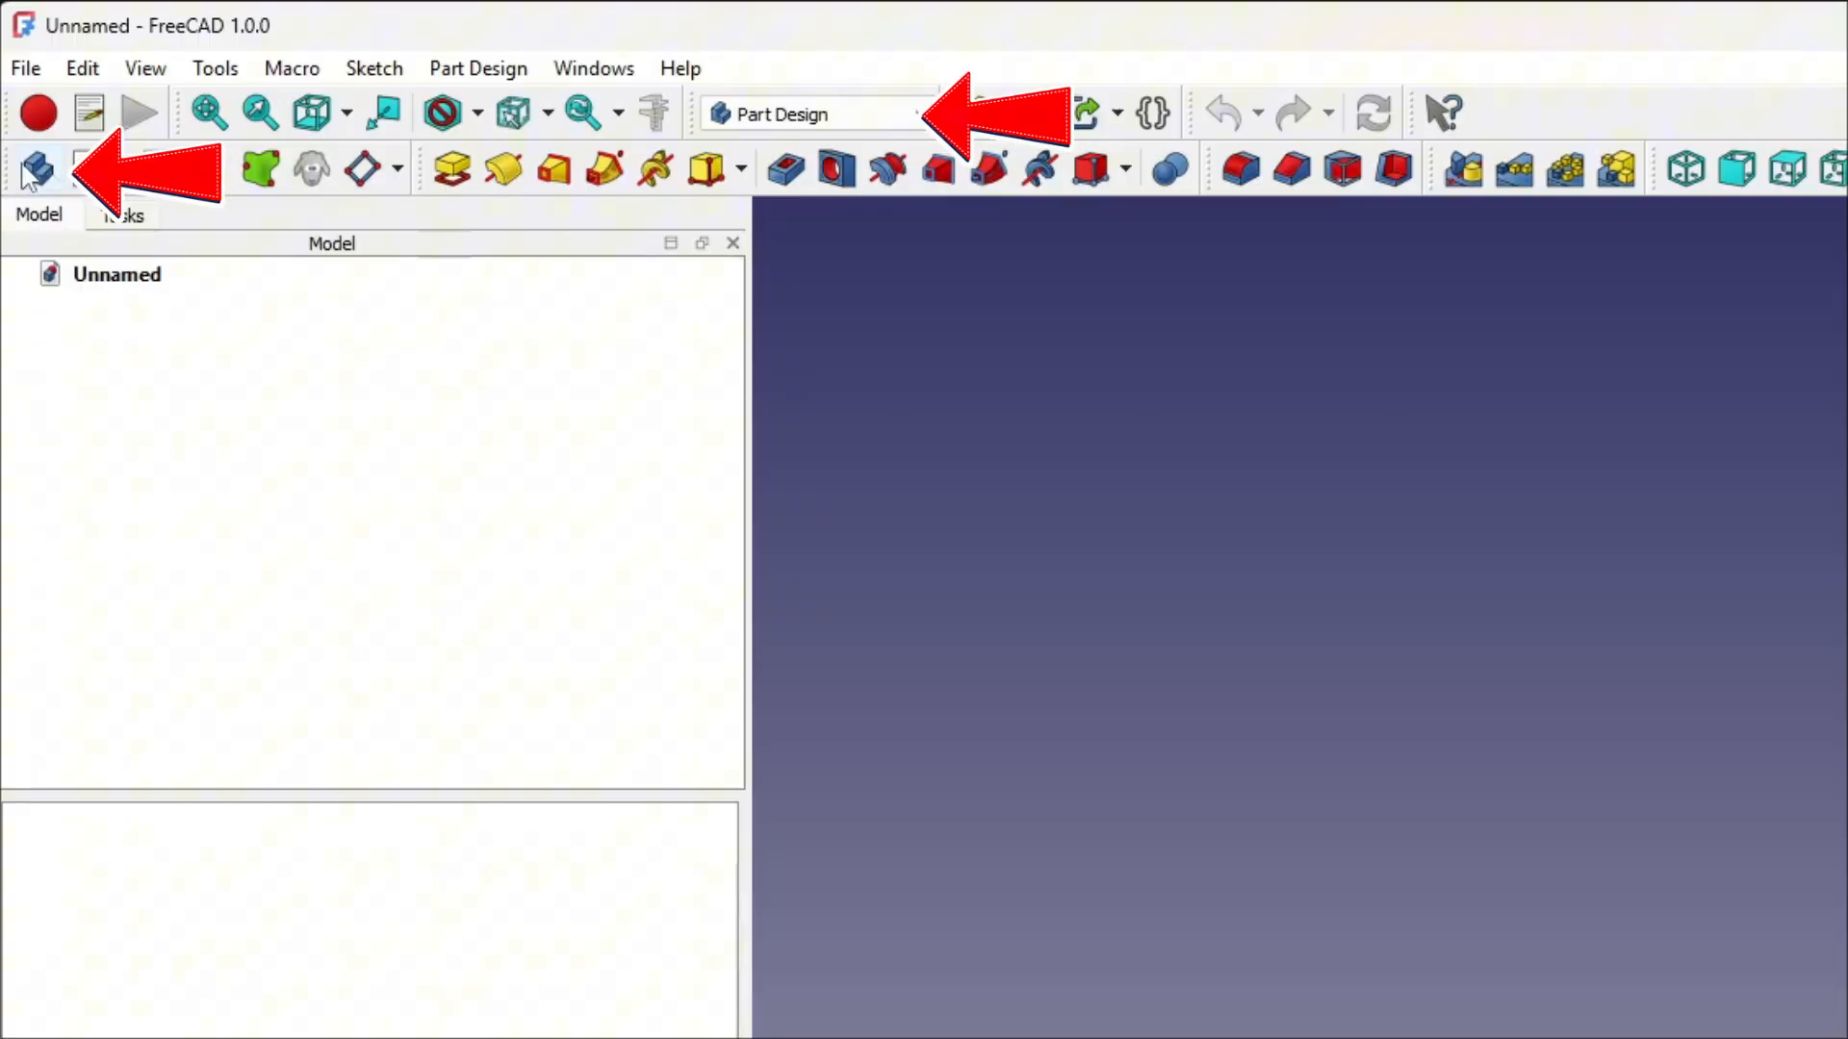
left_click(36, 168)
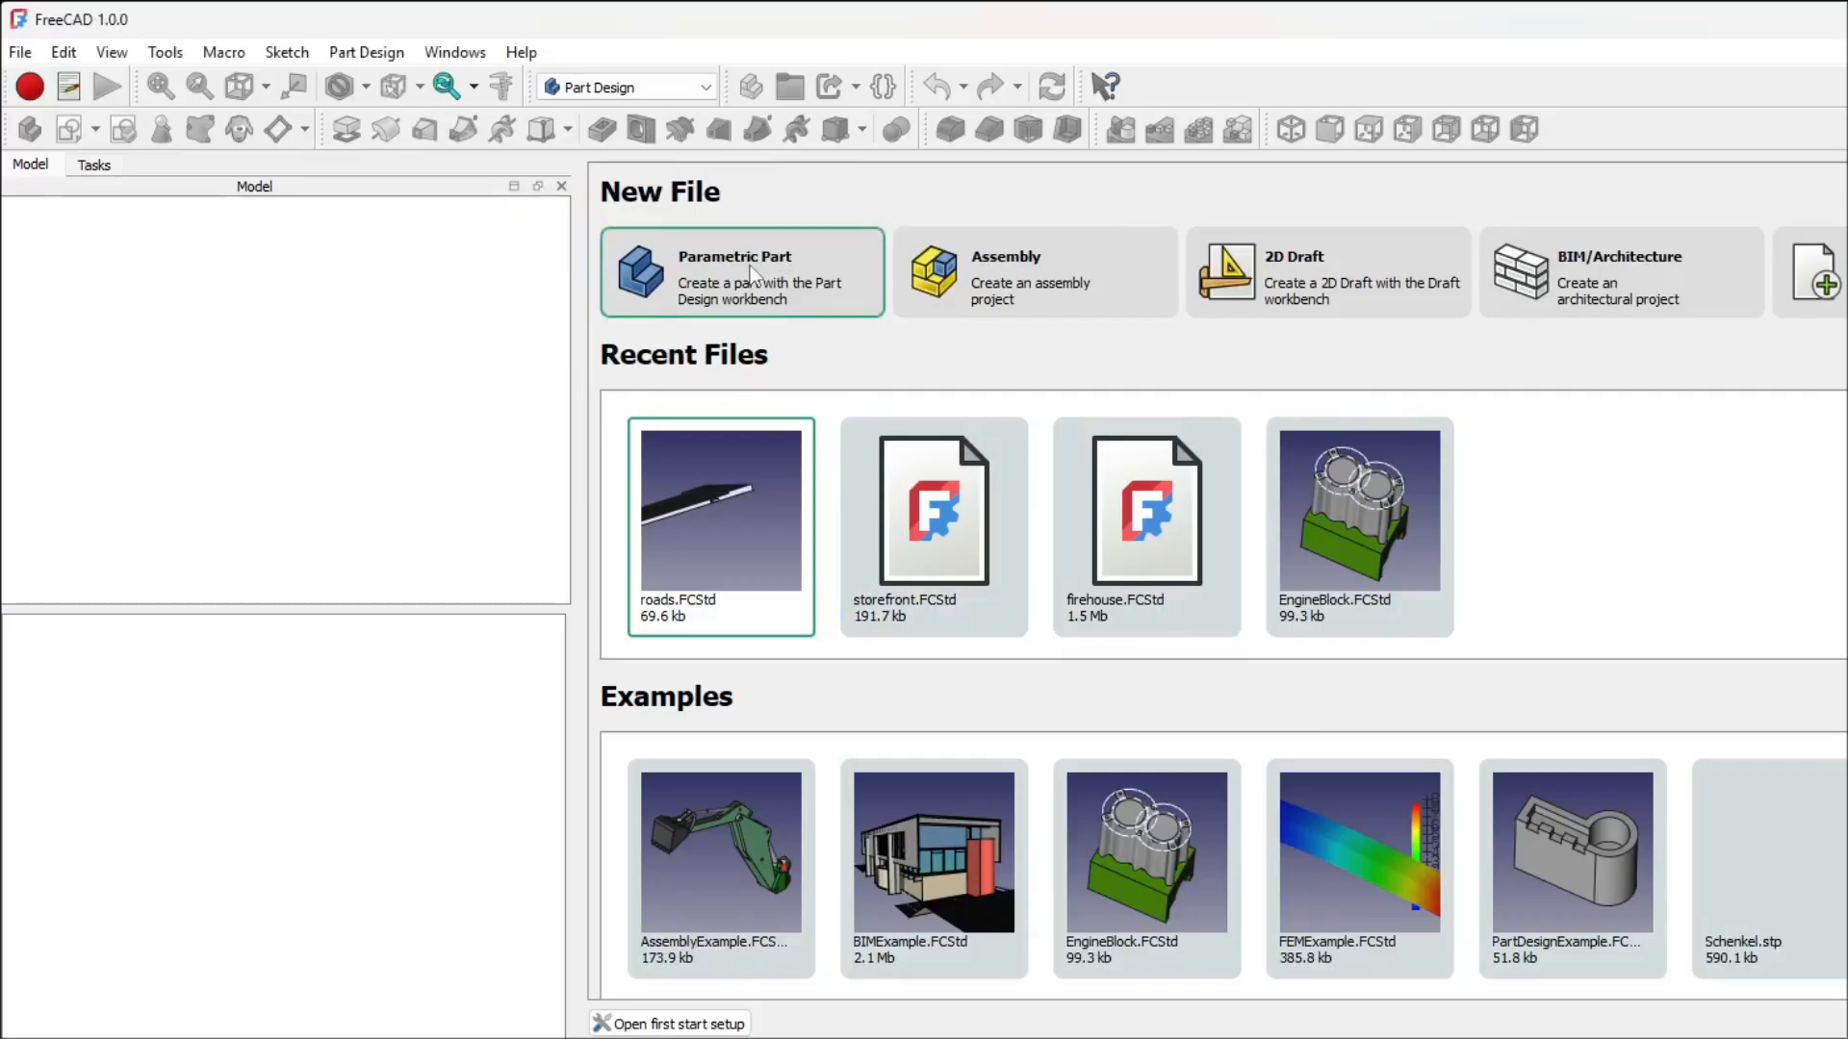
Step: Start a Parametric Part document named demo from the Start page
left_click(742, 272)
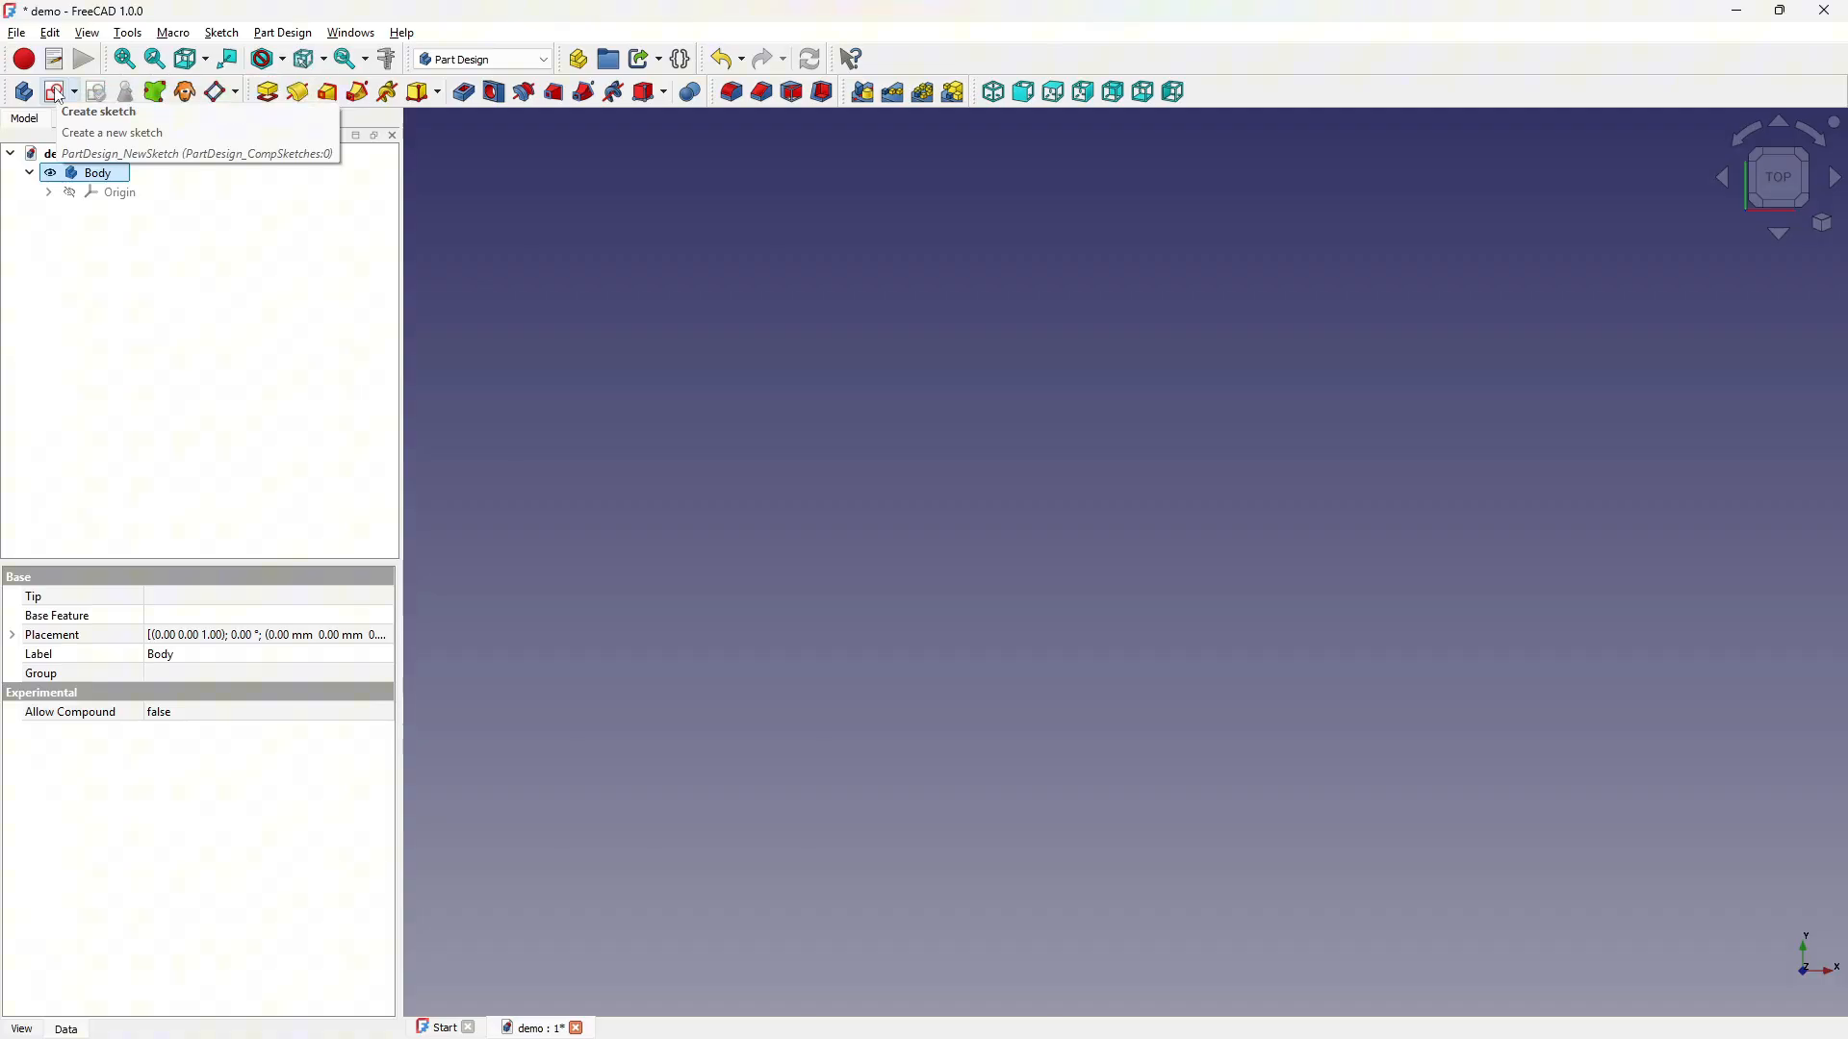
Step: Launch Create sketch to bring up the Select attachment plane choices
left_click(48, 90)
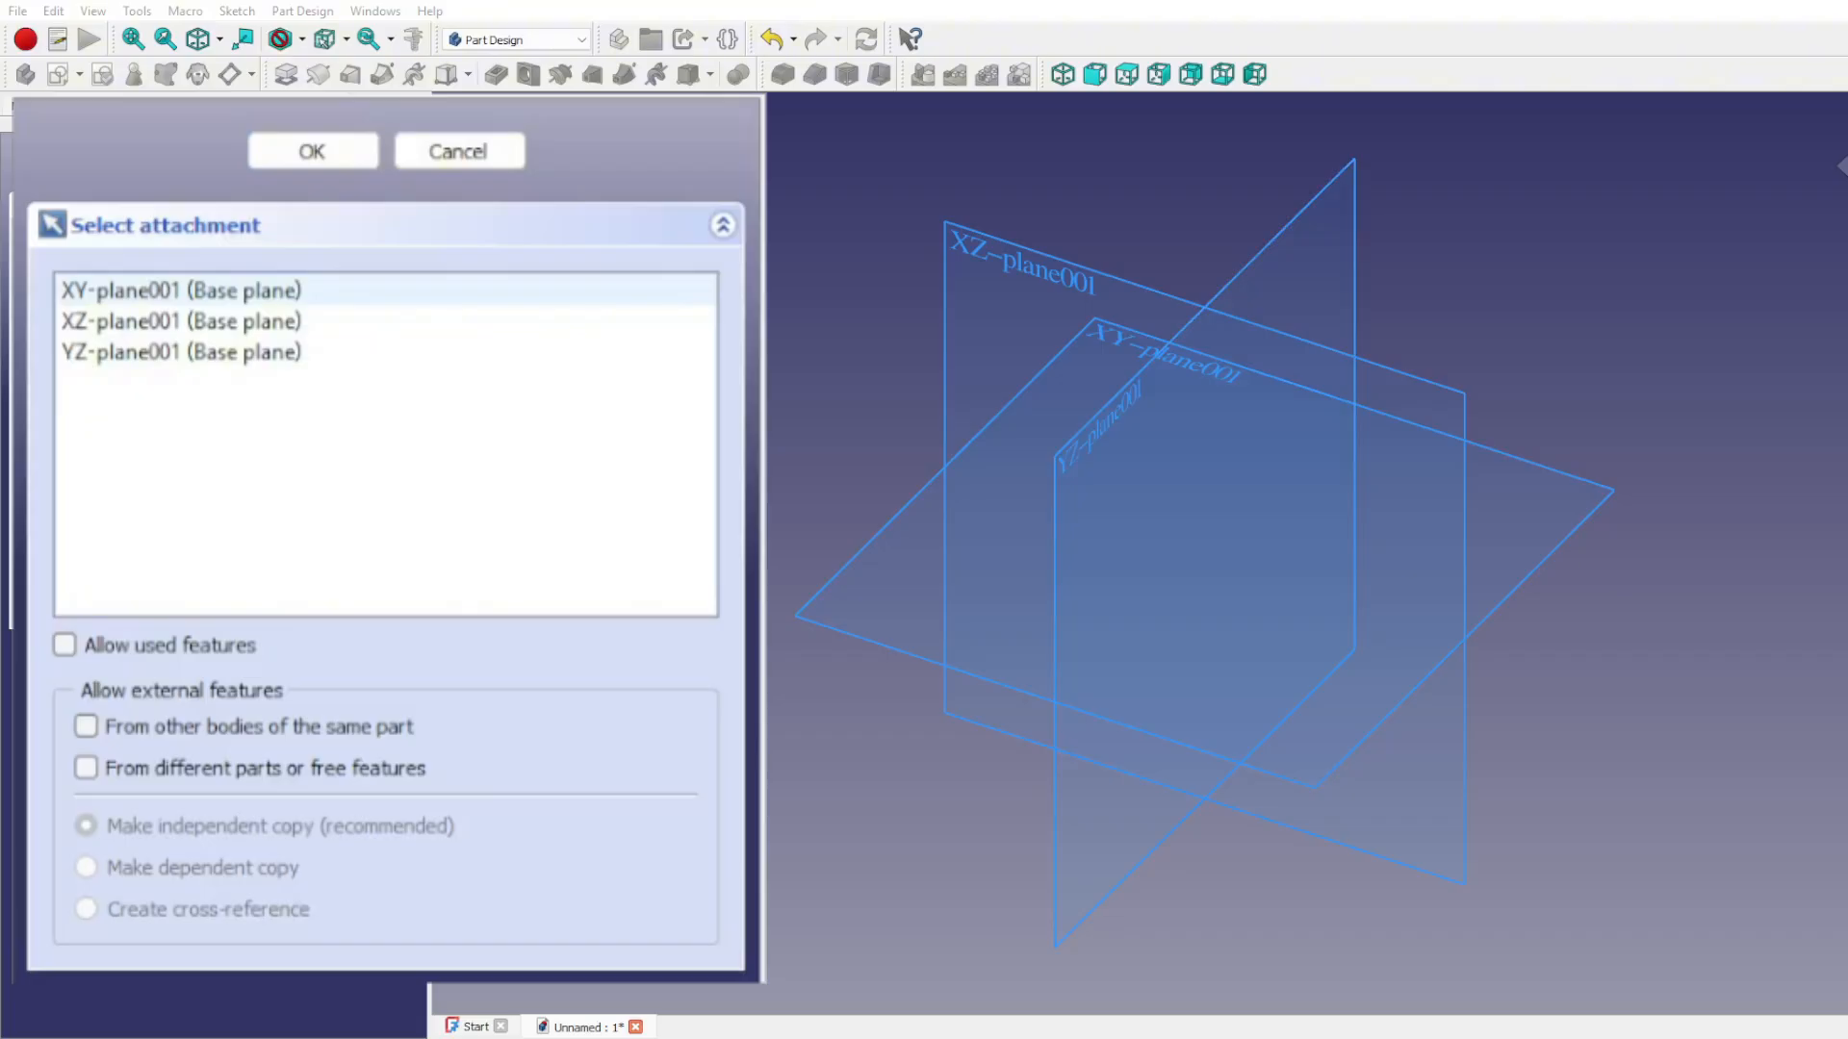
Step: Preview the XY, XZ and YZ base planes, then confirm one to enter Sketcher
left_click(182, 289)
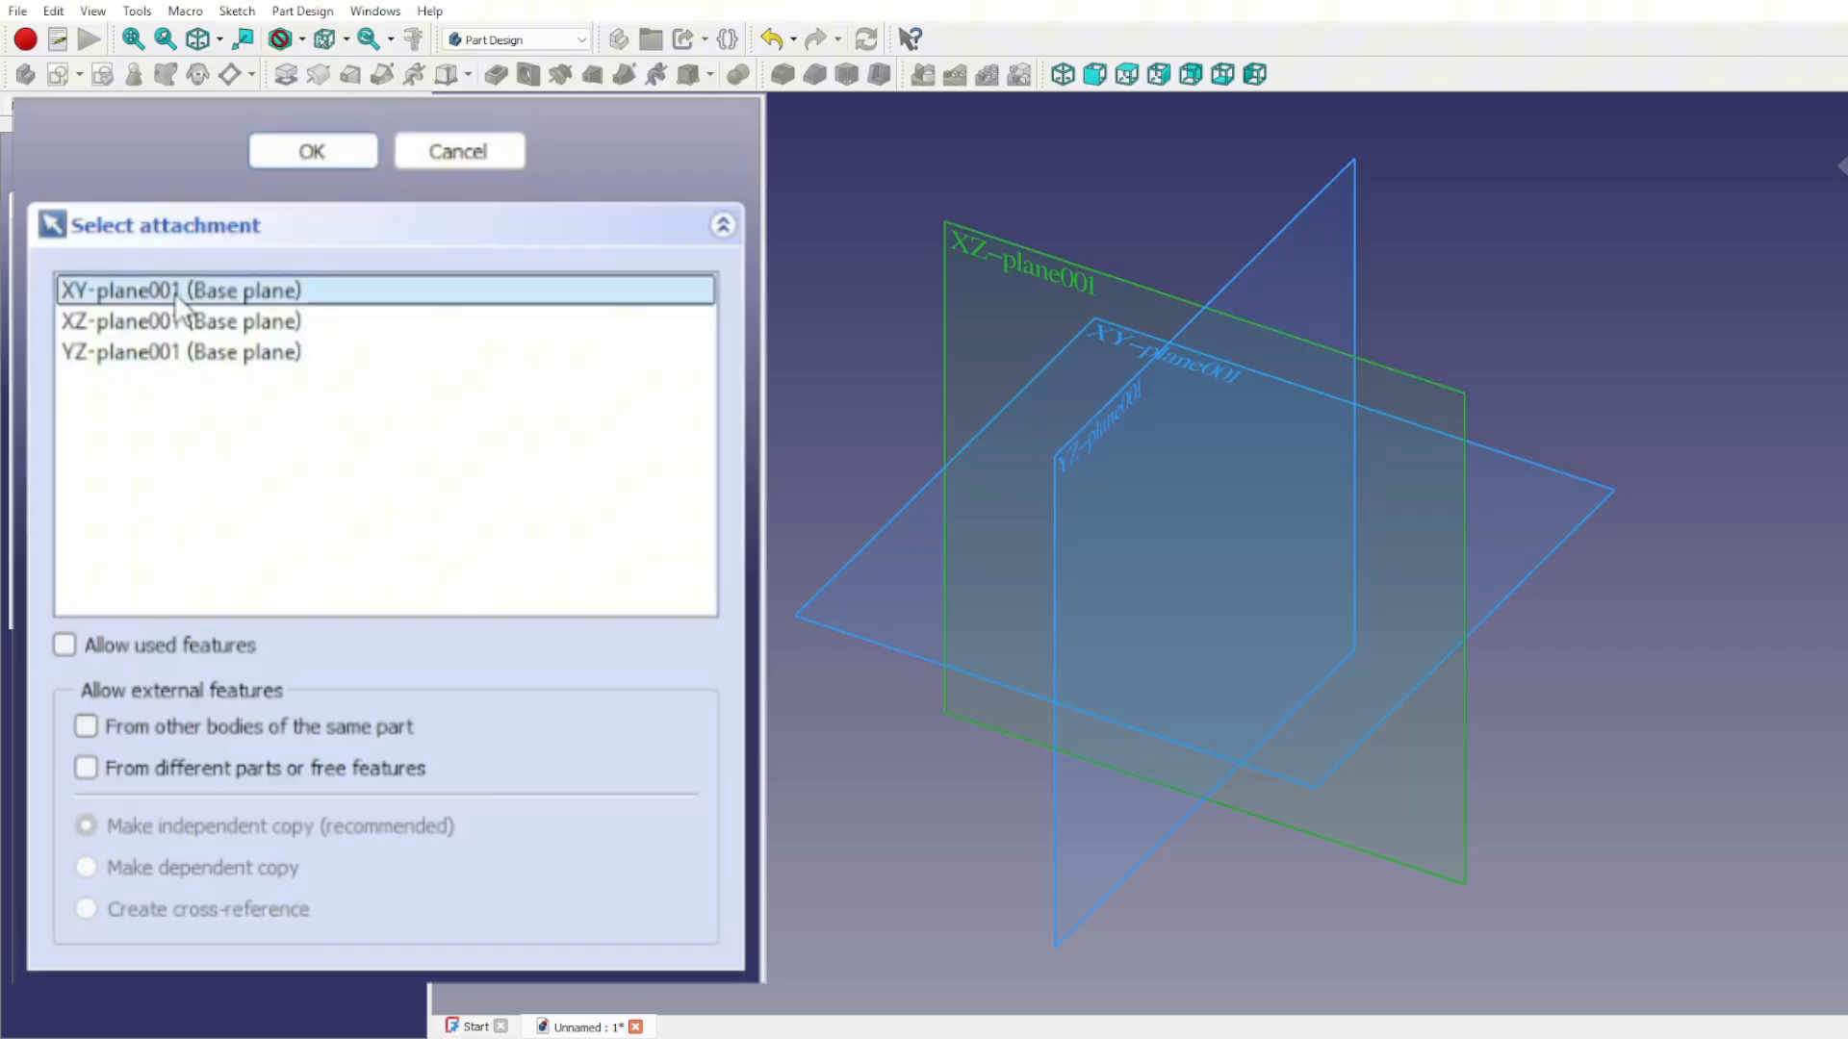
left_click(182, 351)
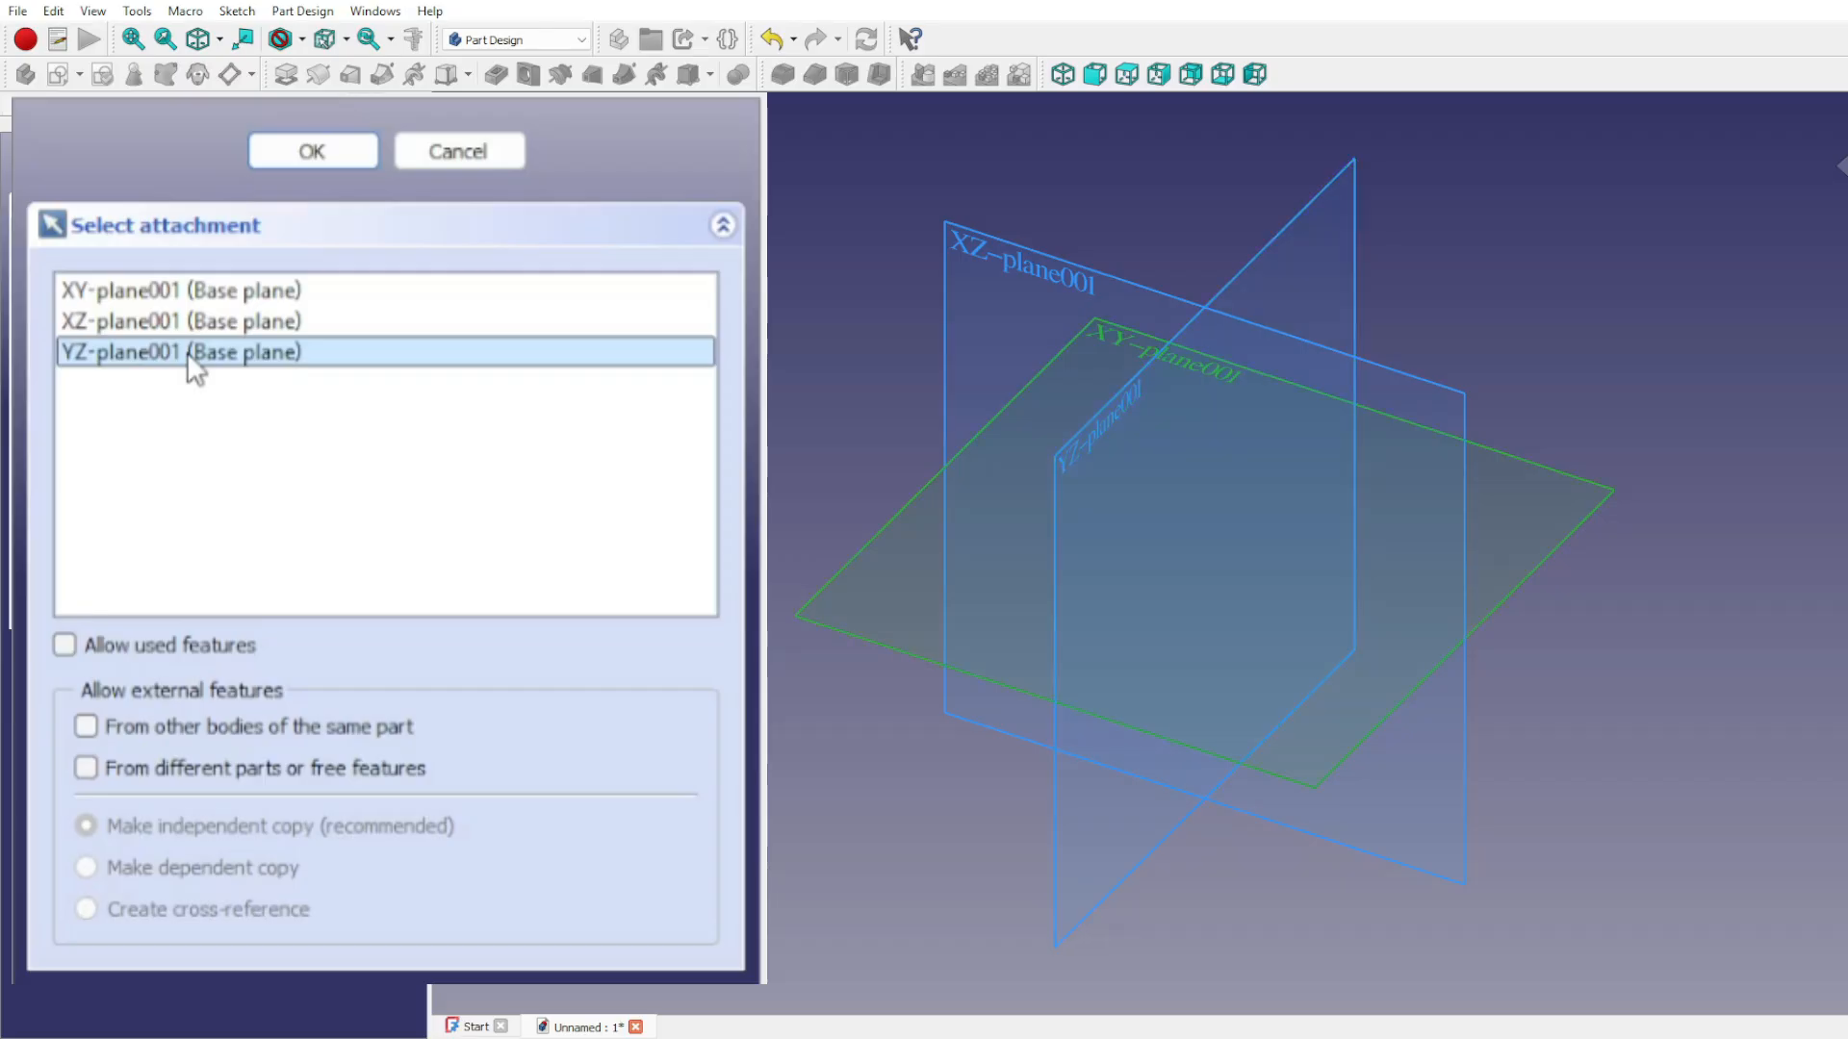
left_click(182, 289)
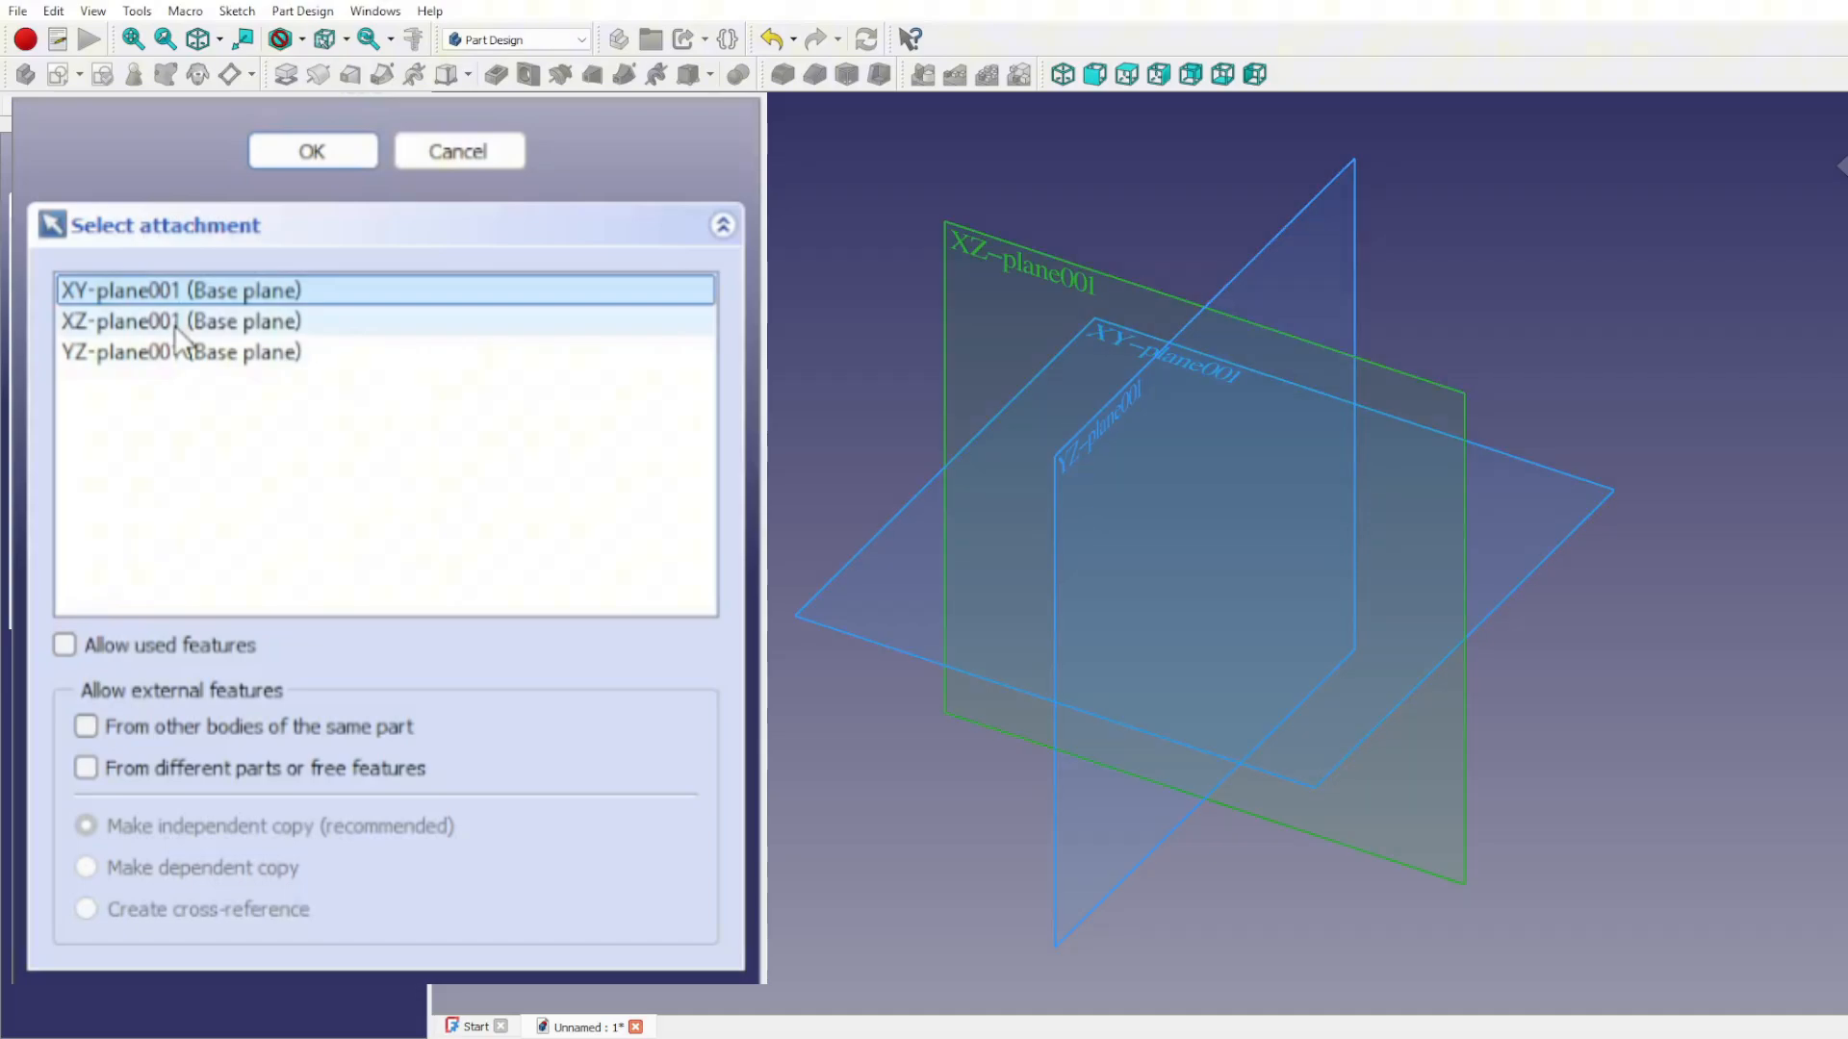
left_click(180, 320)
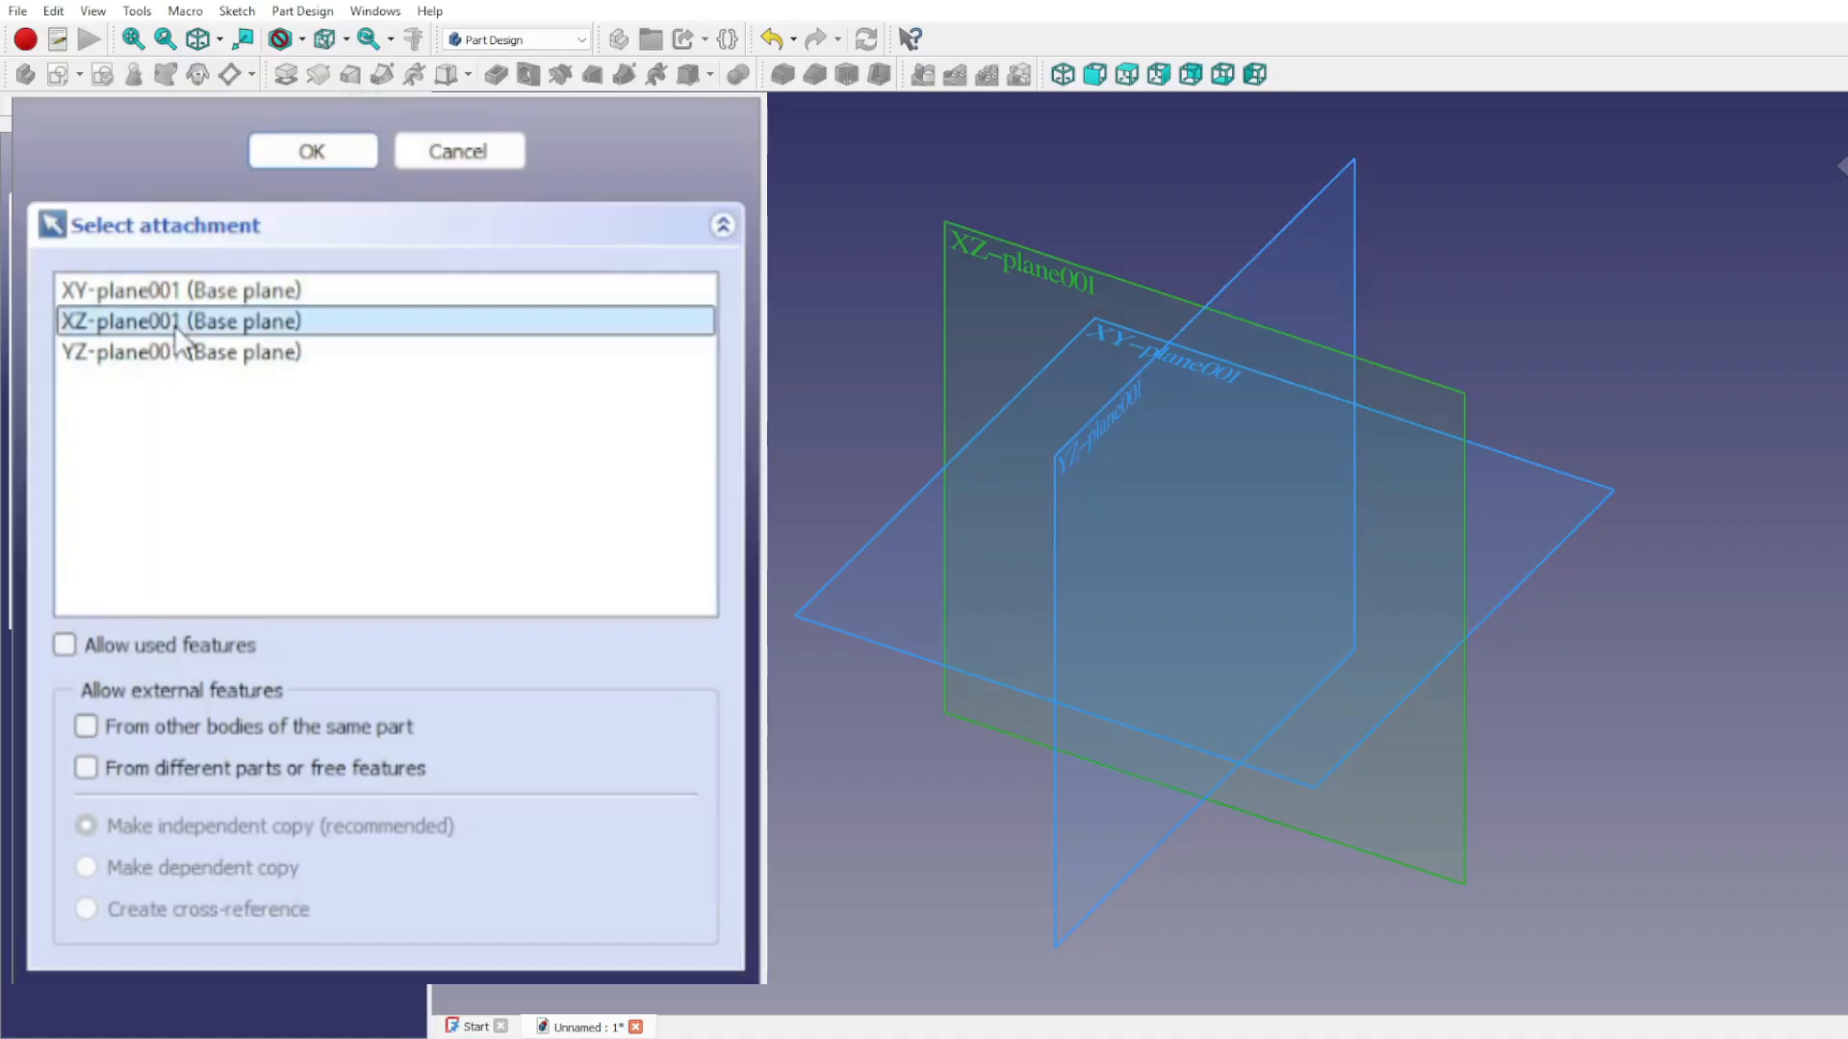
left_click(182, 352)
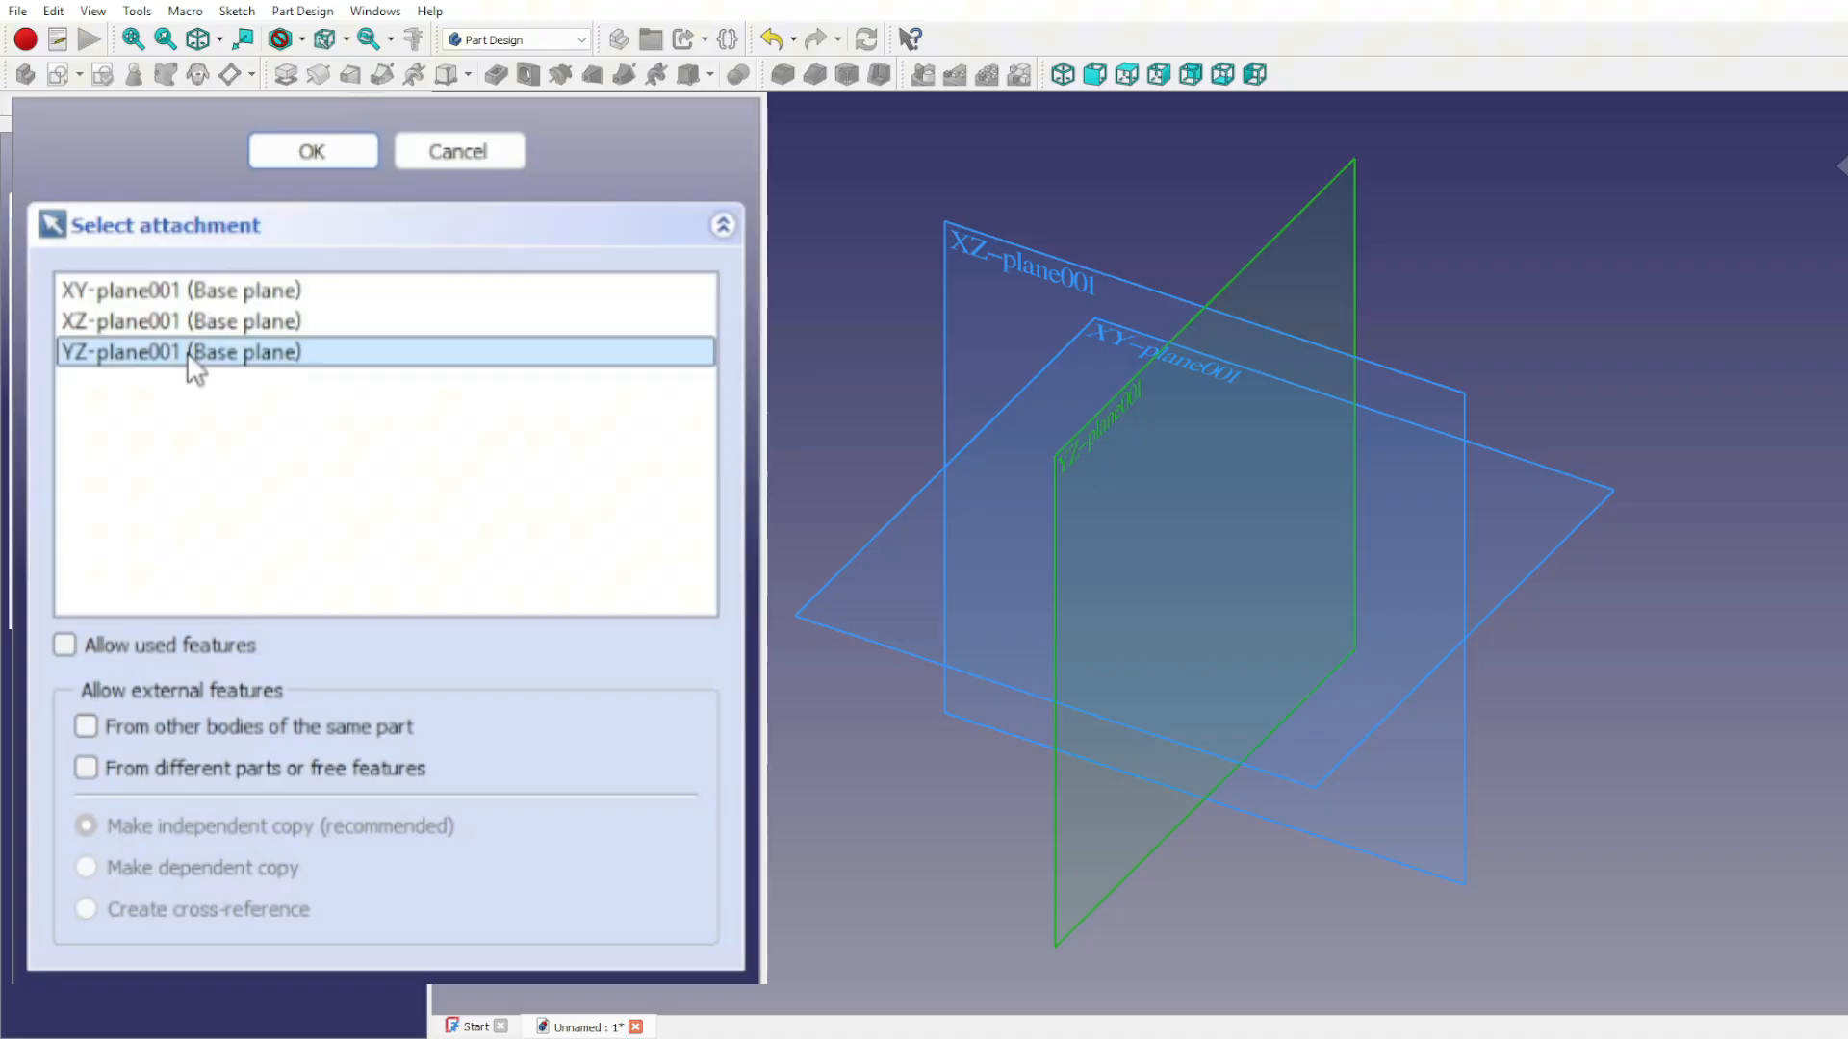
left_click(311, 151)
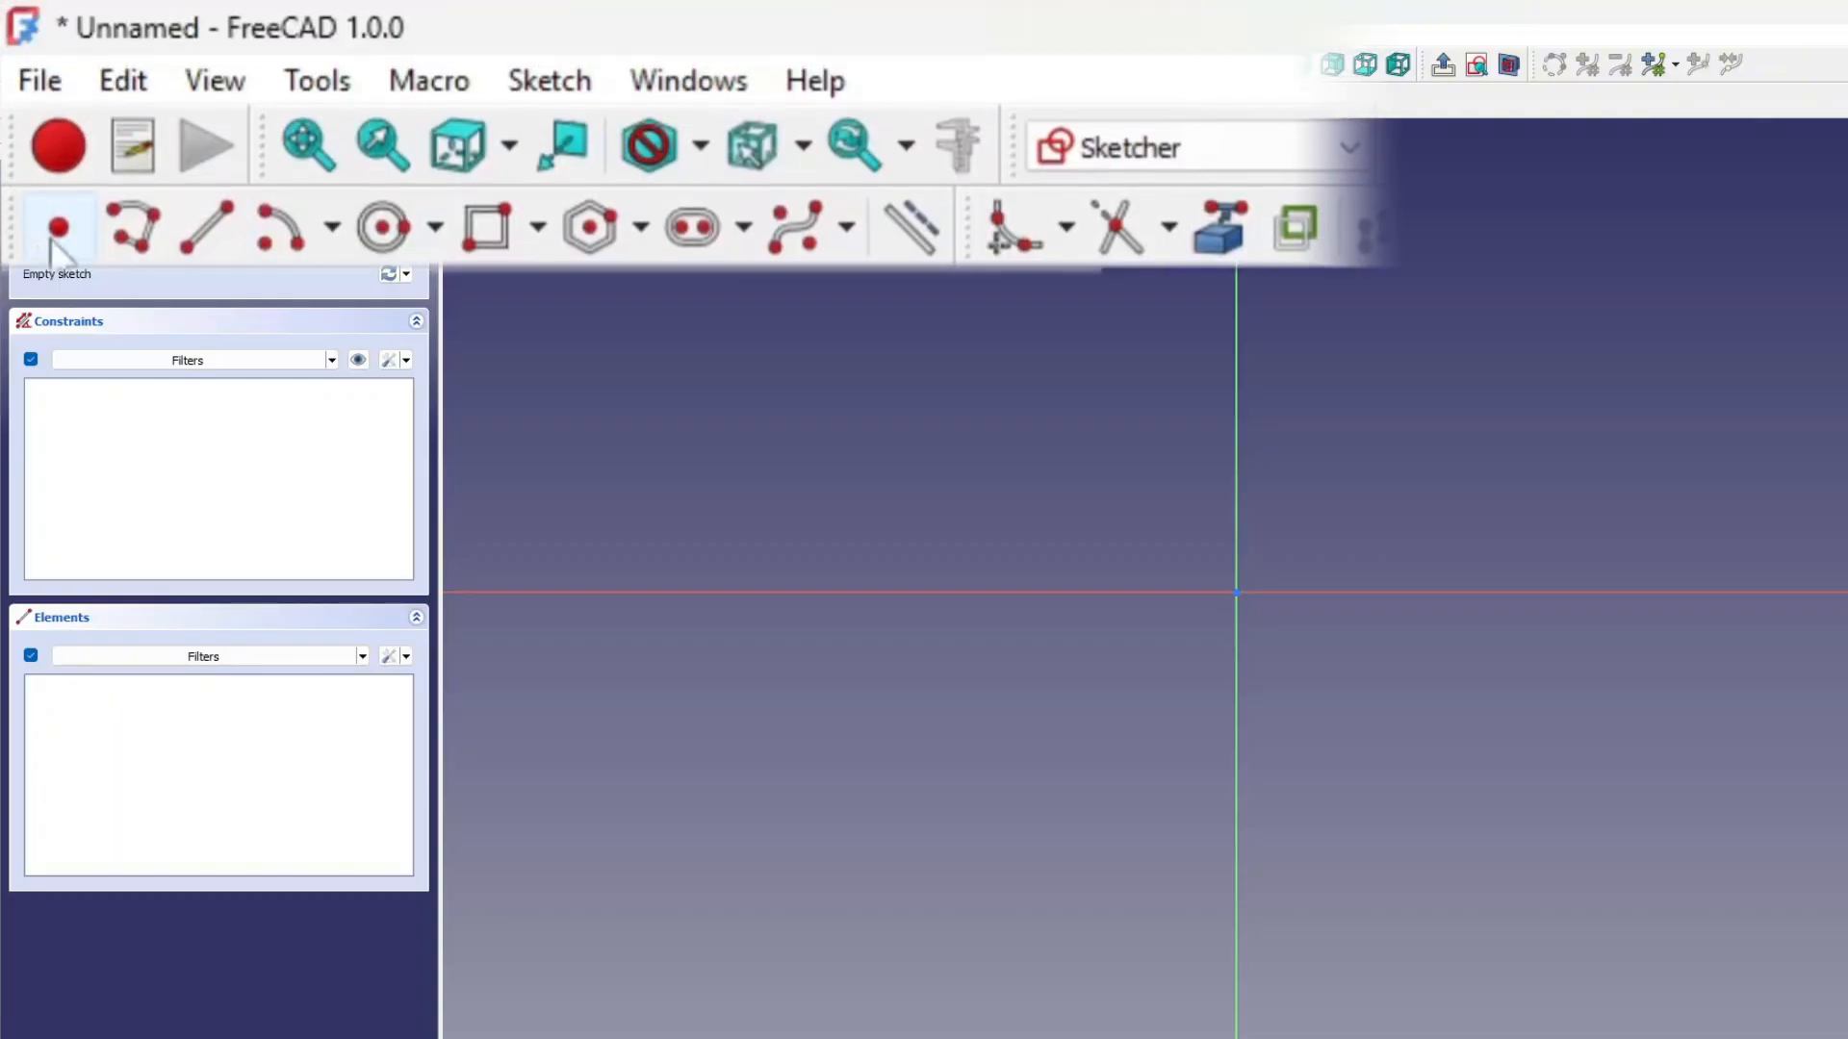
mouse_move(132, 227)
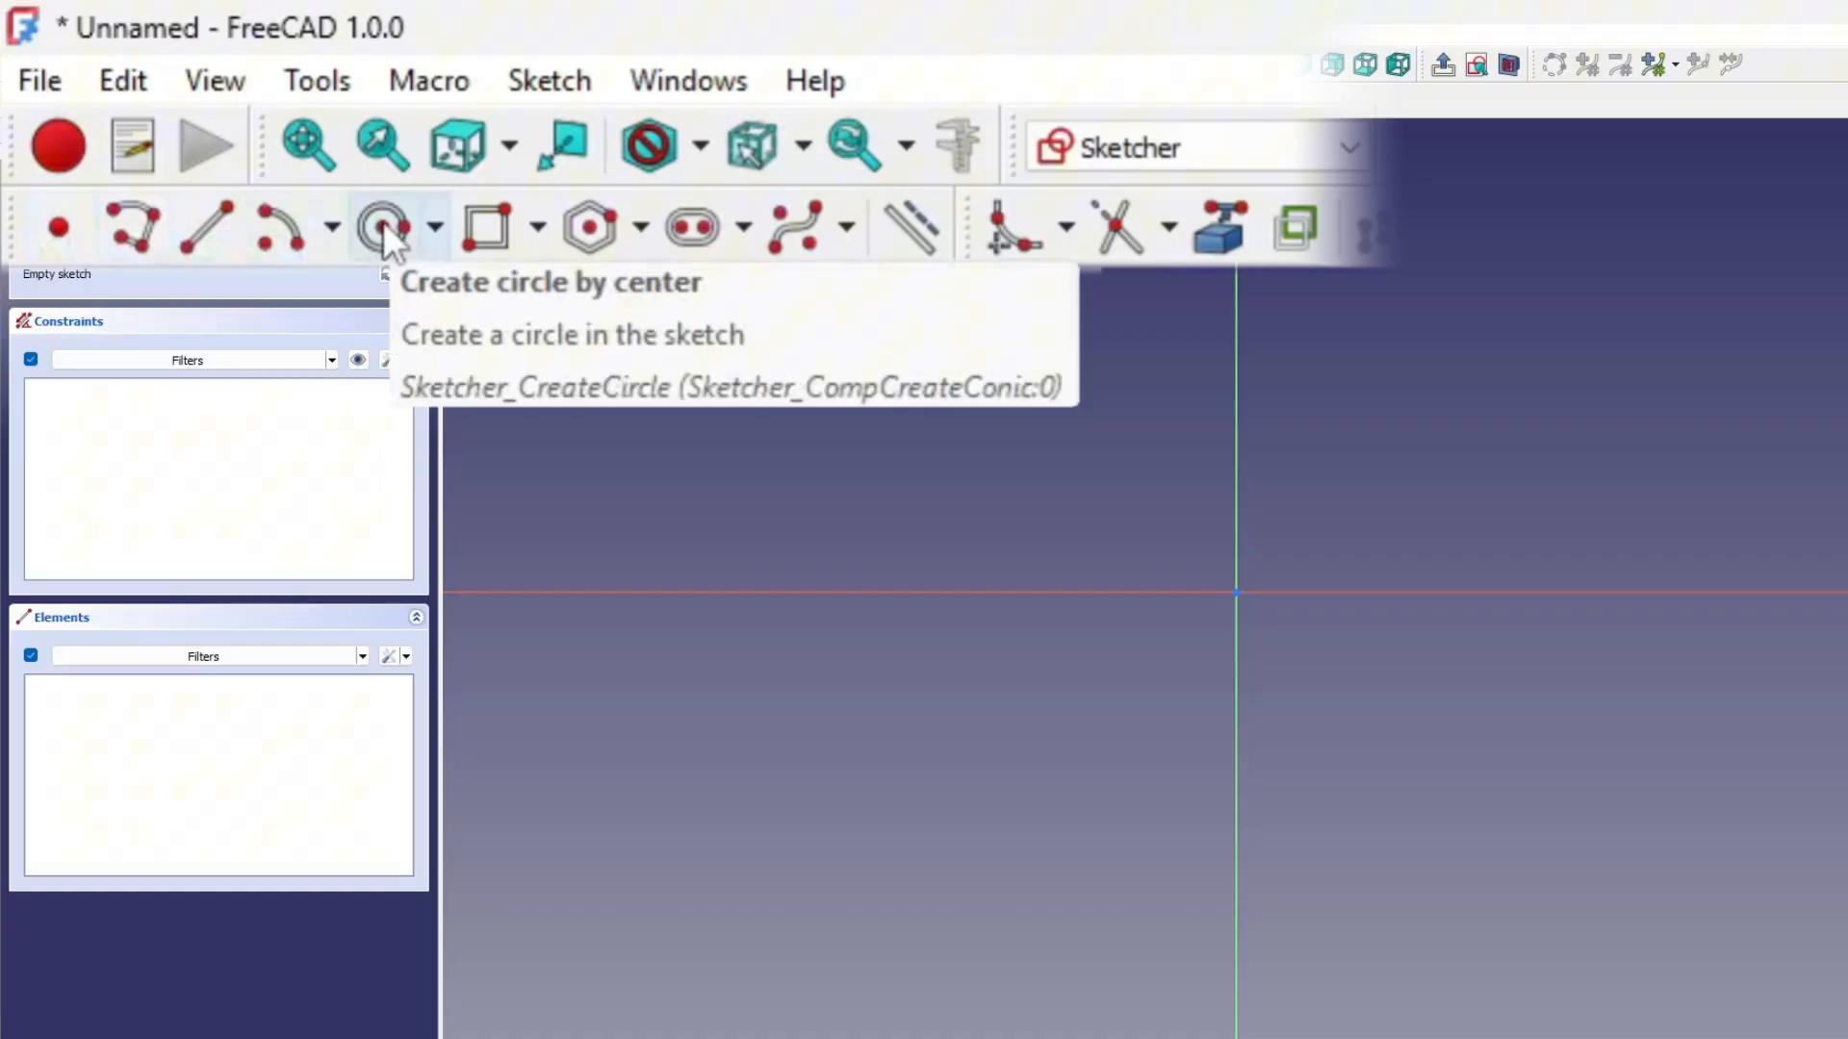
mouse_move(485, 226)
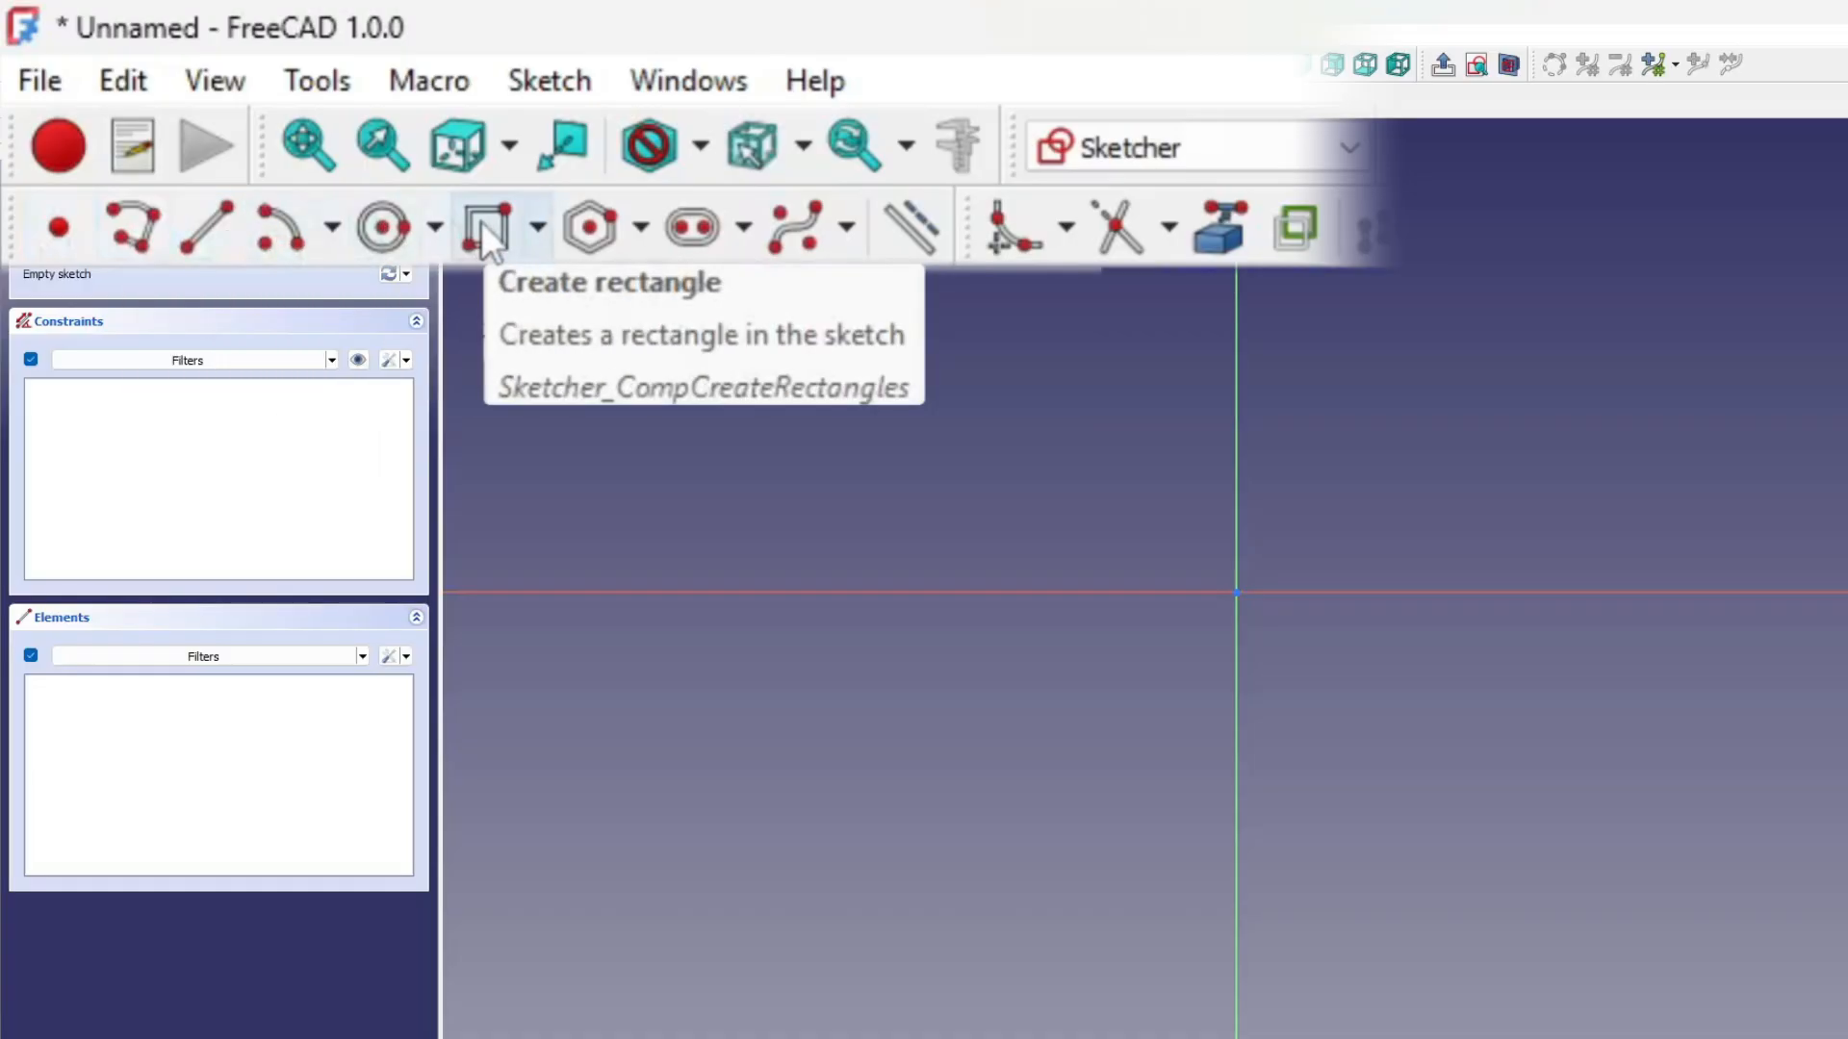
mouse_move(689, 227)
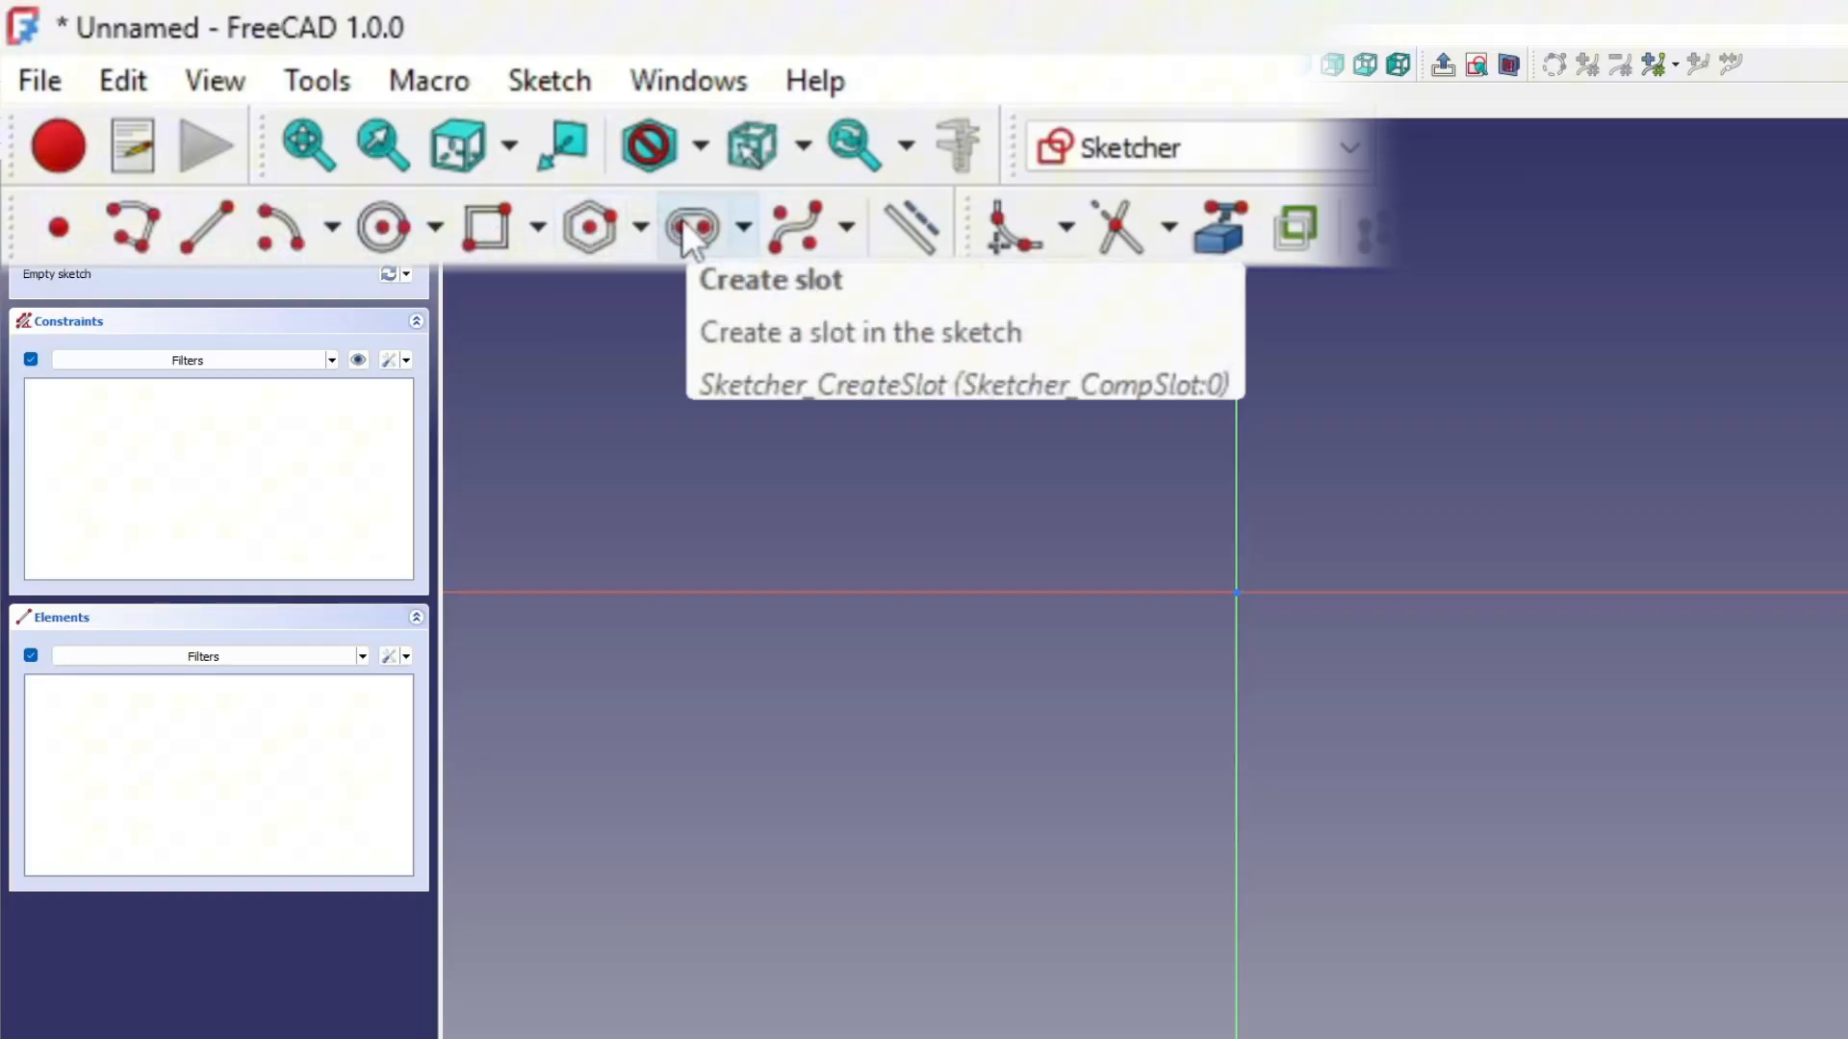
mouse_move(796, 227)
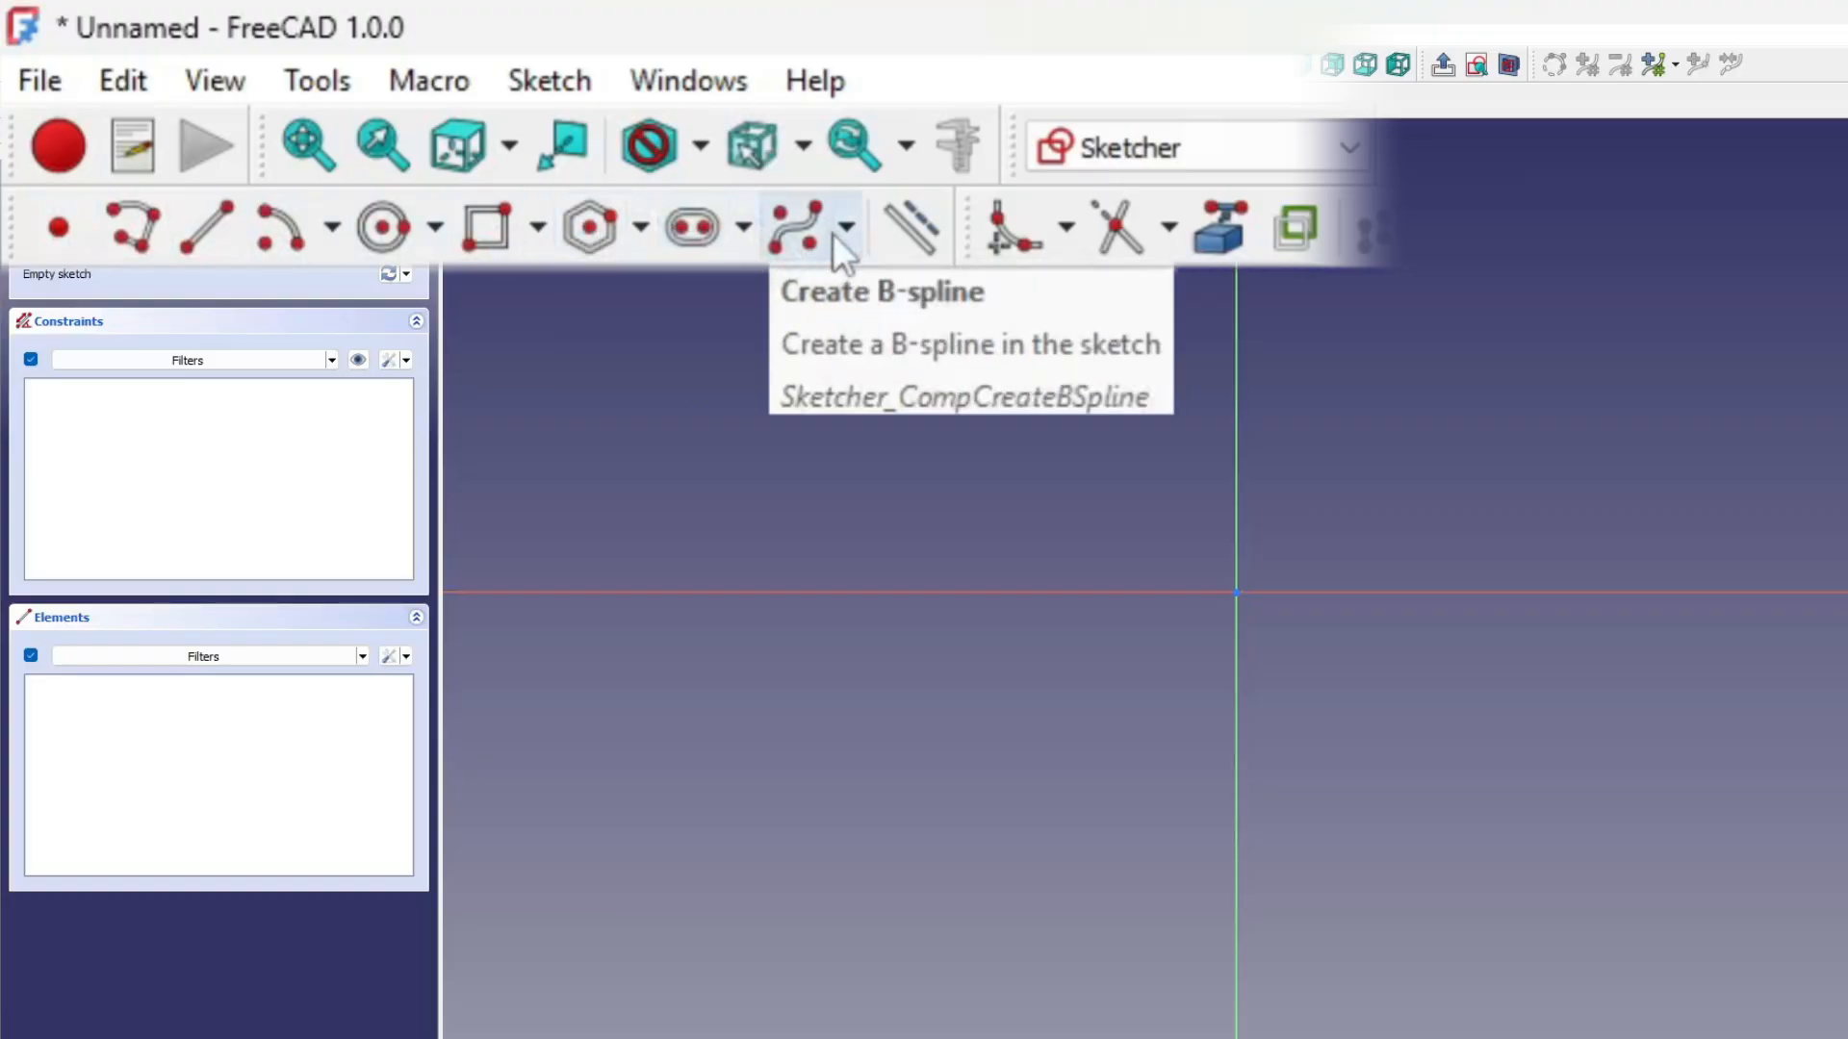
mouse_move(911, 226)
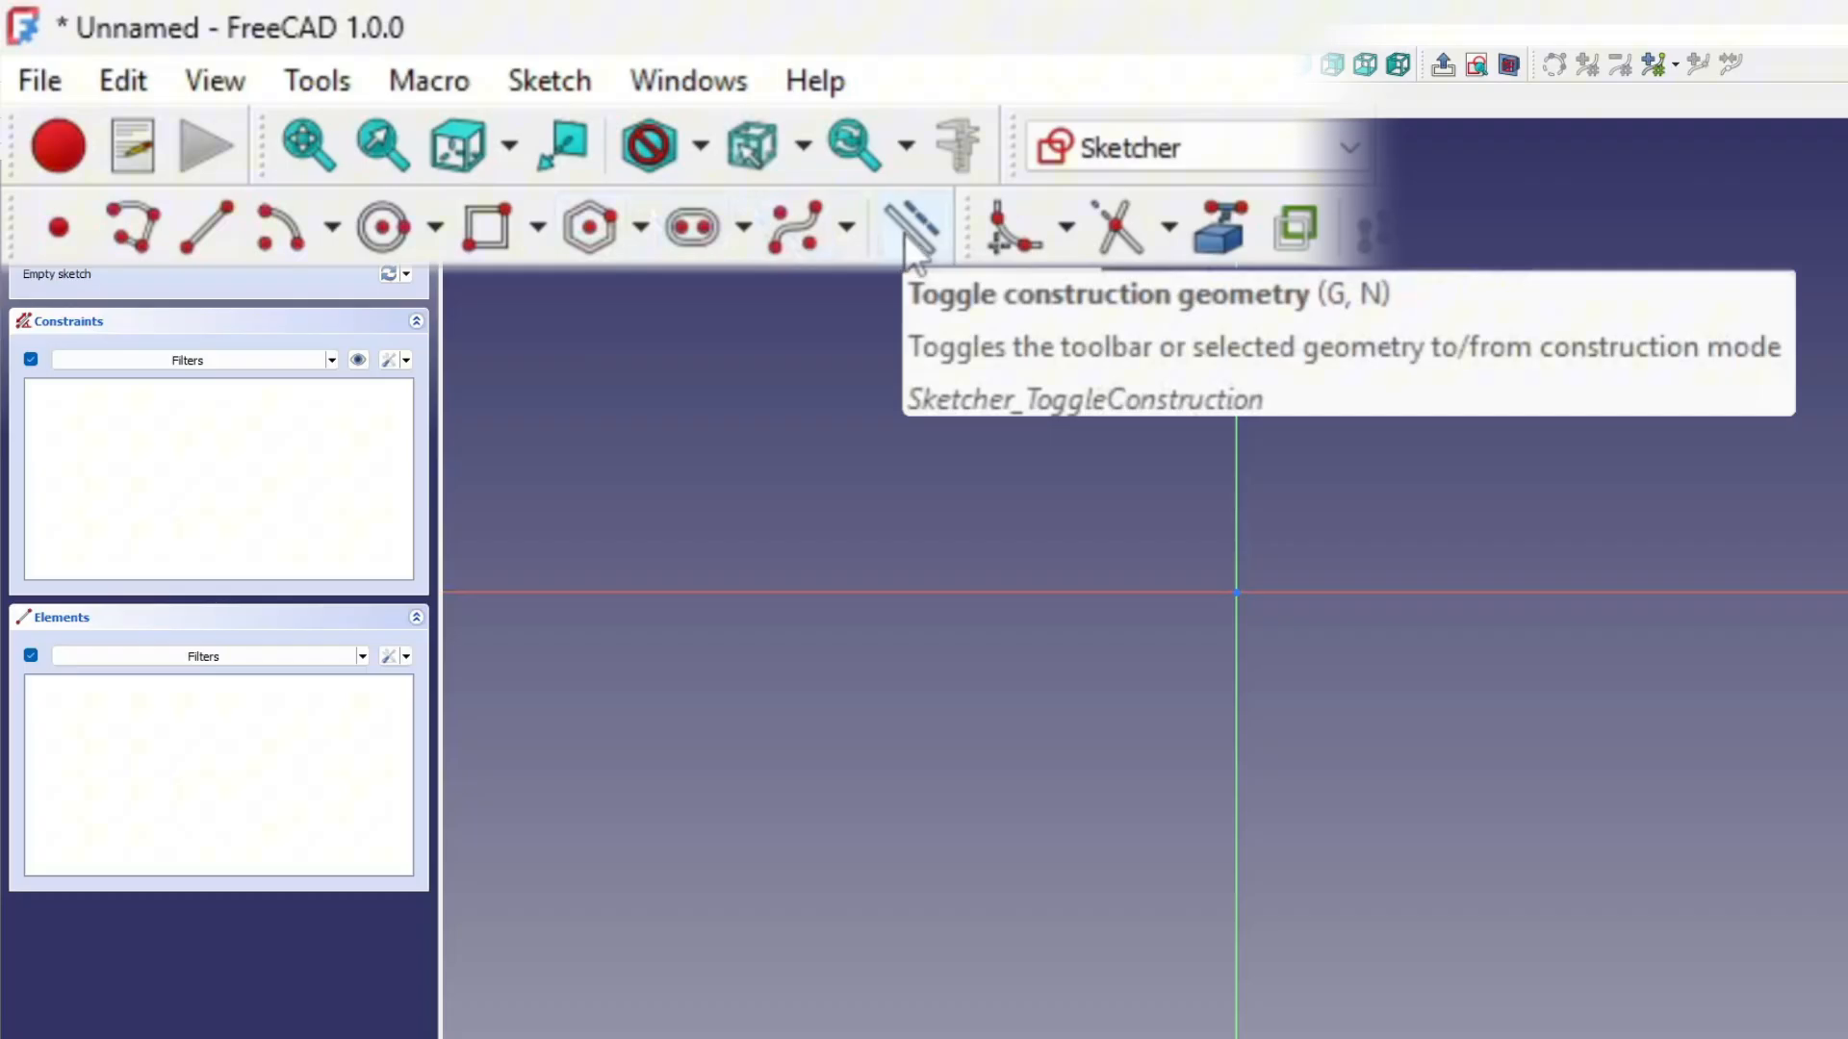
mouse_move(1011, 227)
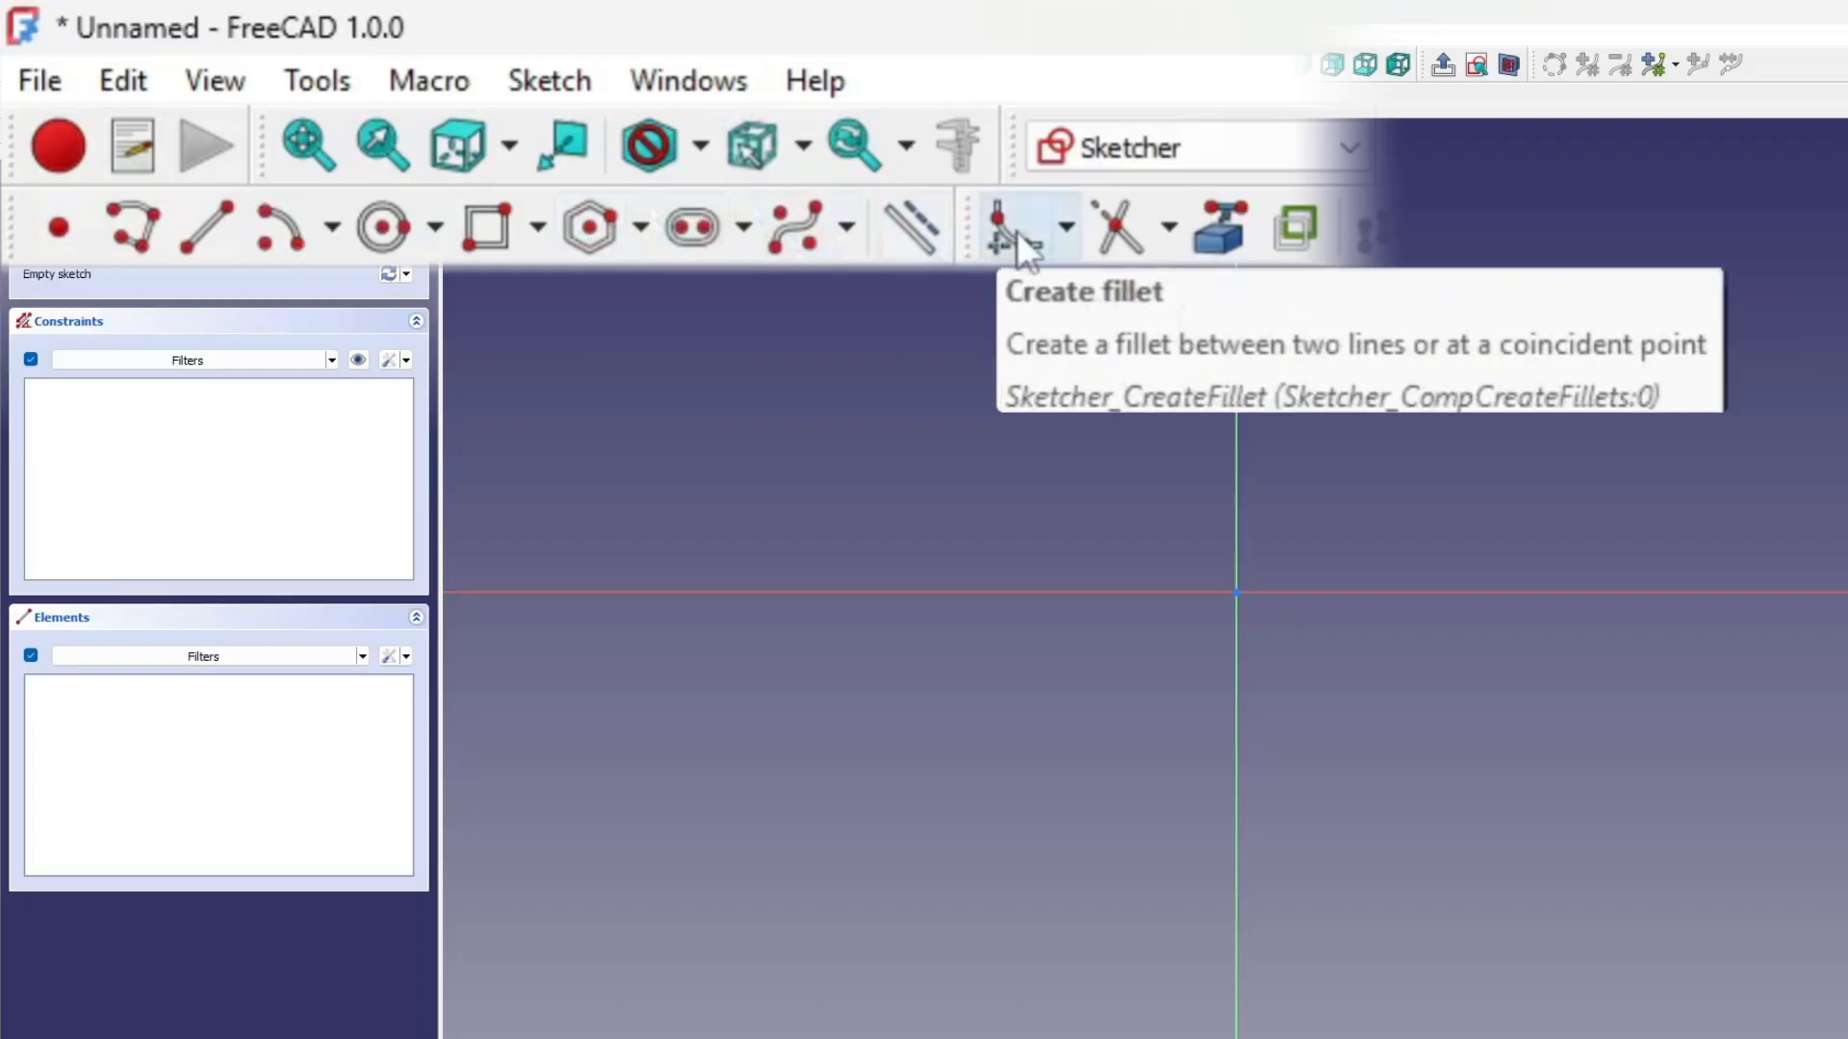
mouse_move(1219, 232)
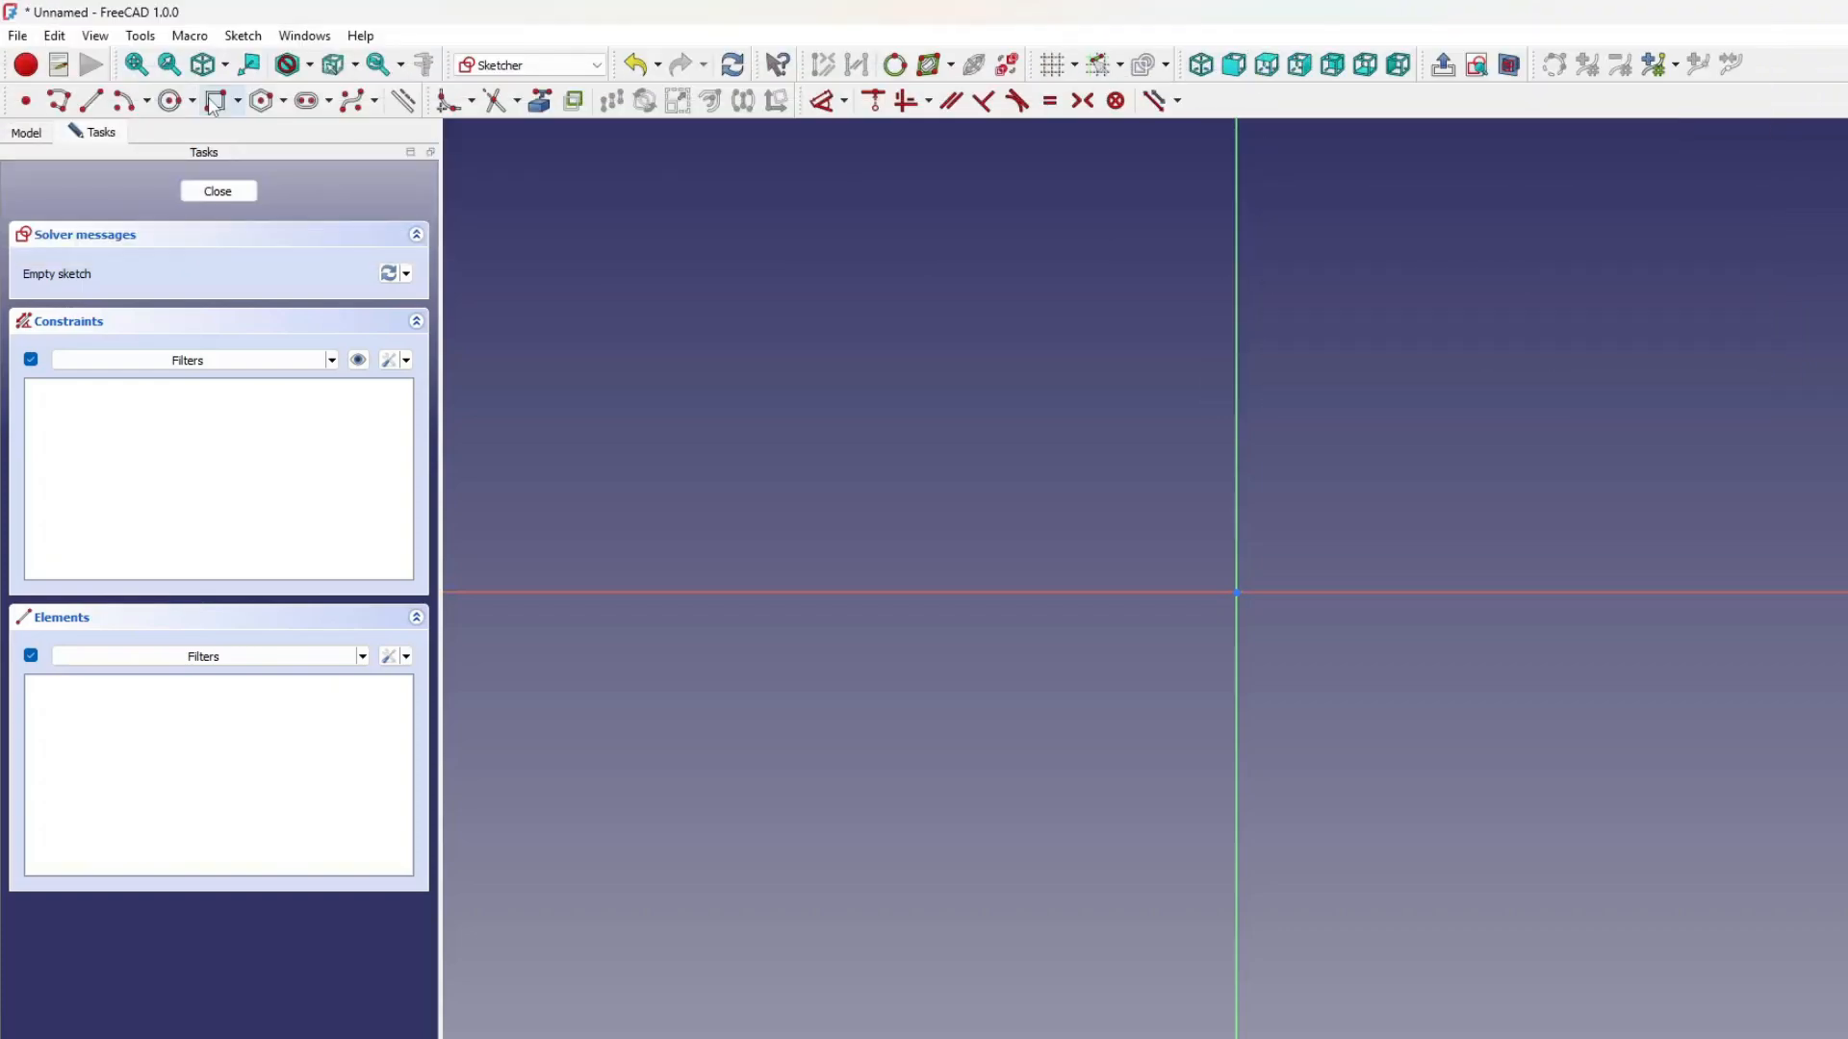
mouse_move(605, 126)
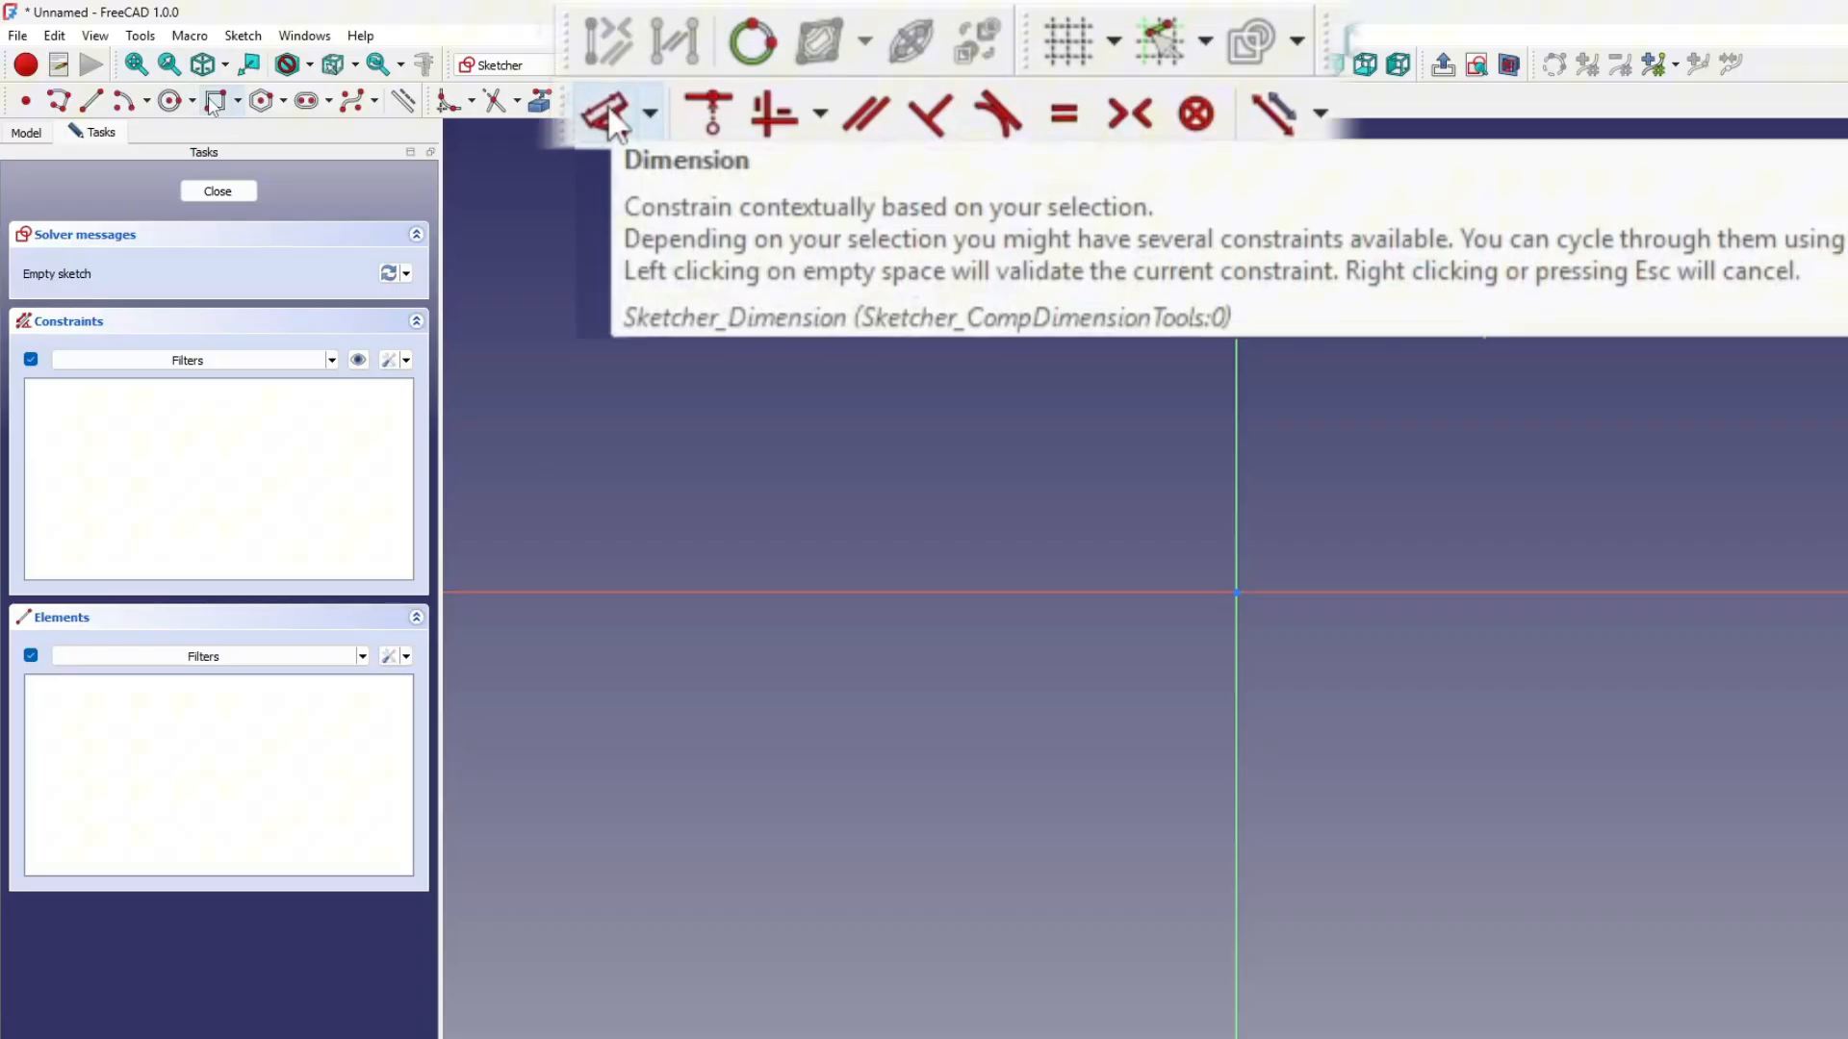
mouse_move(703, 114)
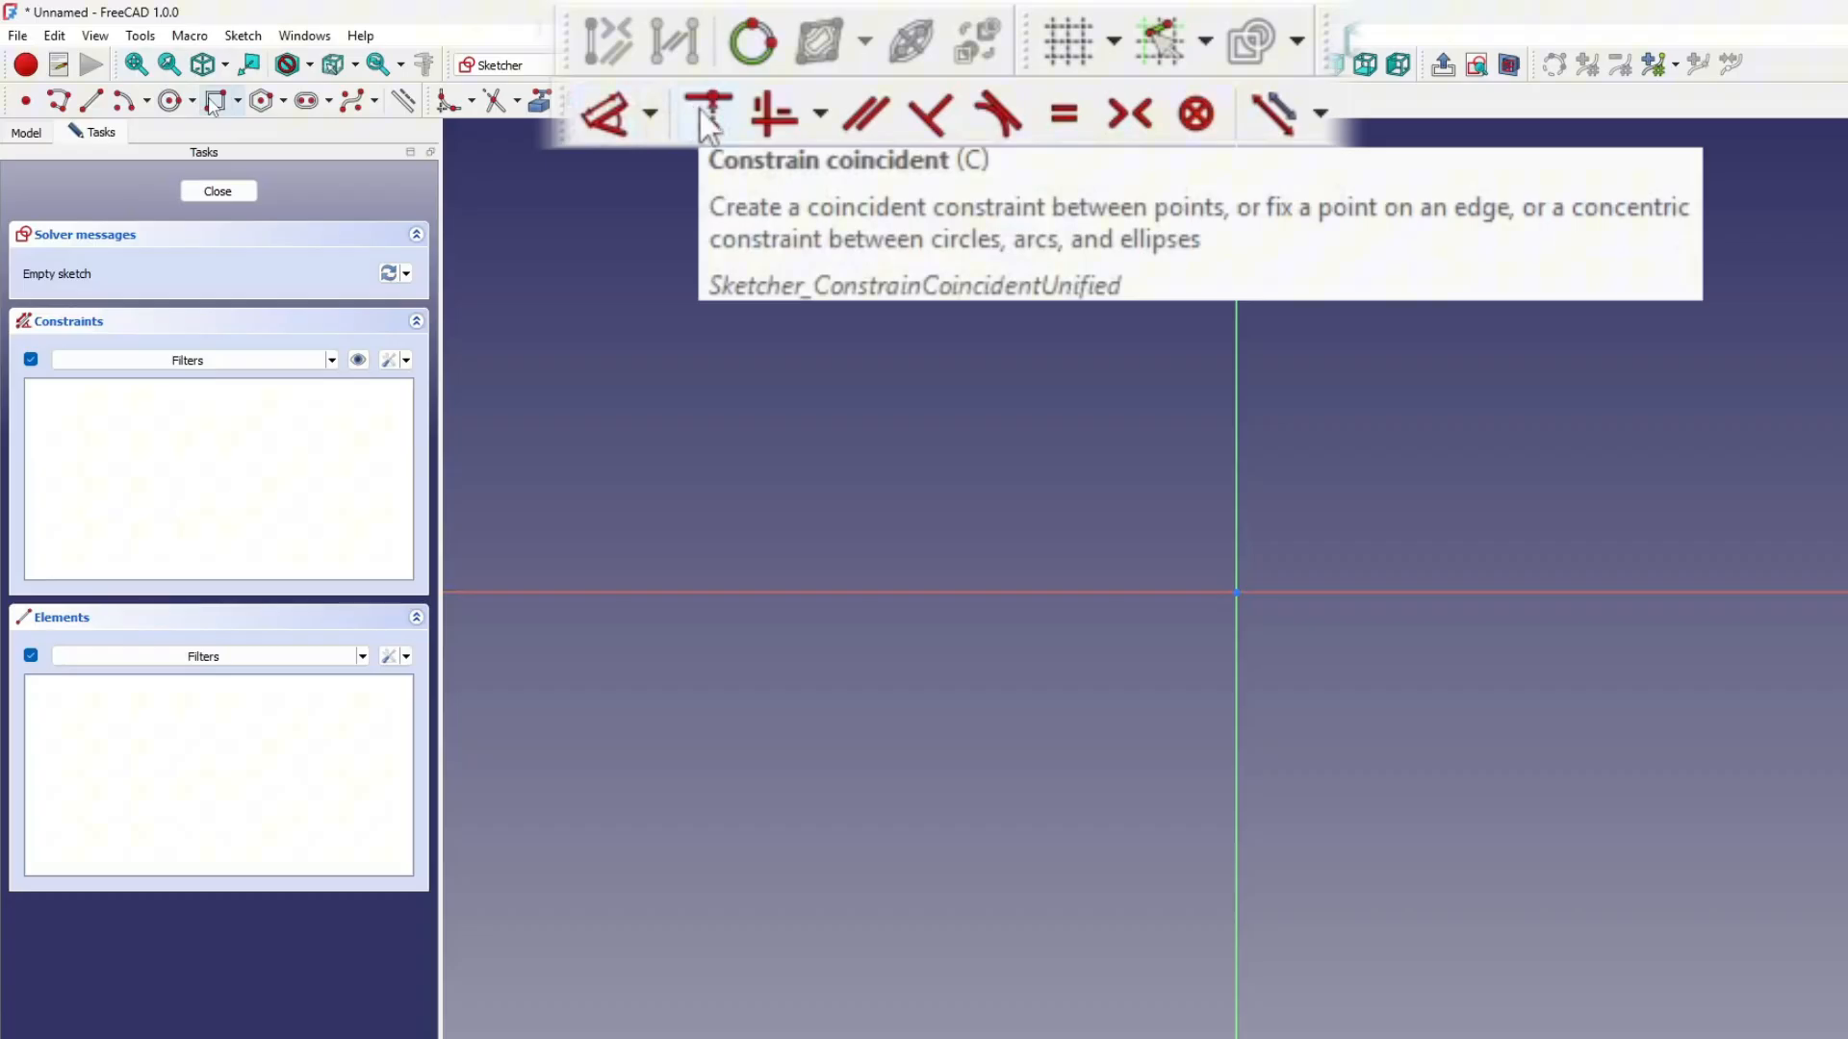
mouse_move(776, 115)
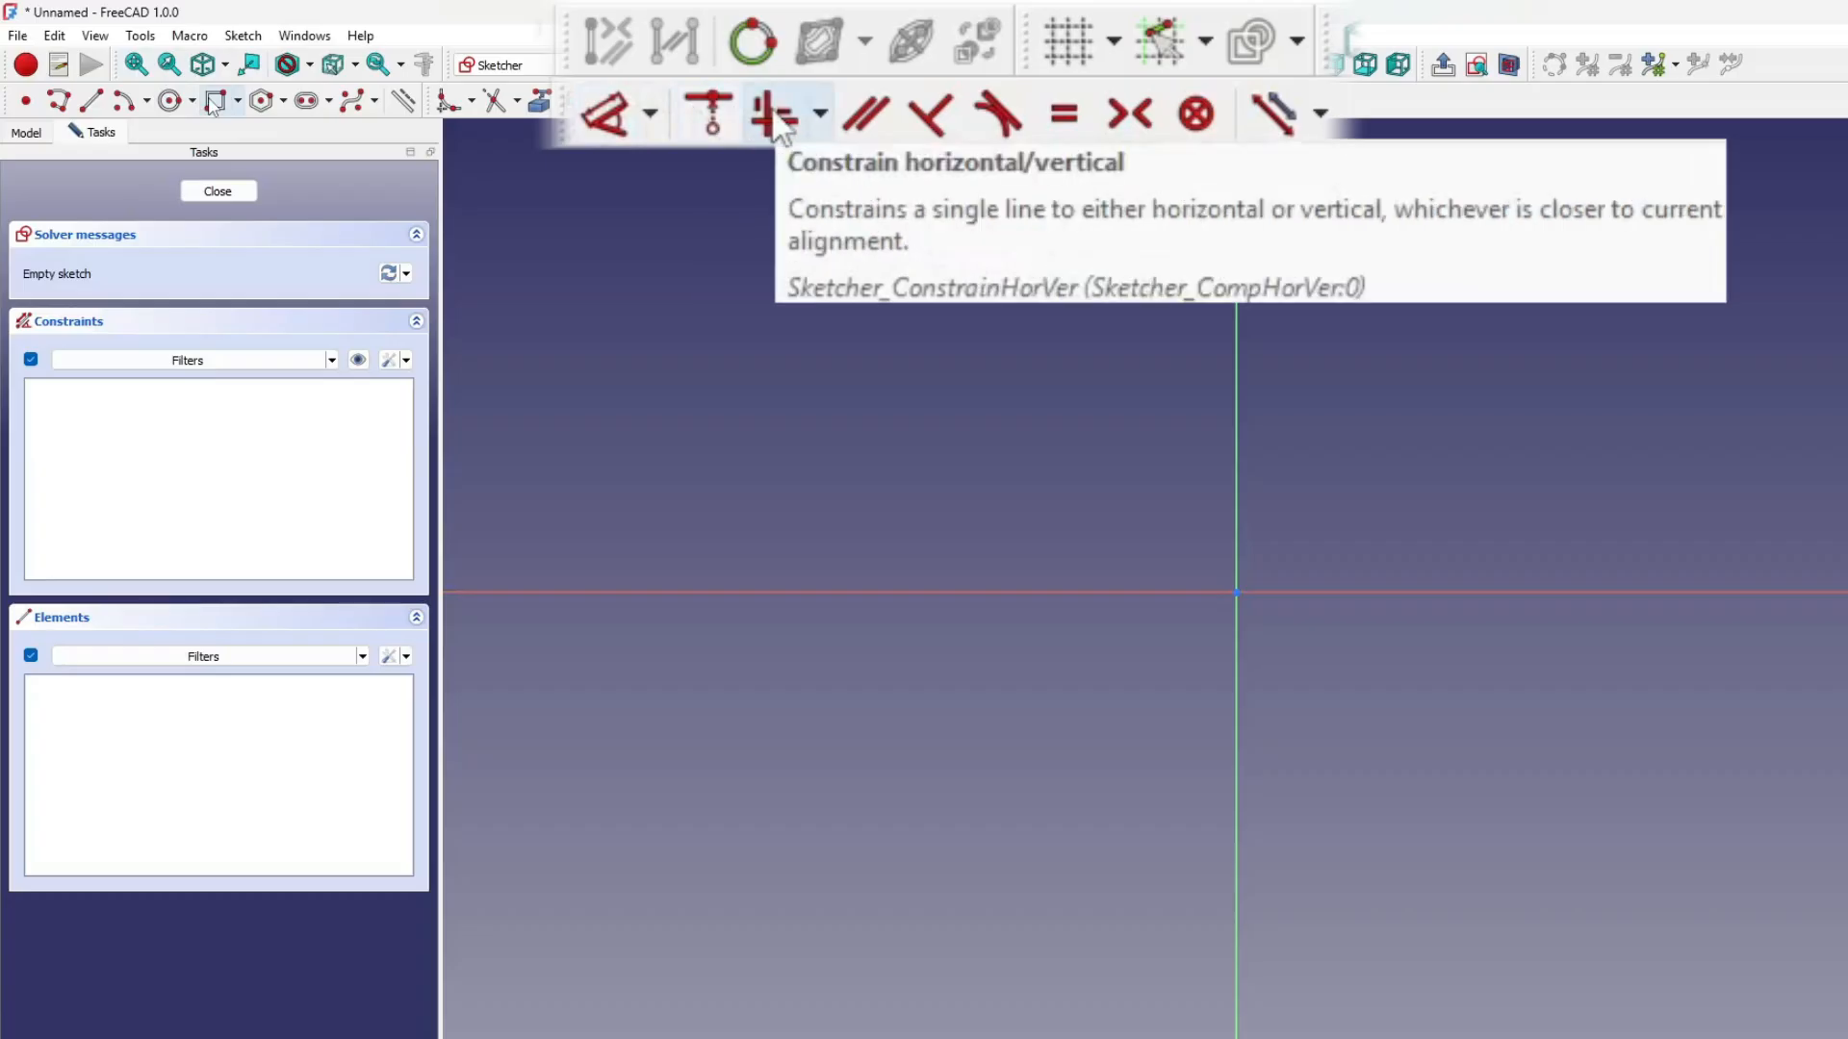
mouse_move(854, 121)
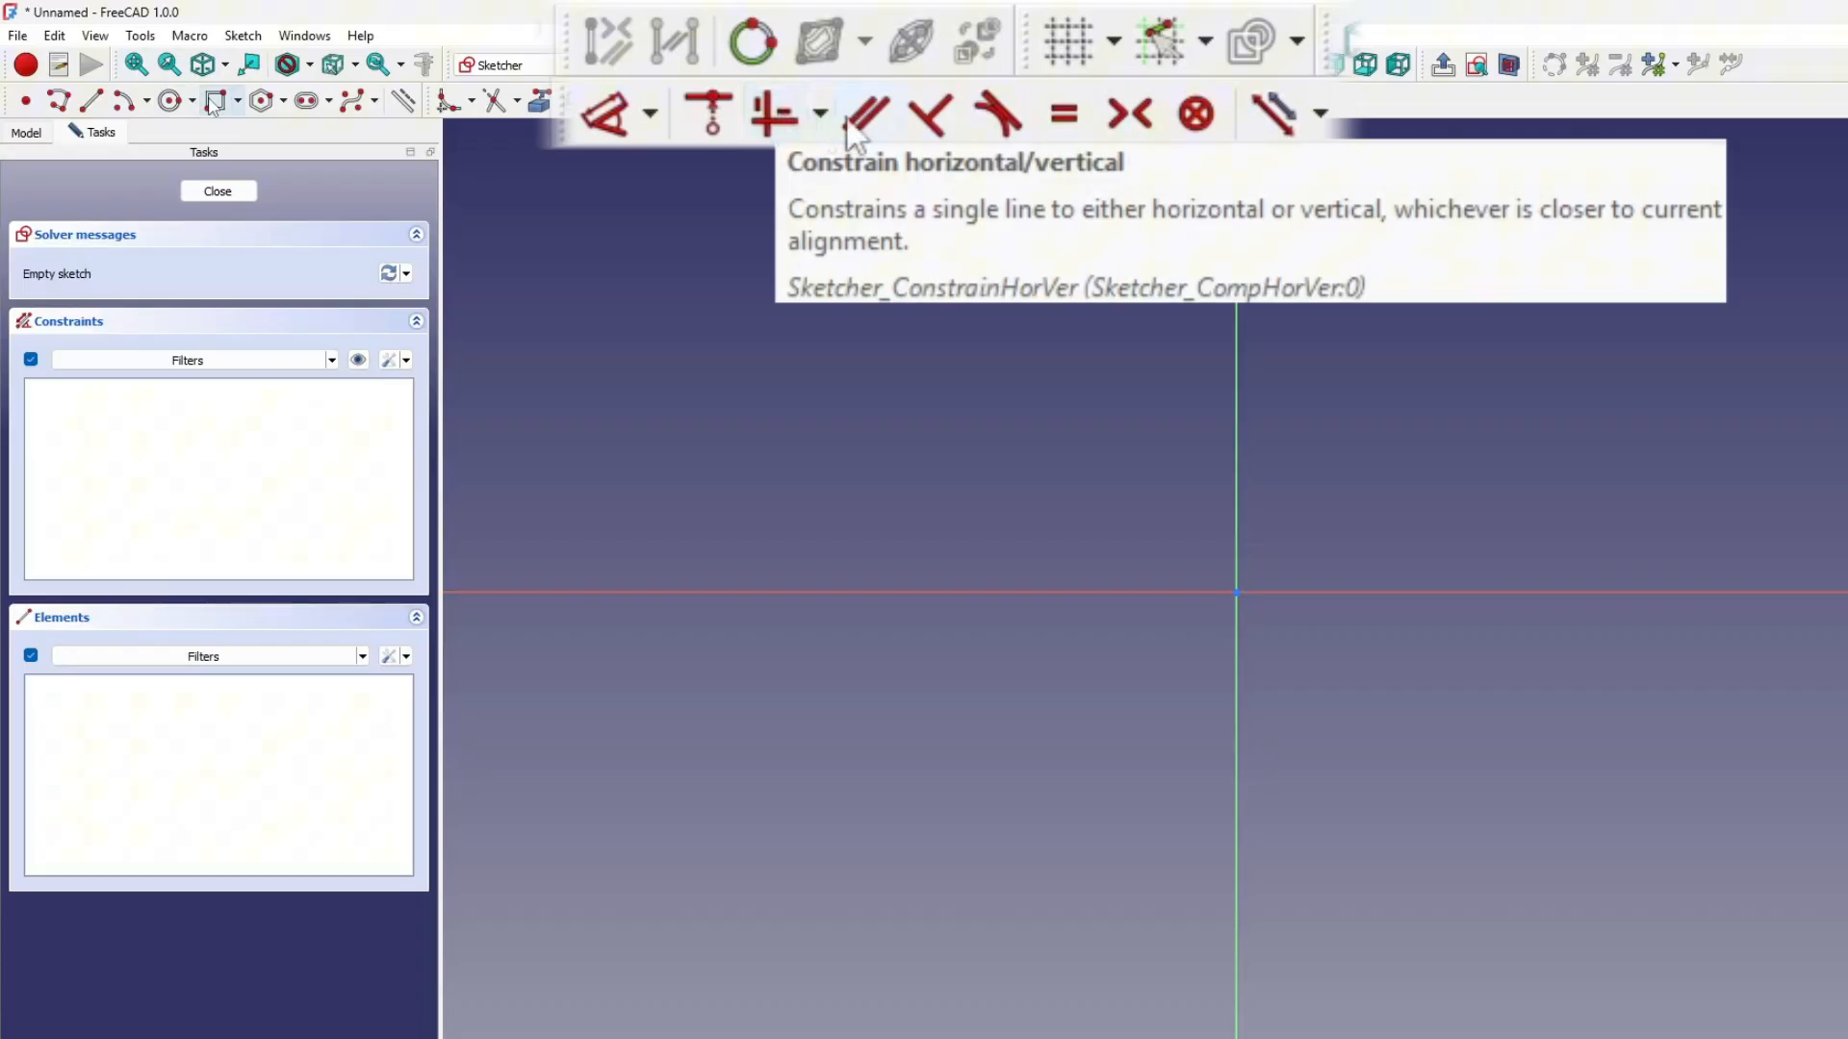
mouse_move(870, 114)
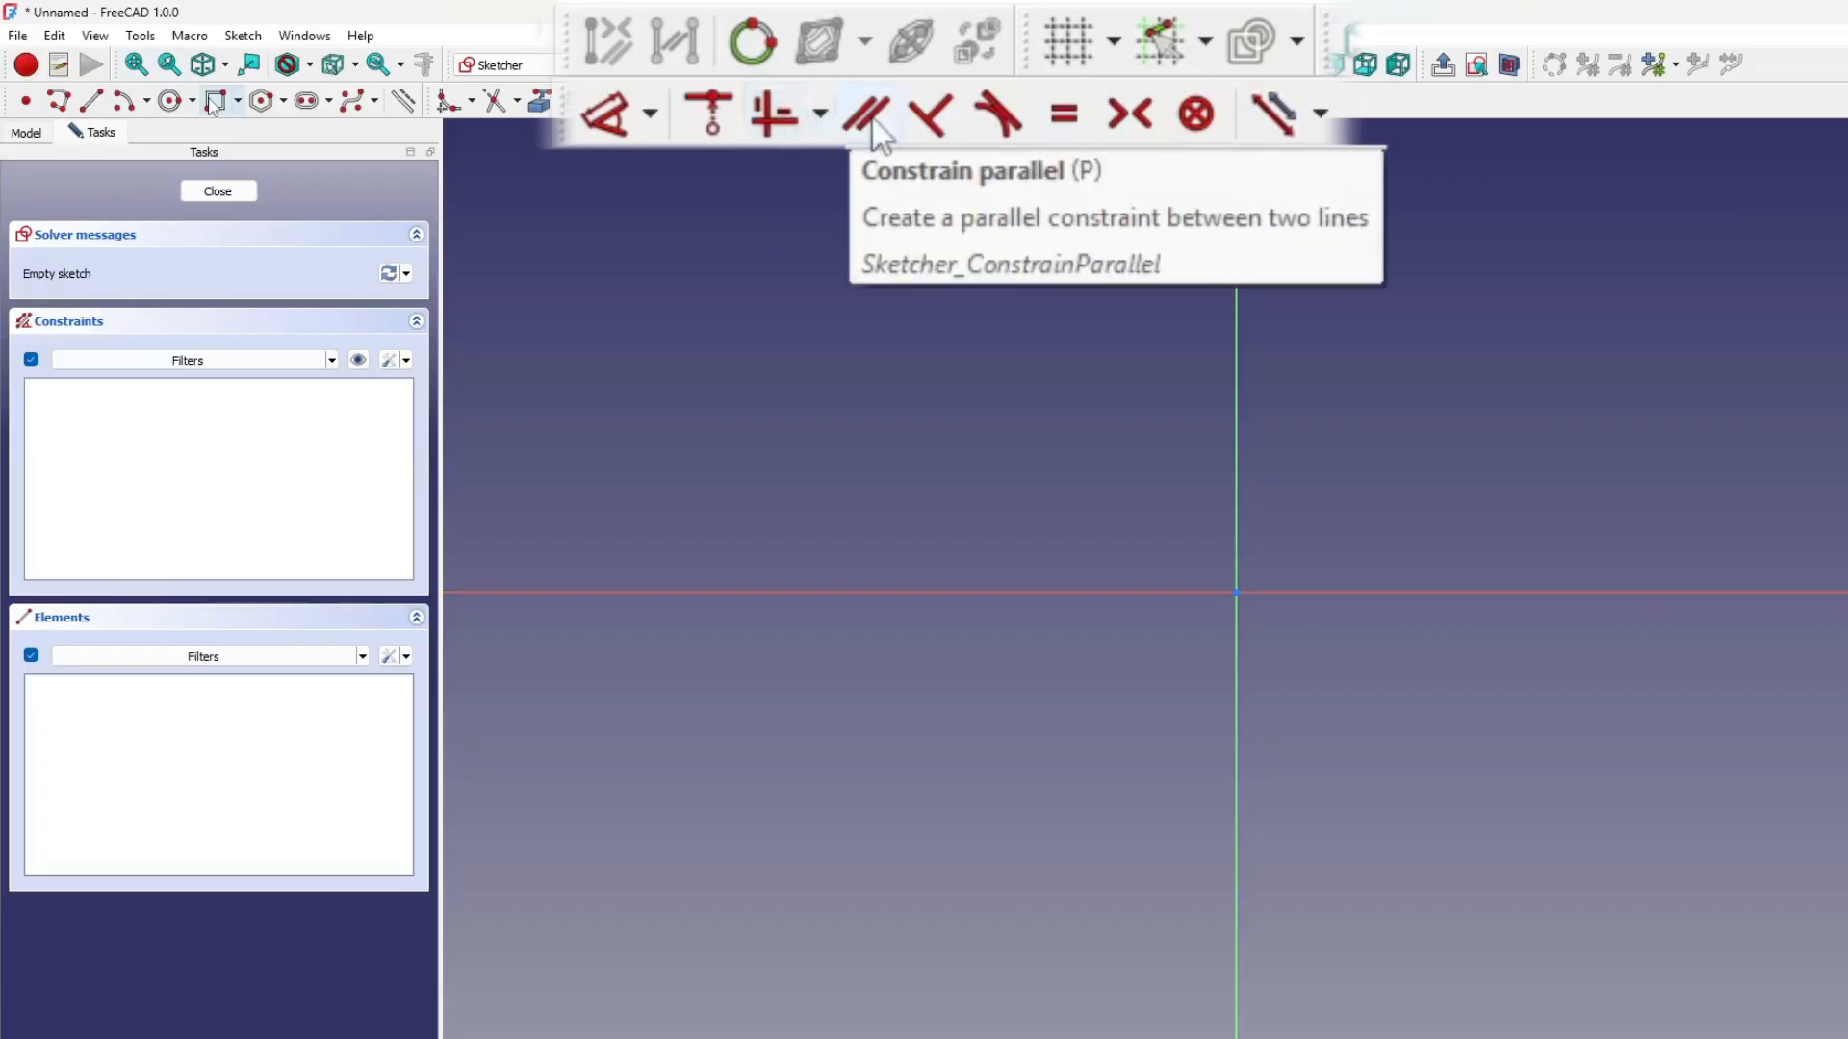
mouse_move(931, 113)
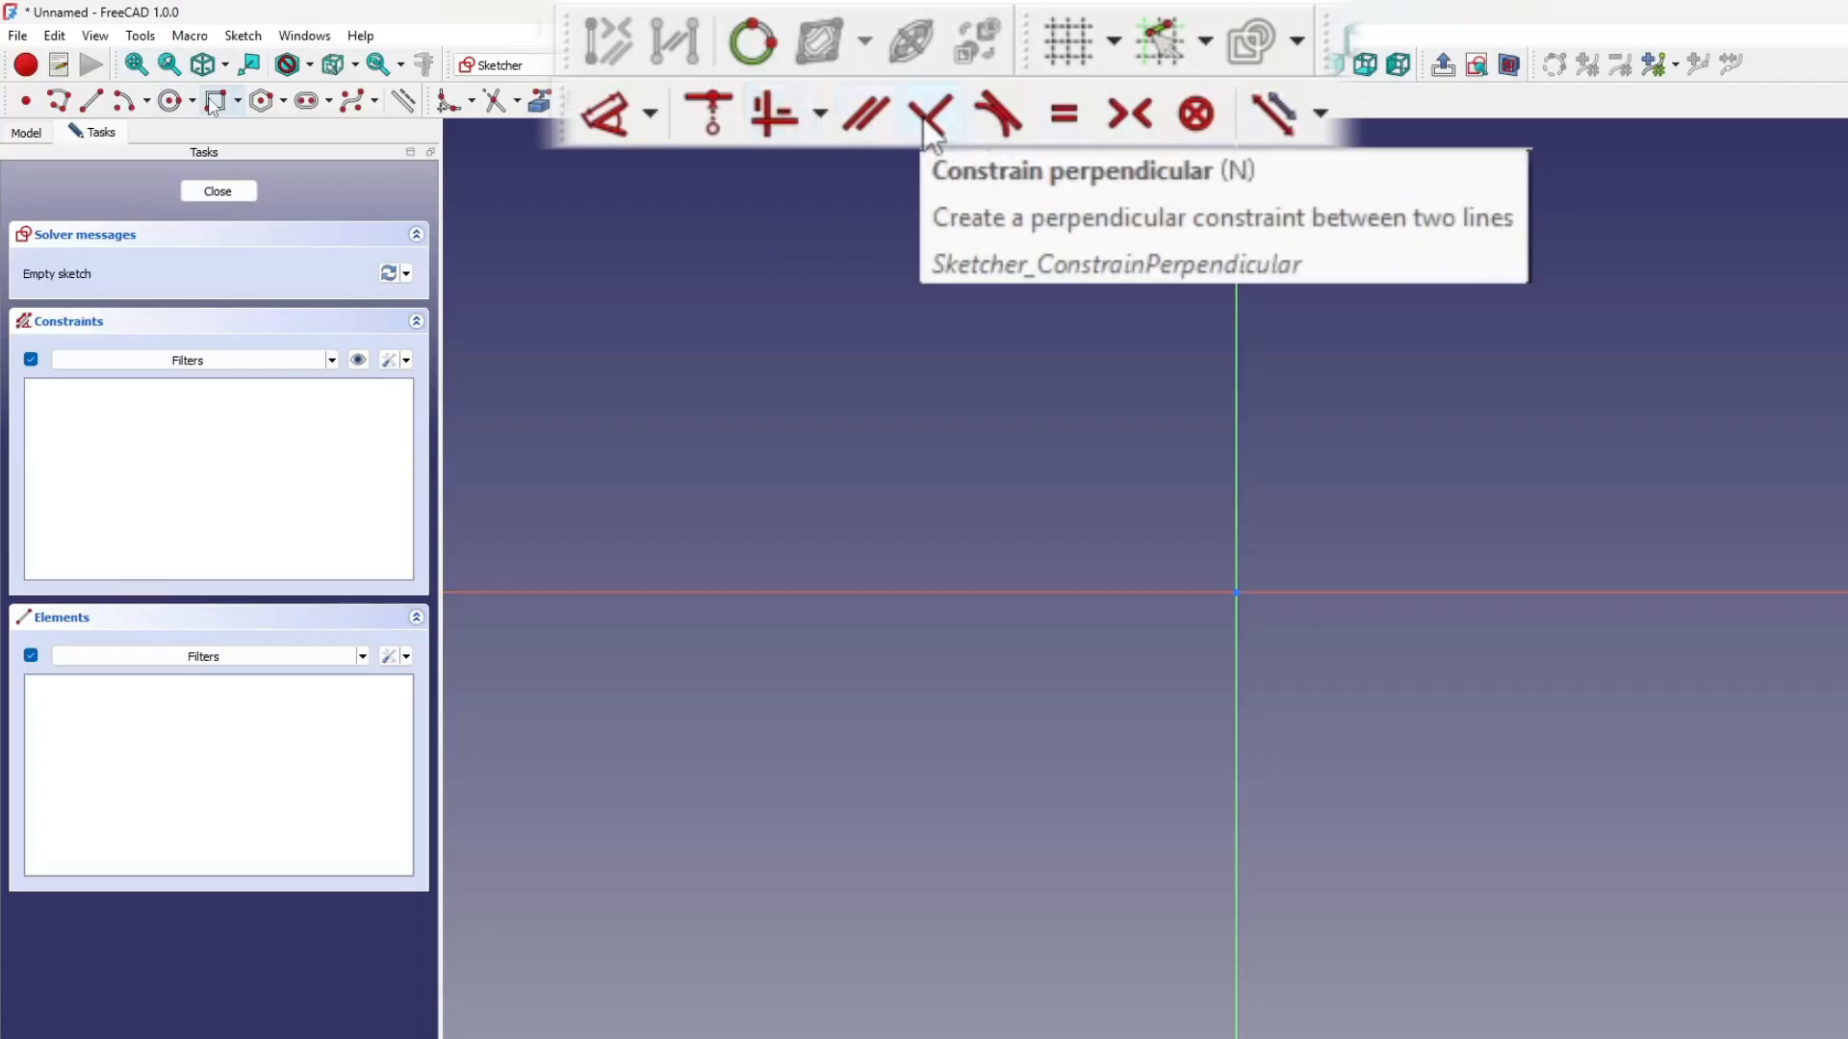
mouse_move(997, 114)
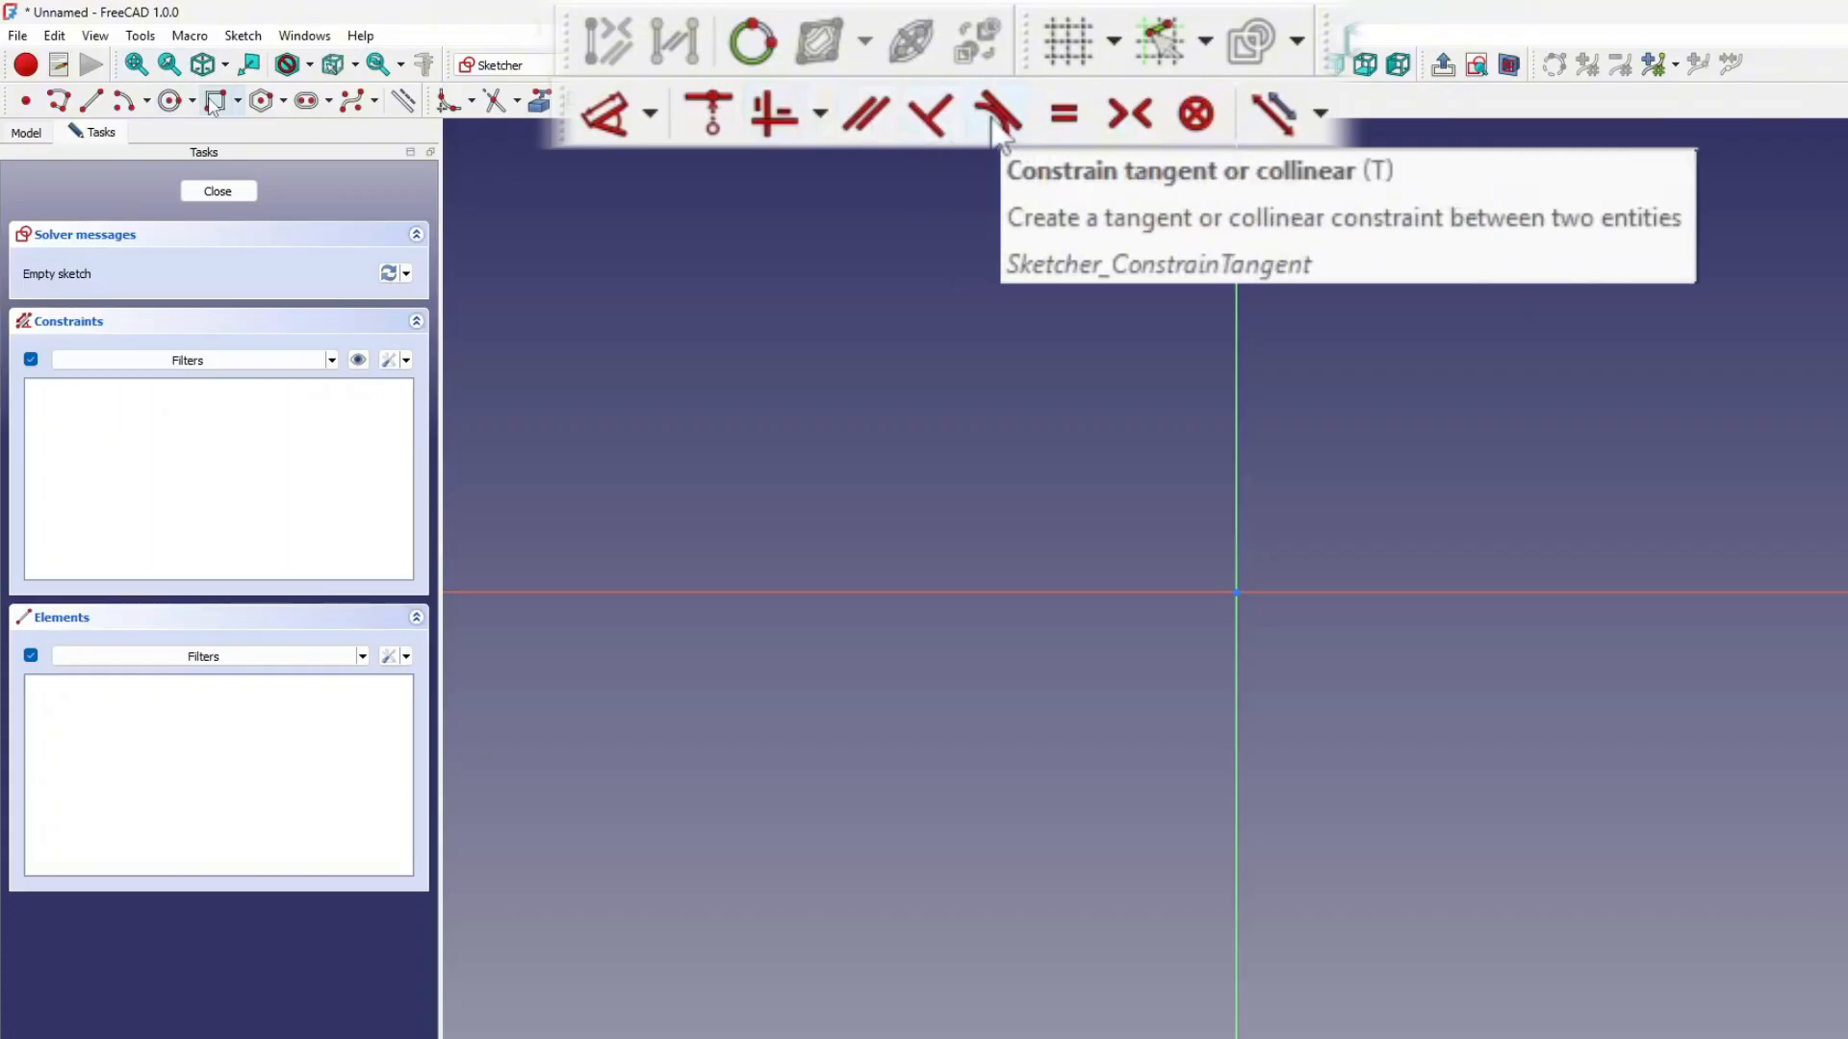
mouse_move(1060, 115)
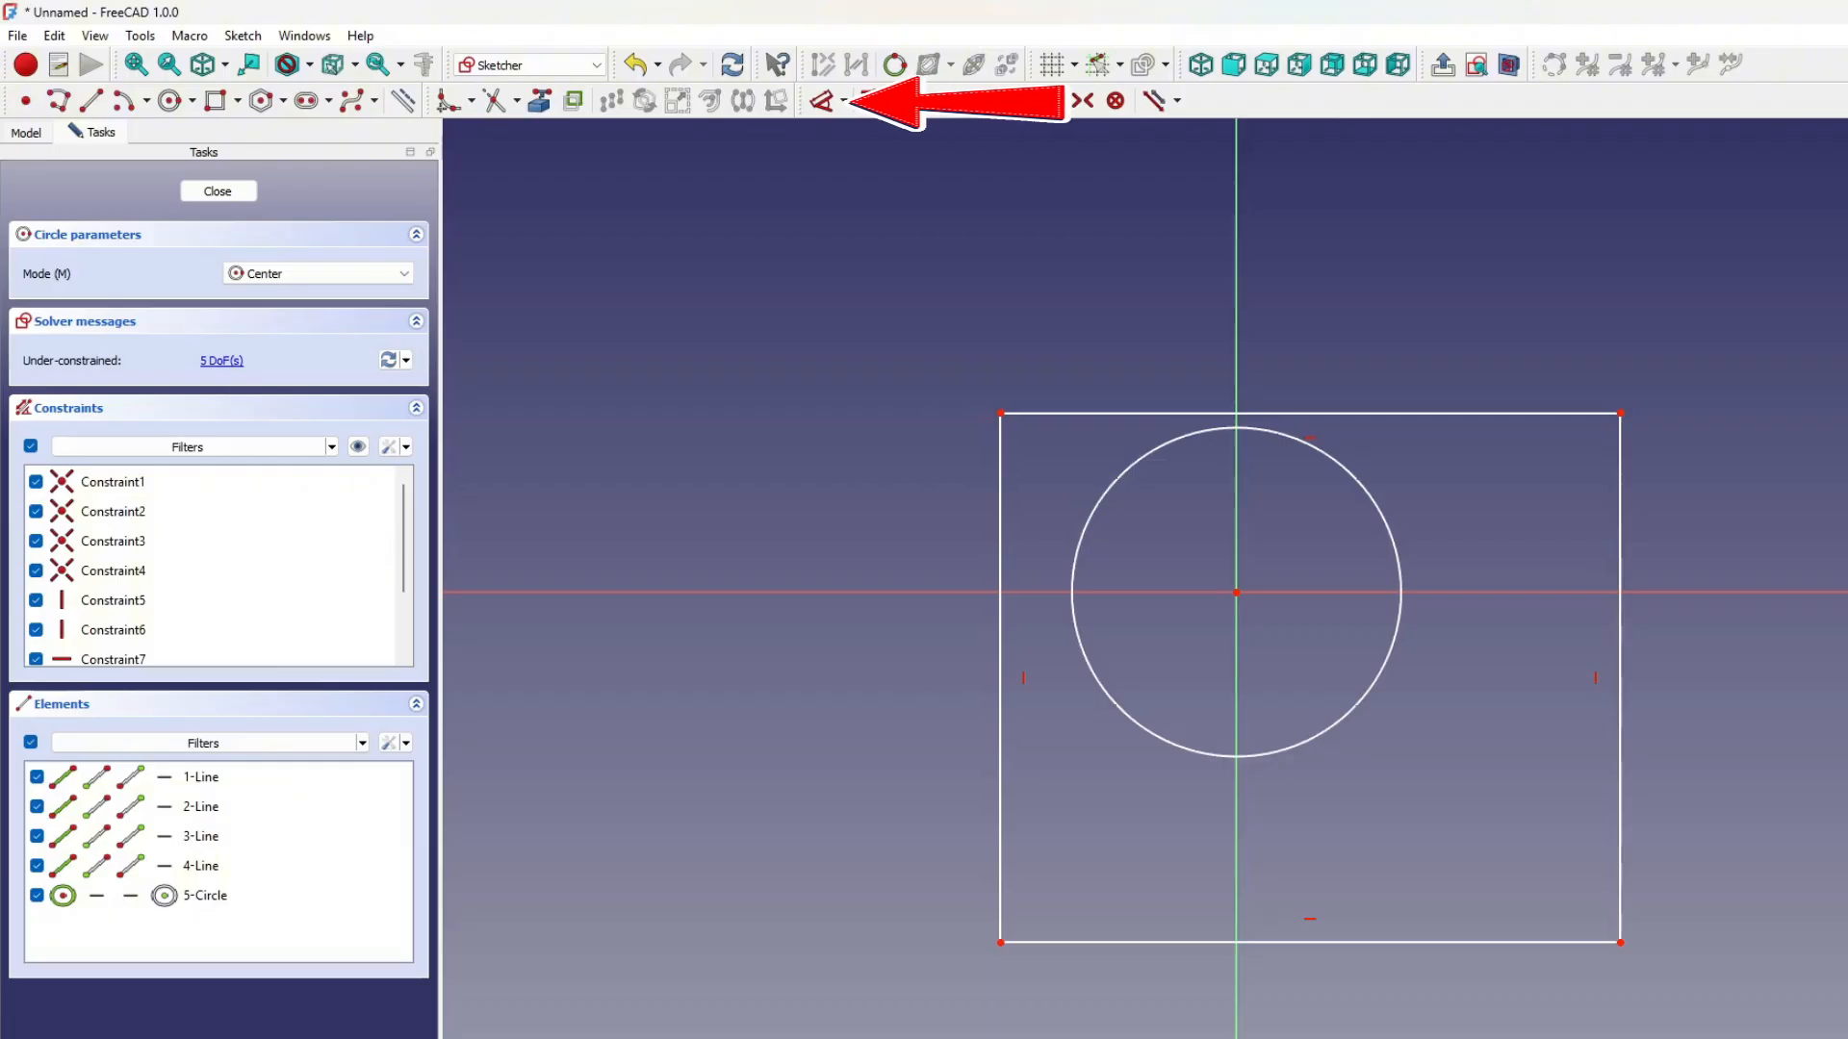
Step: Open the Dimension dropdown listing distance, radius/diameter, radius and angle constraints
left_click(598, 128)
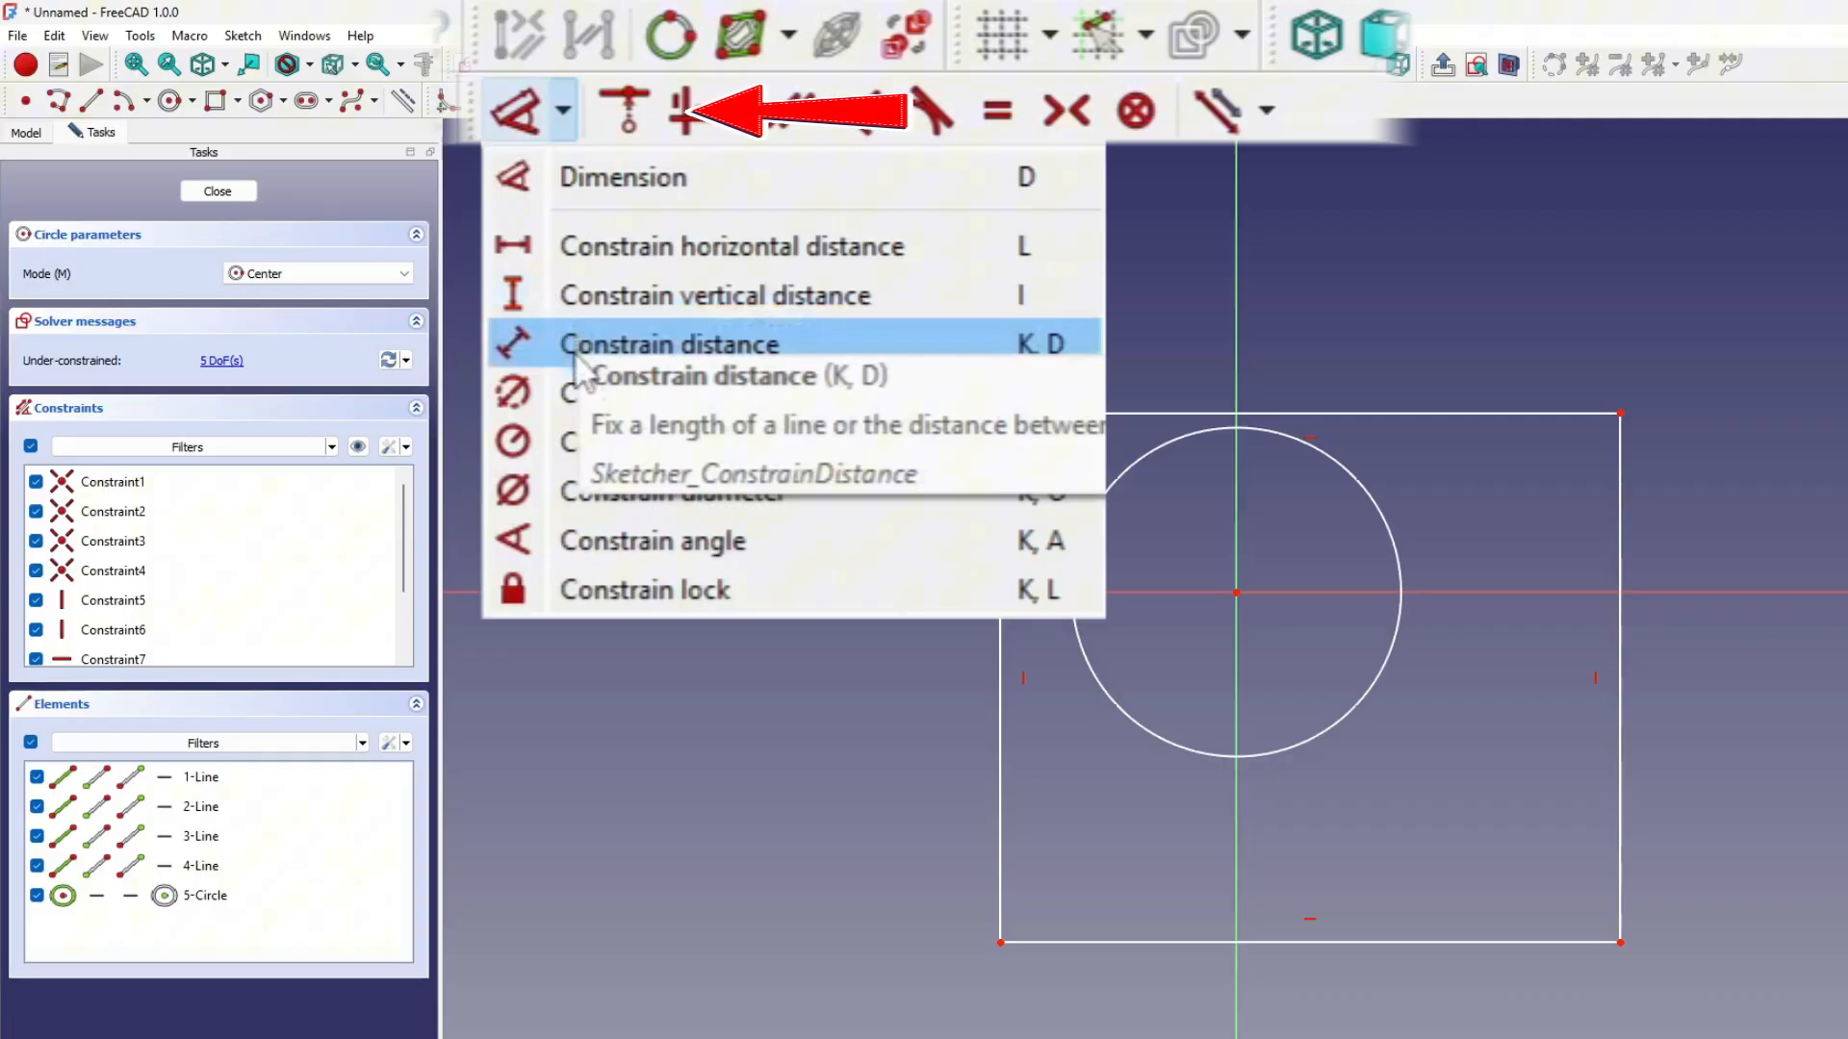
mouse_move(707, 392)
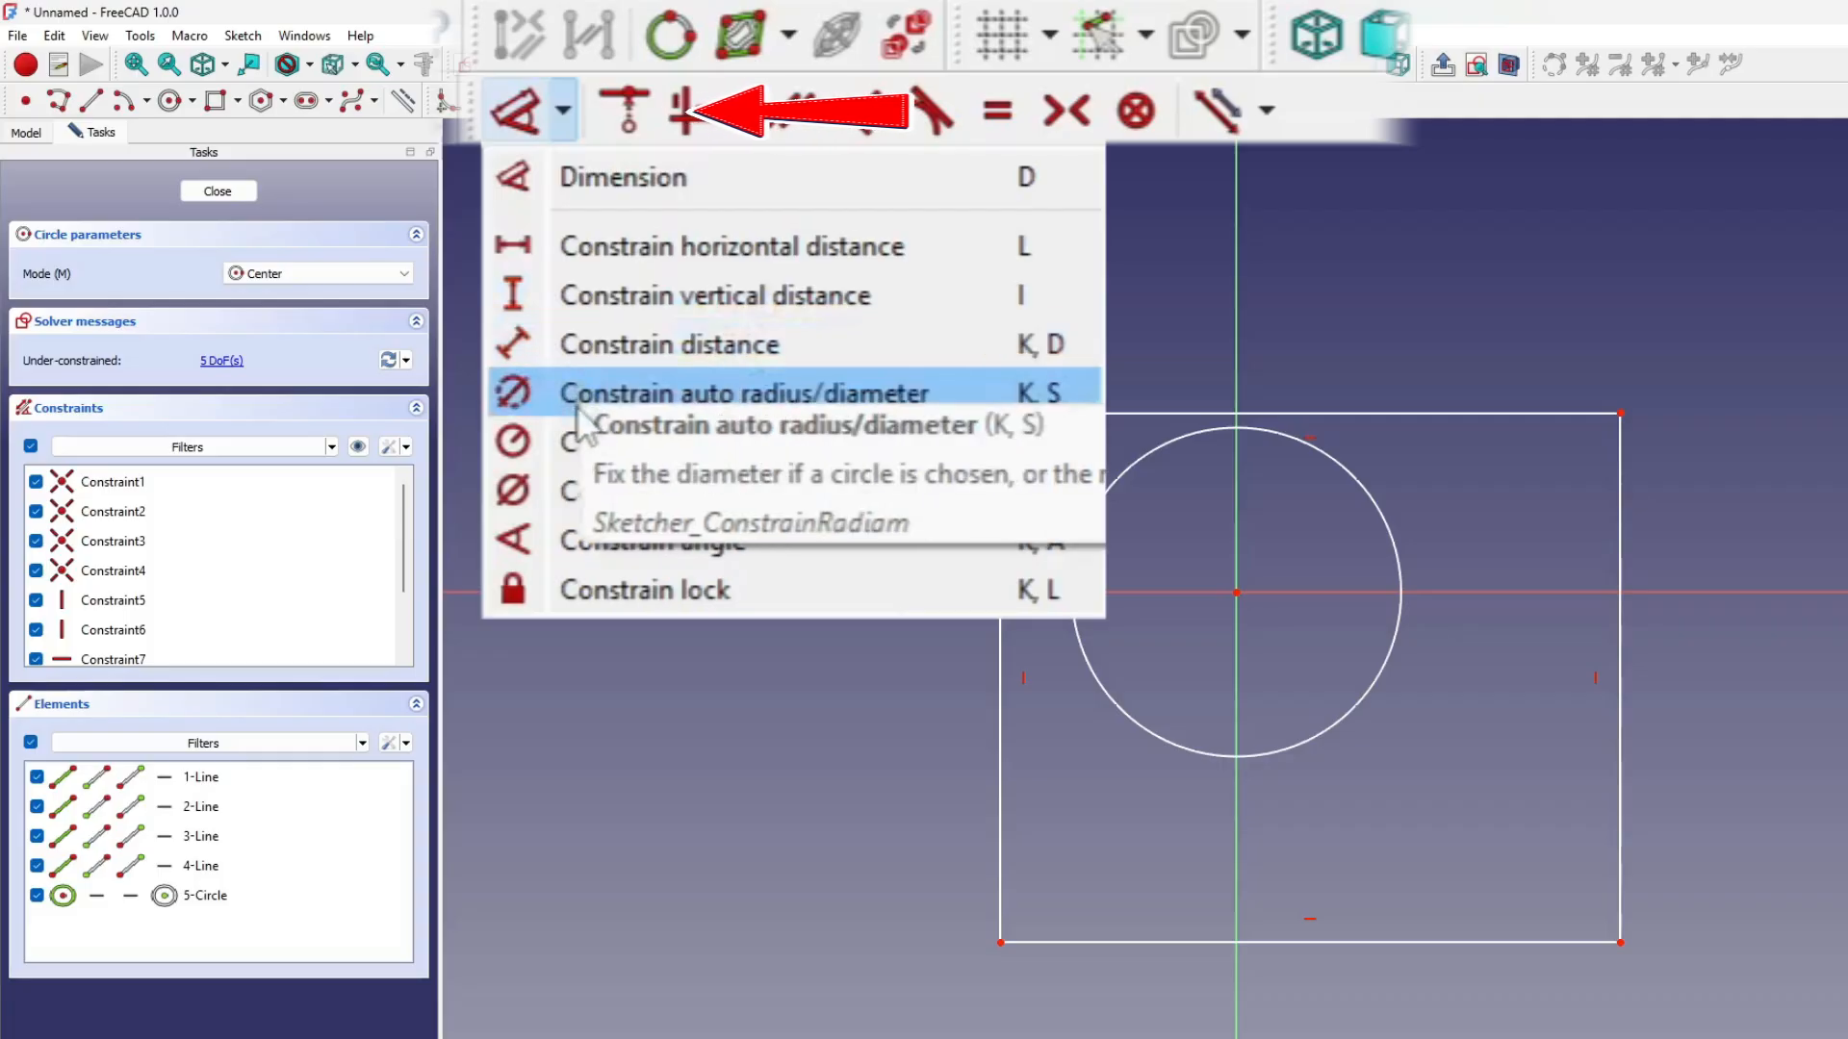
mouse_move(655, 442)
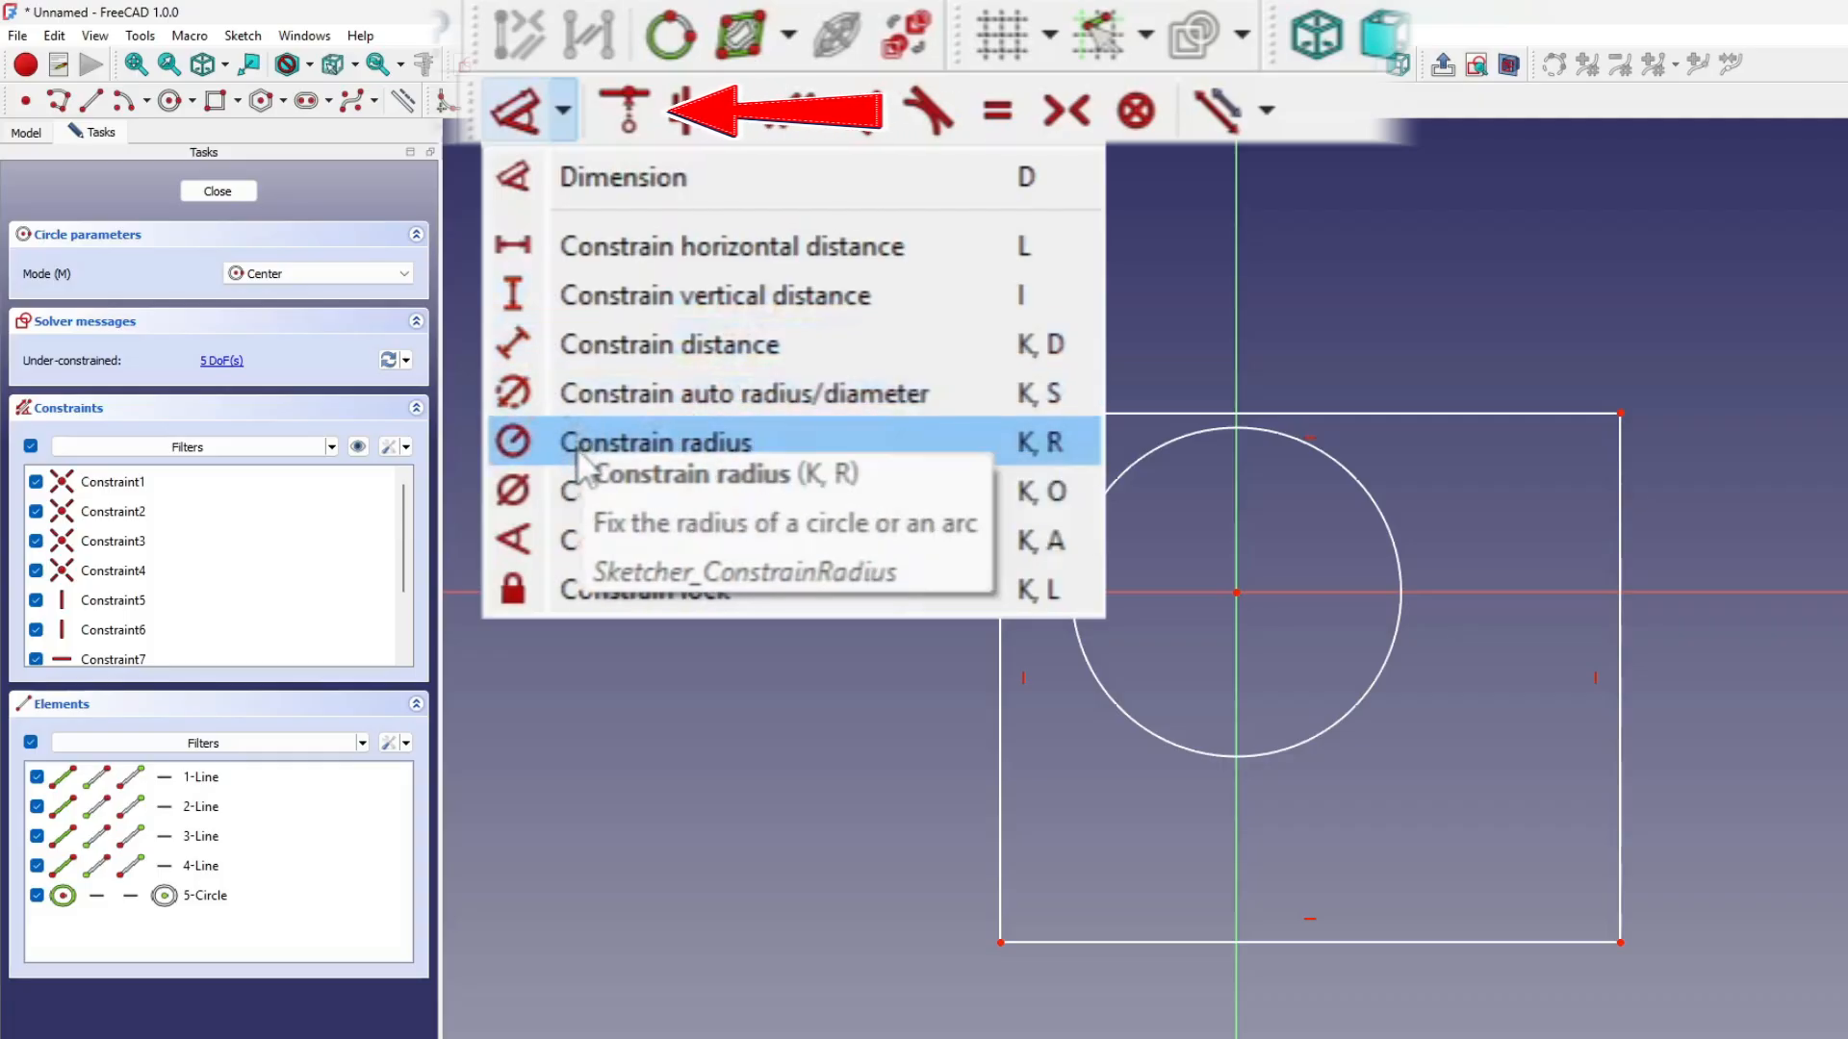
mouse_move(672, 492)
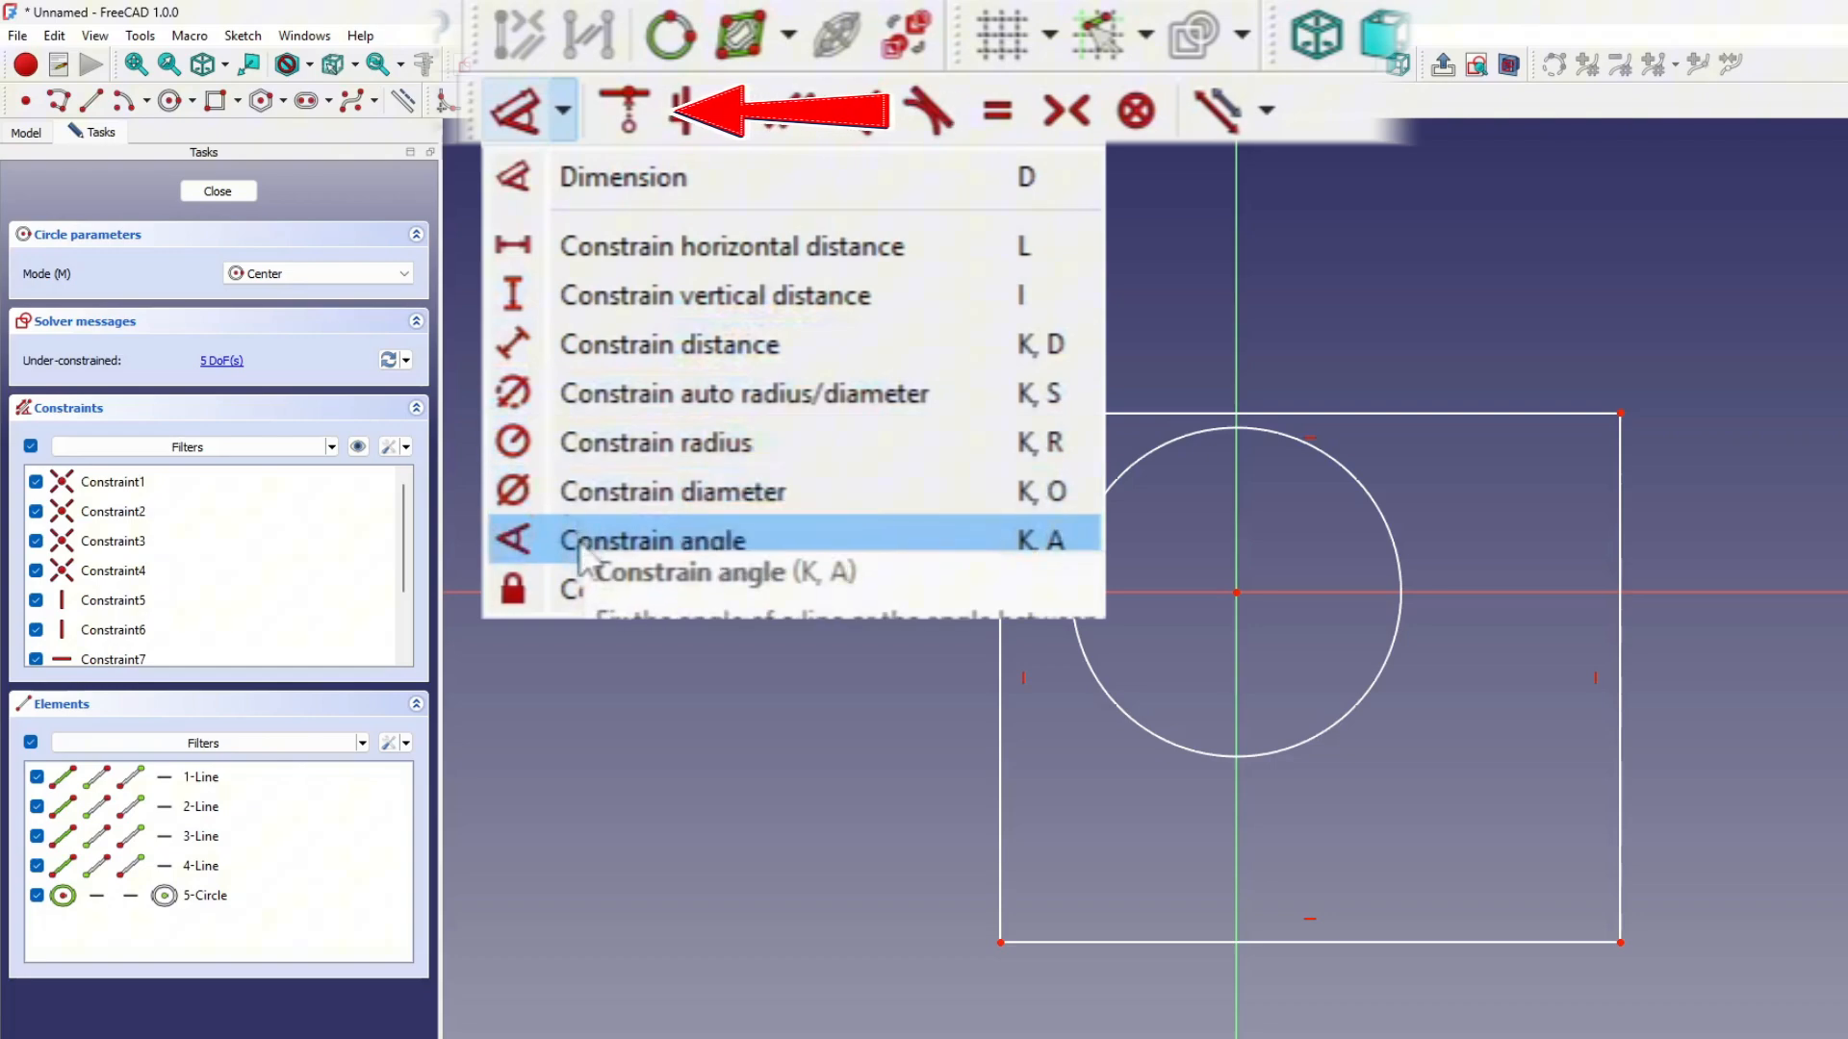
mouse_move(599, 589)
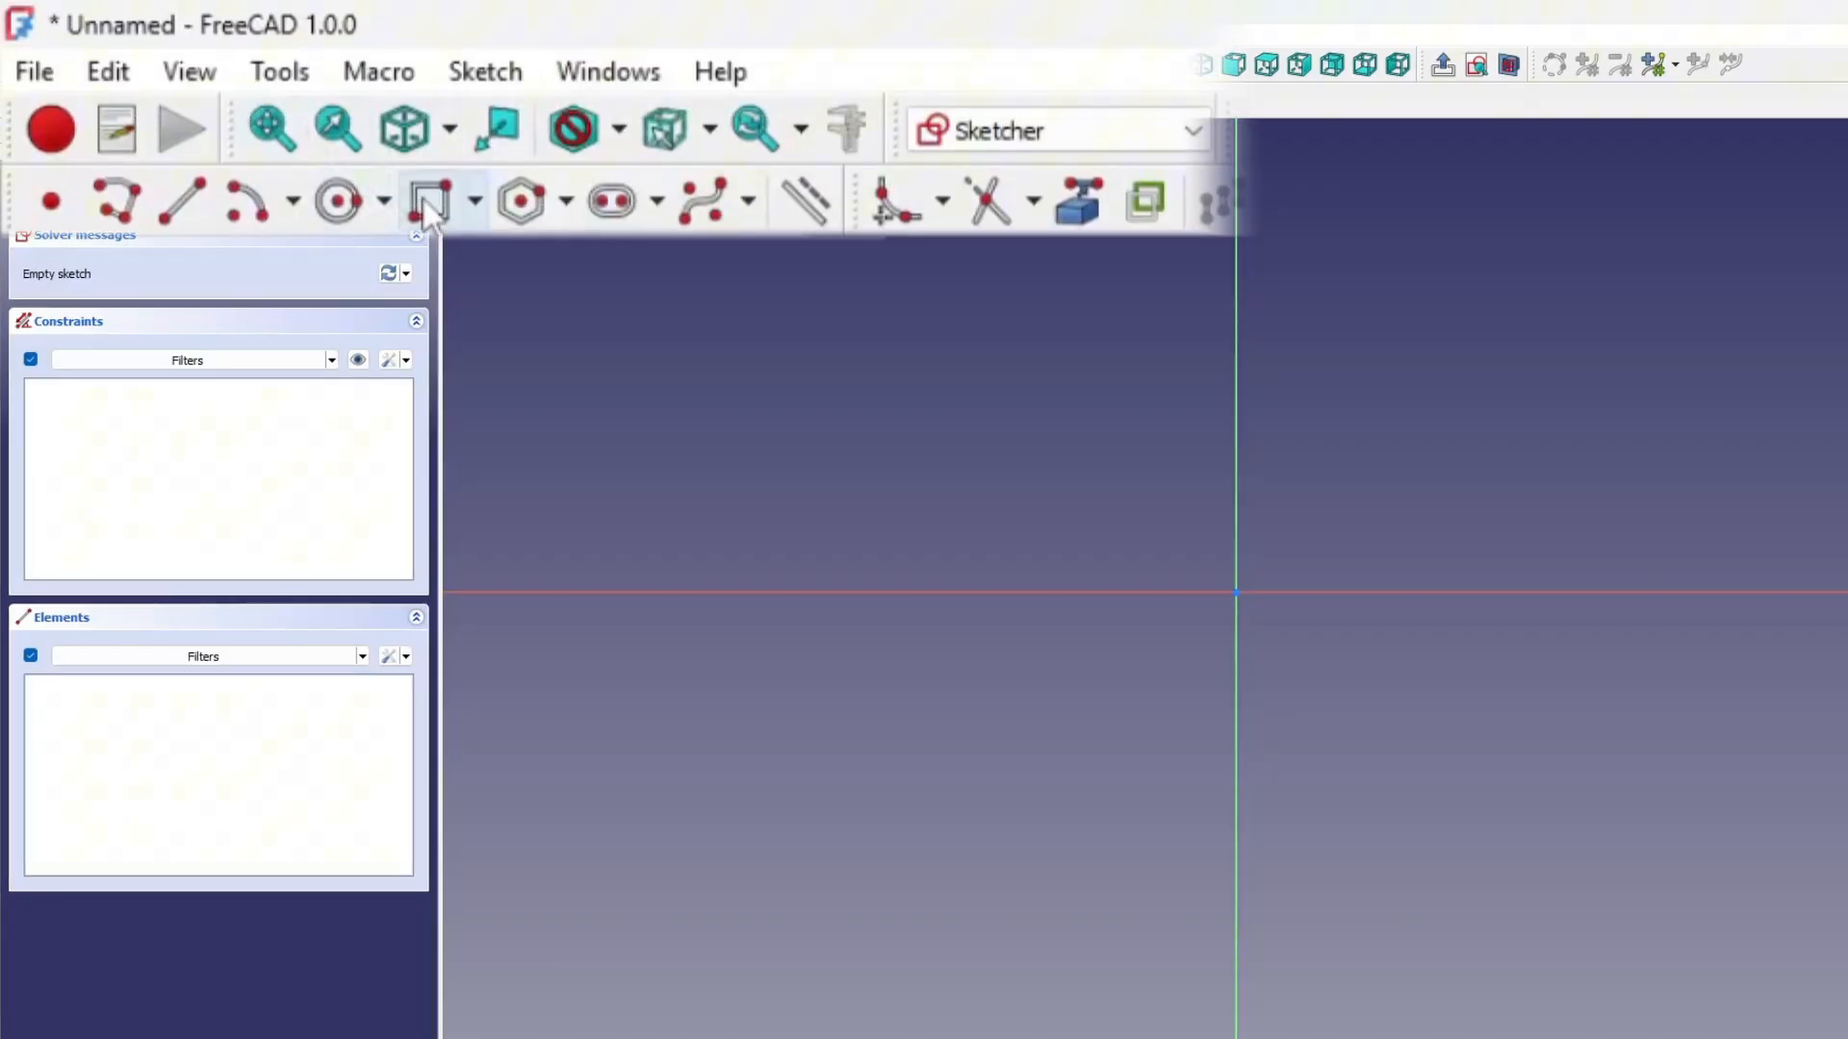
Step: Draw a centered square around the origin and begin a circle from its center
left_click(426, 198)
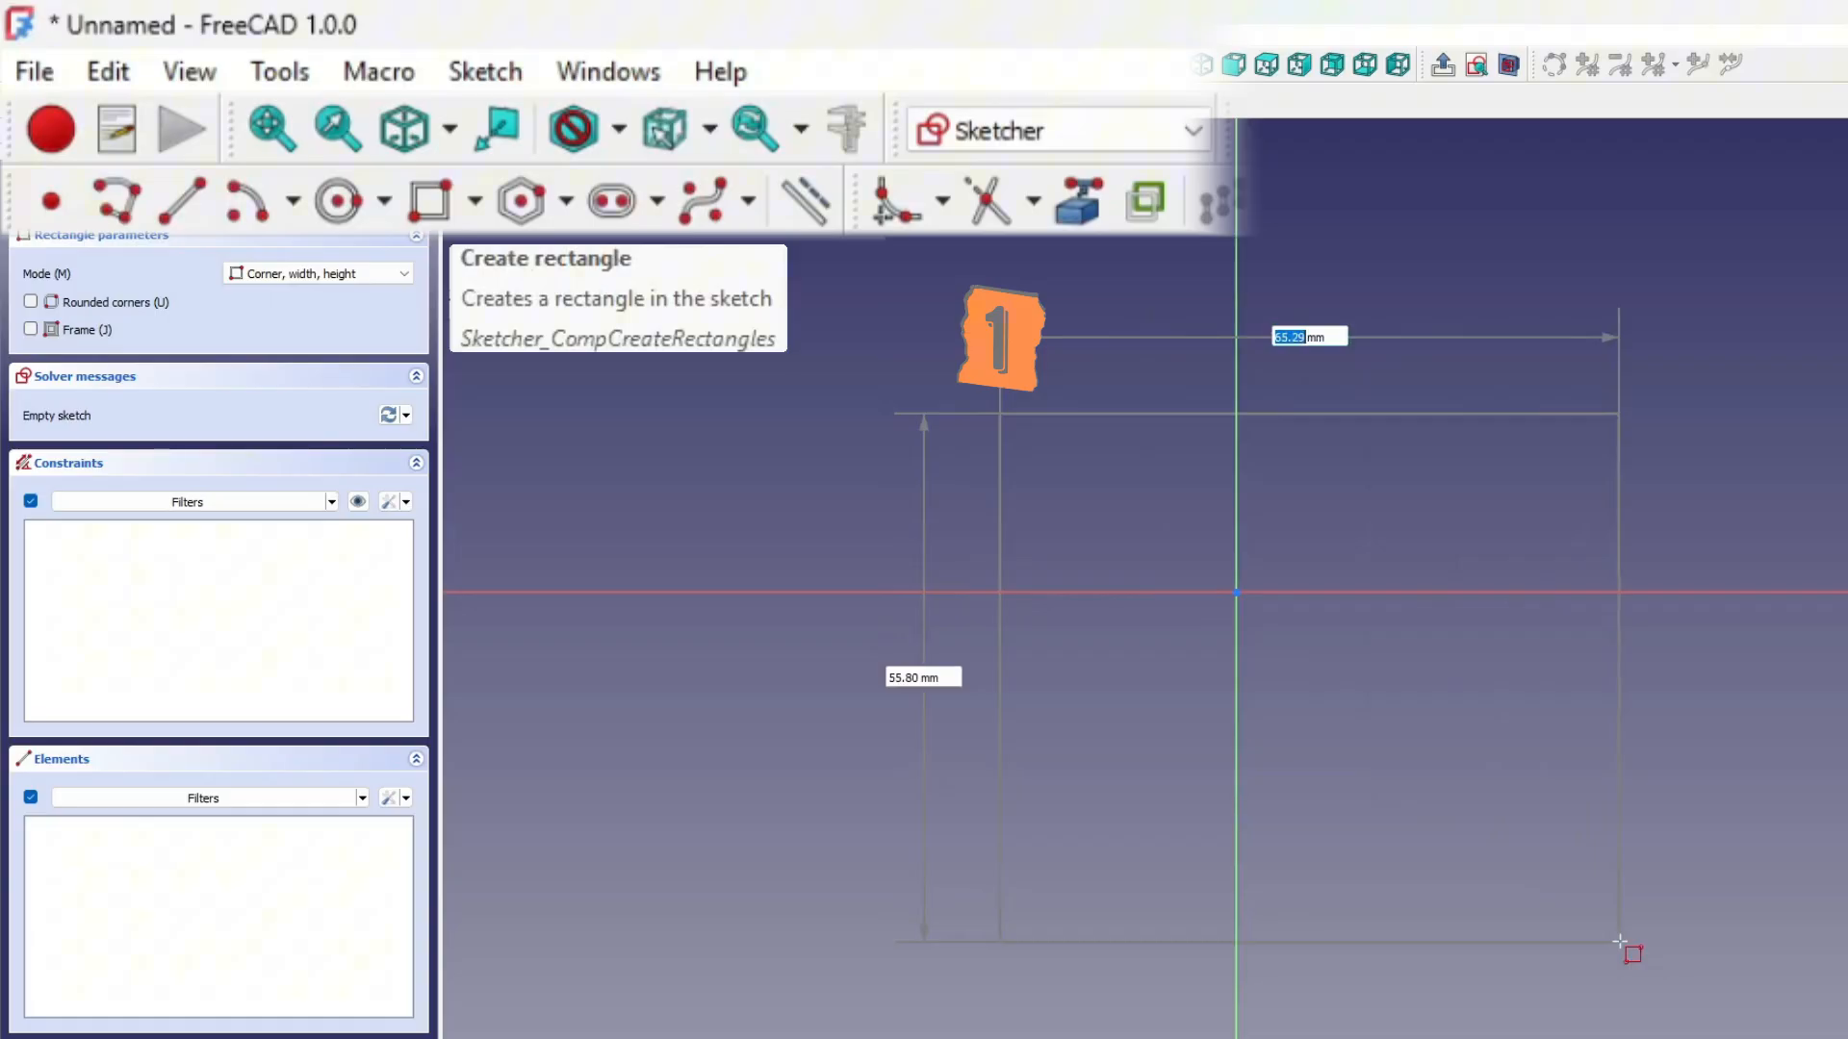
left_click(1620, 941)
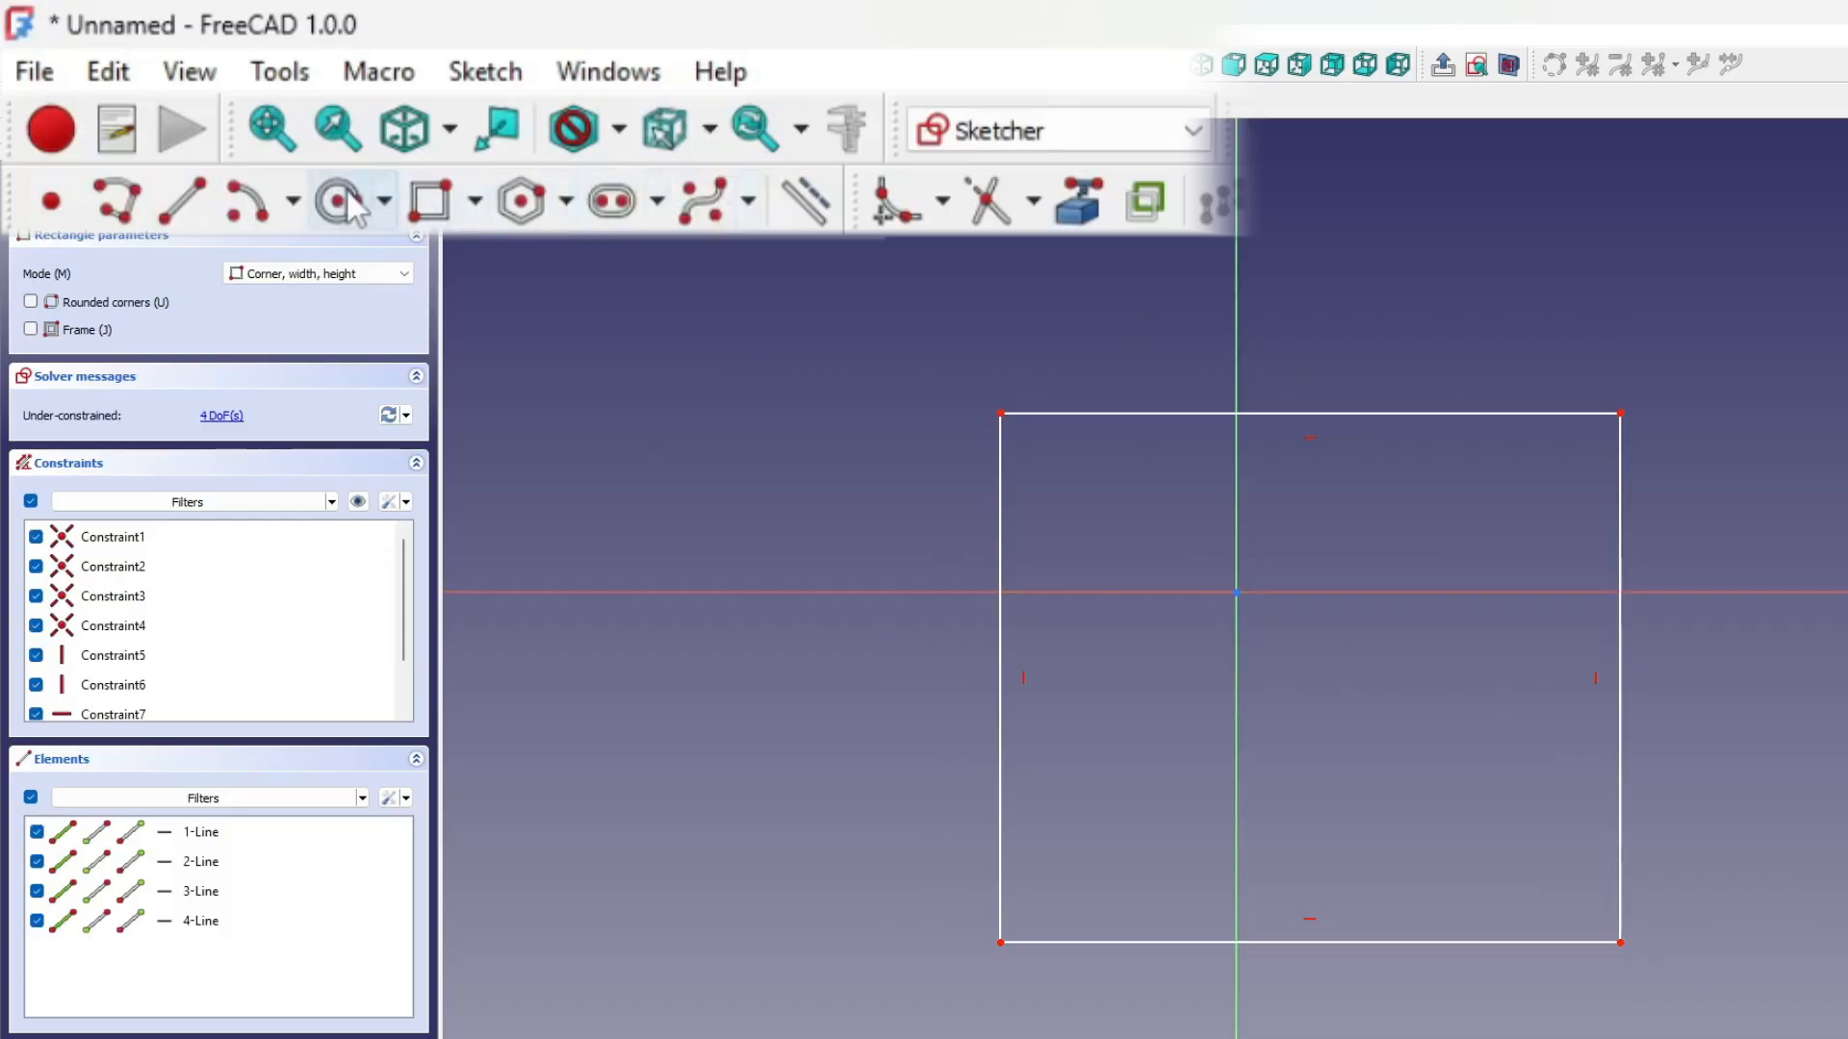
mouse_move(336, 200)
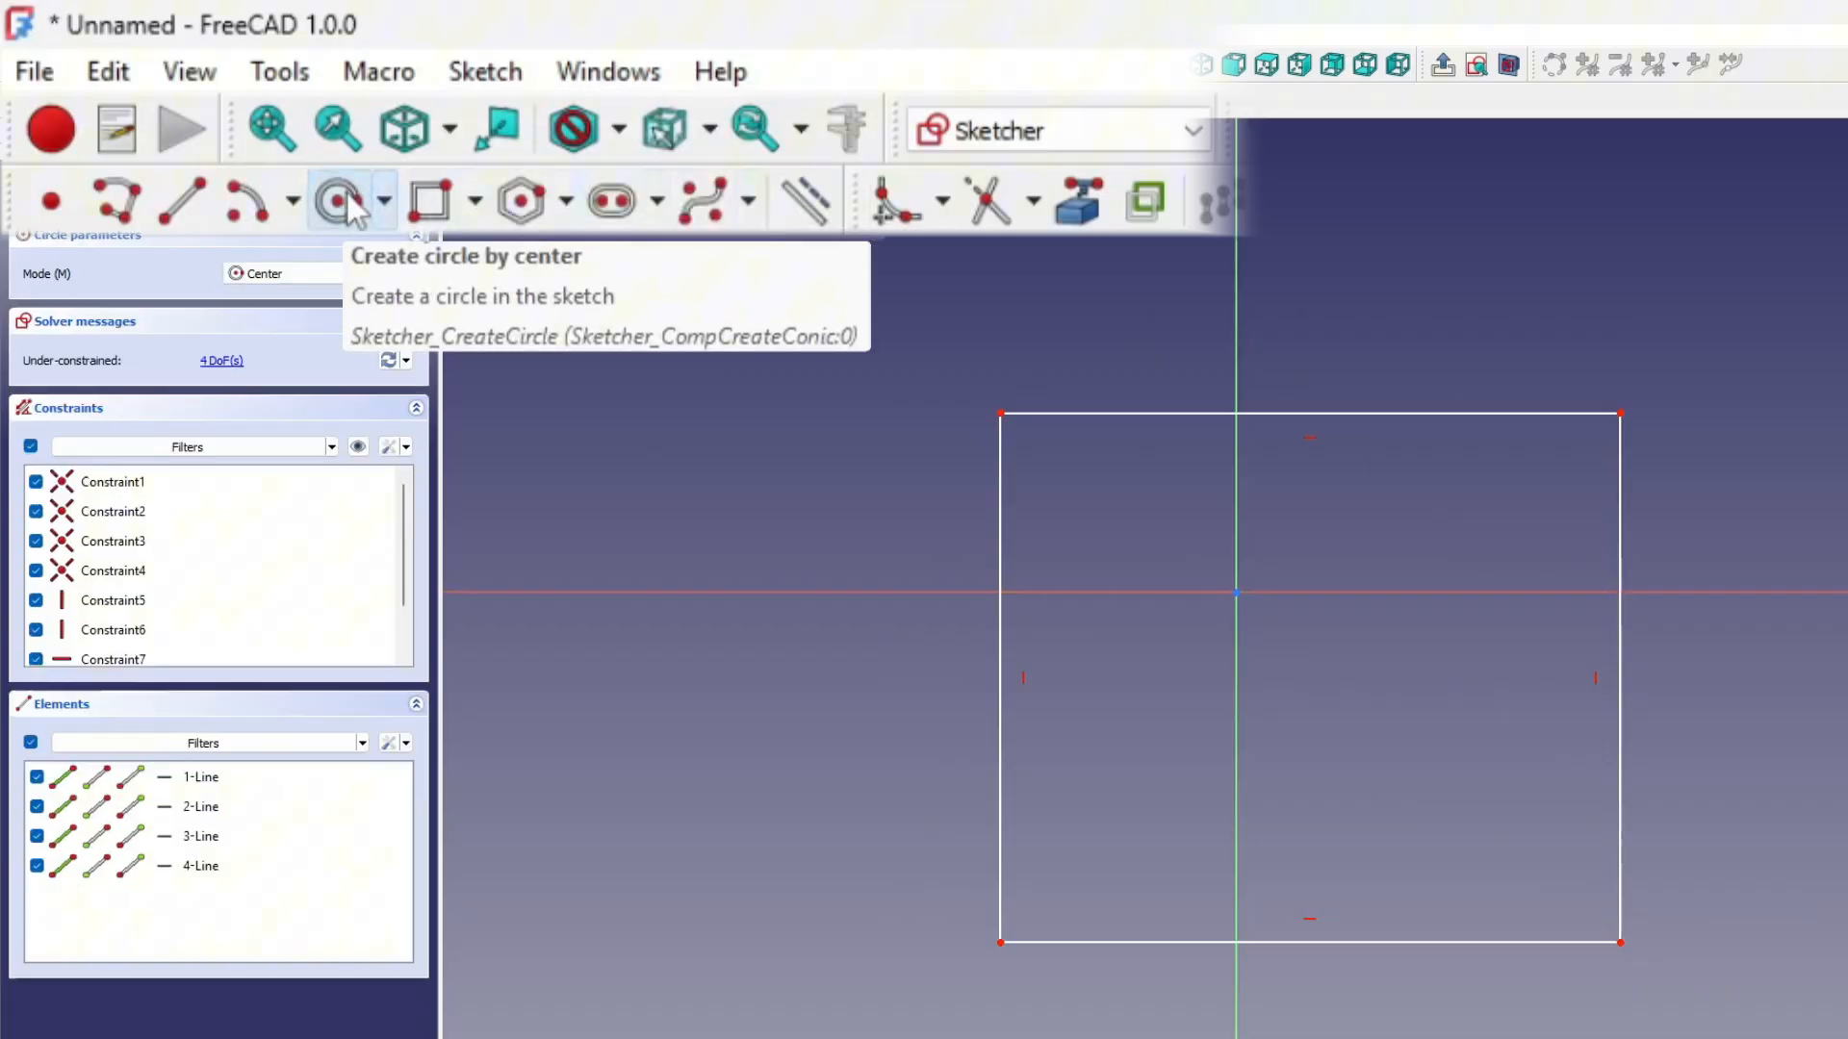
left_click(337, 198)
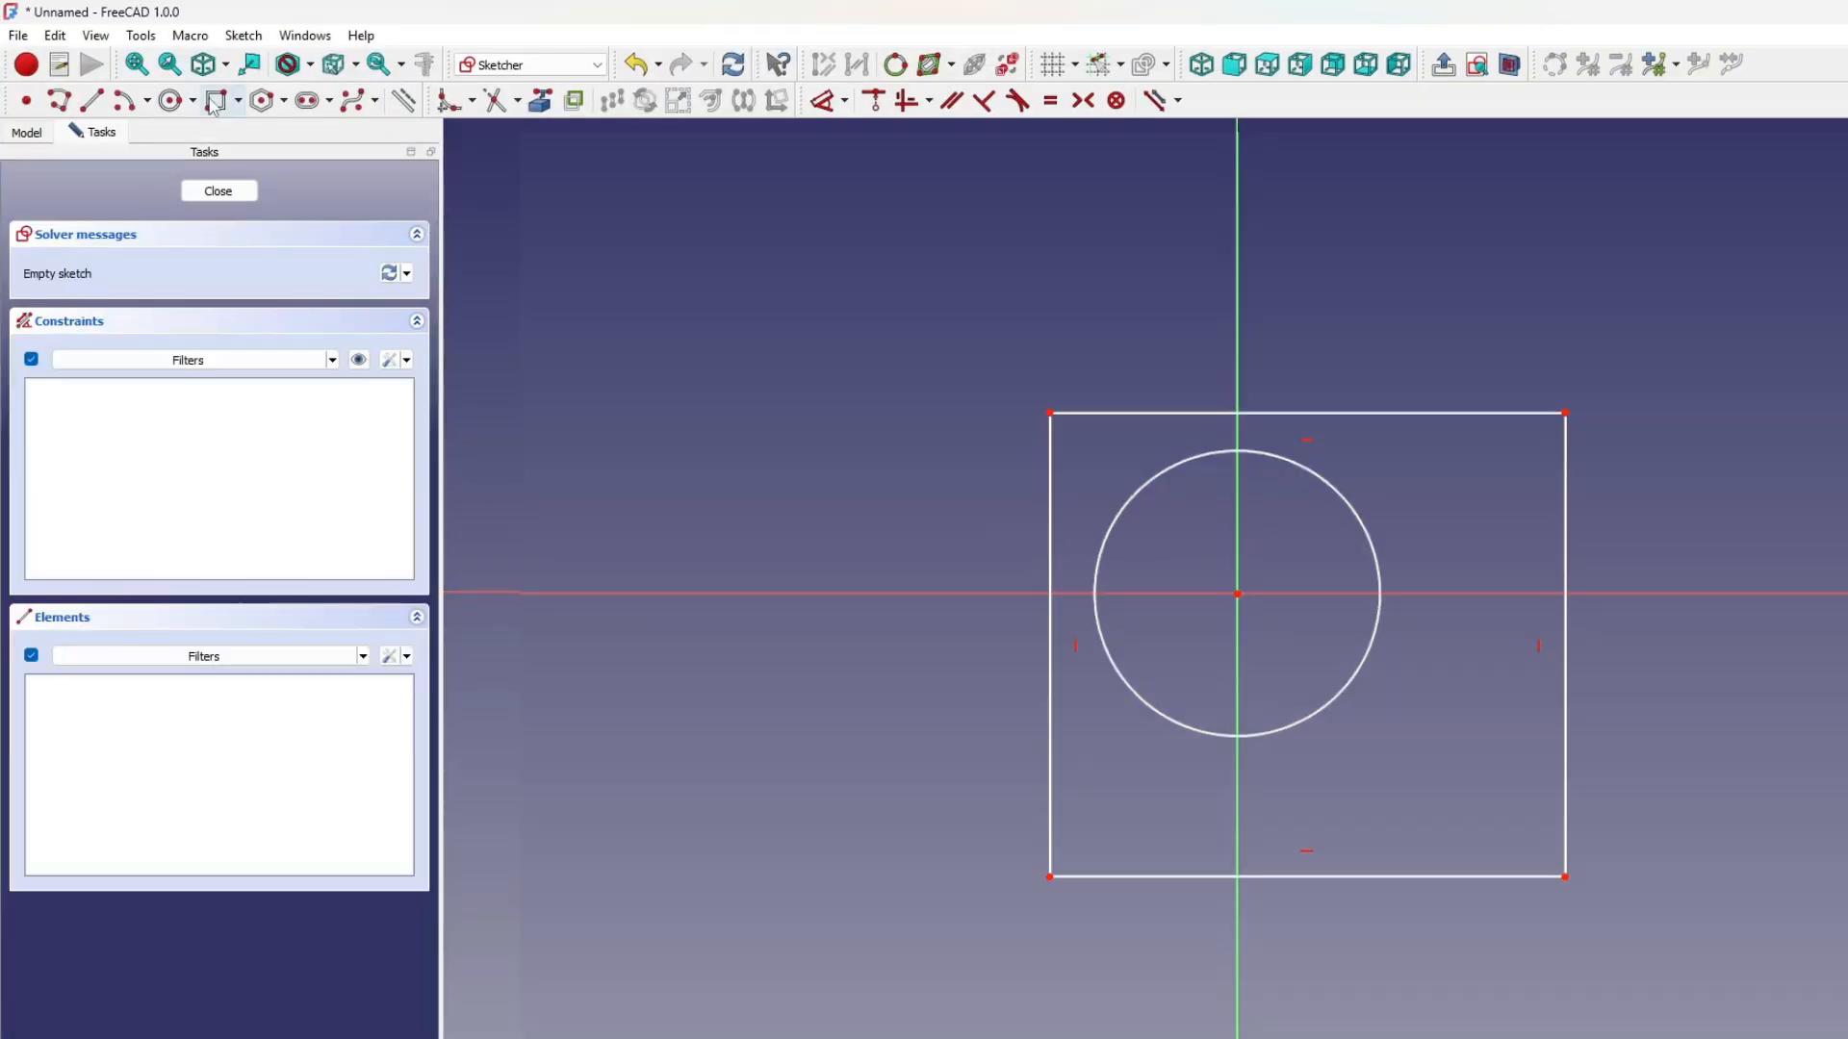
mouse_move(1260, 355)
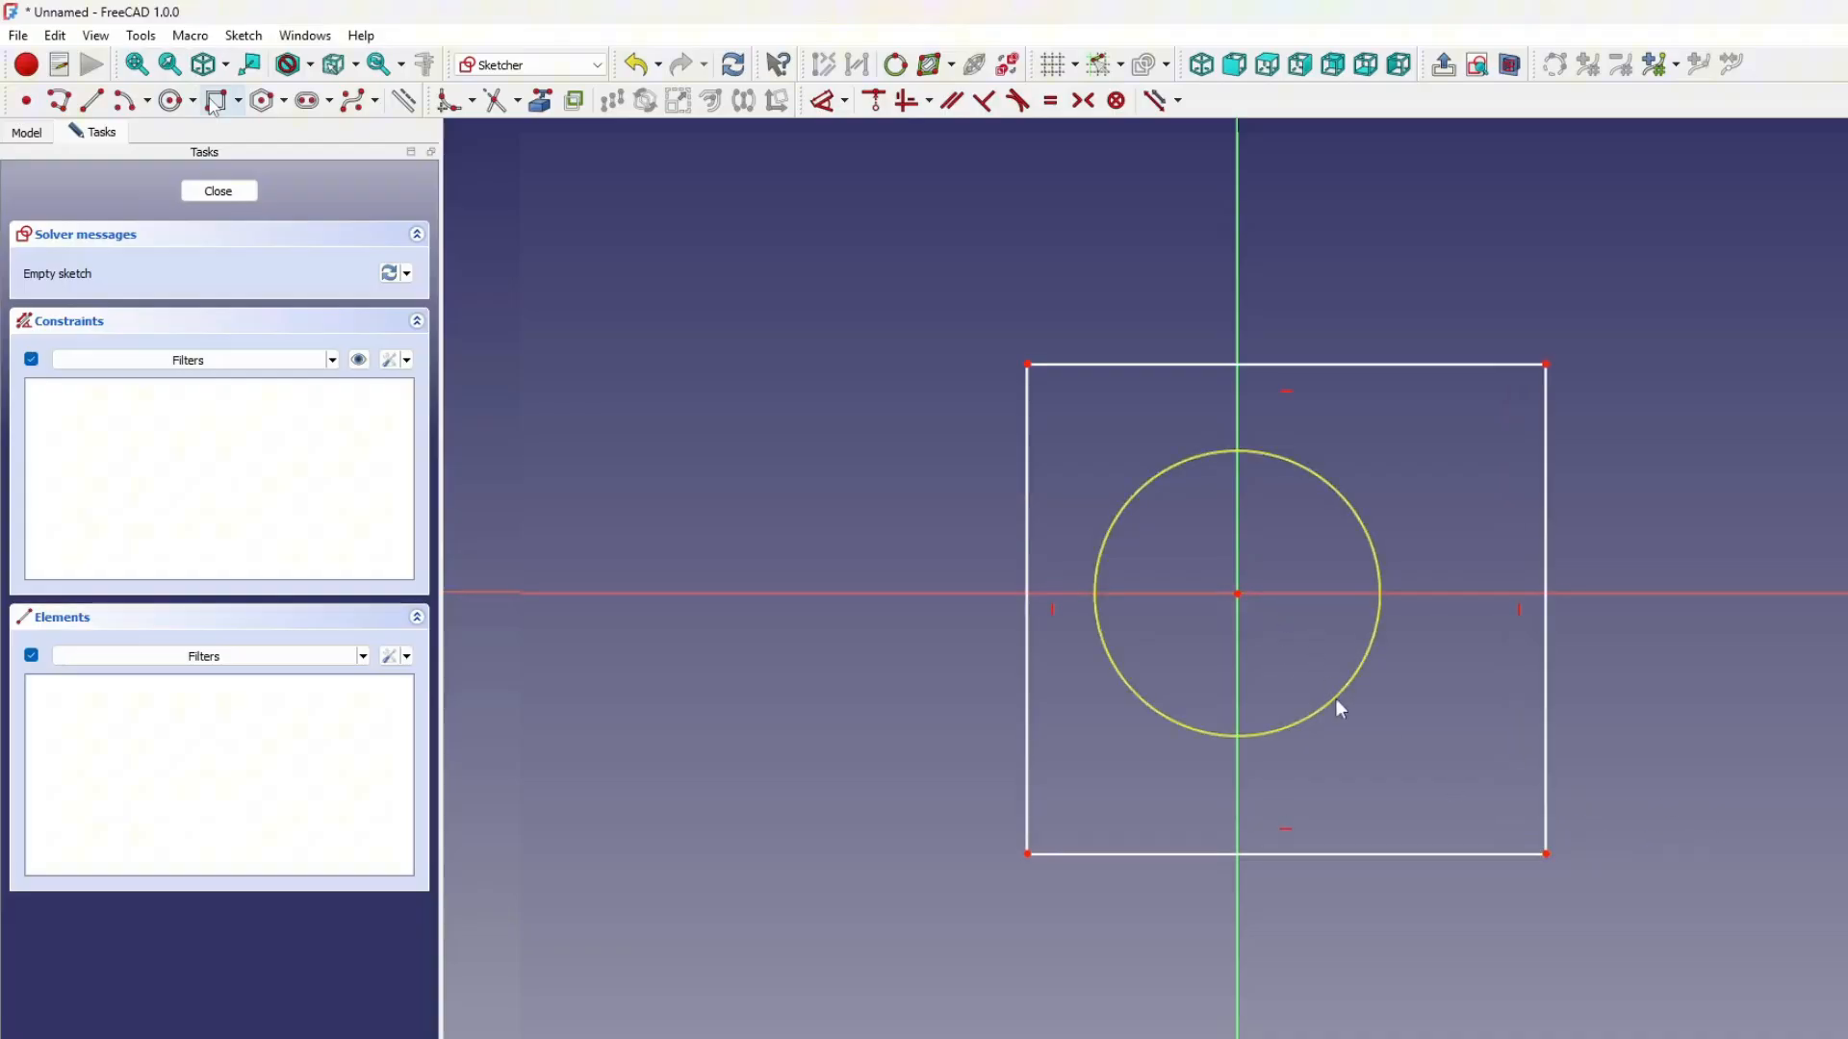
mouse_move(1317, 710)
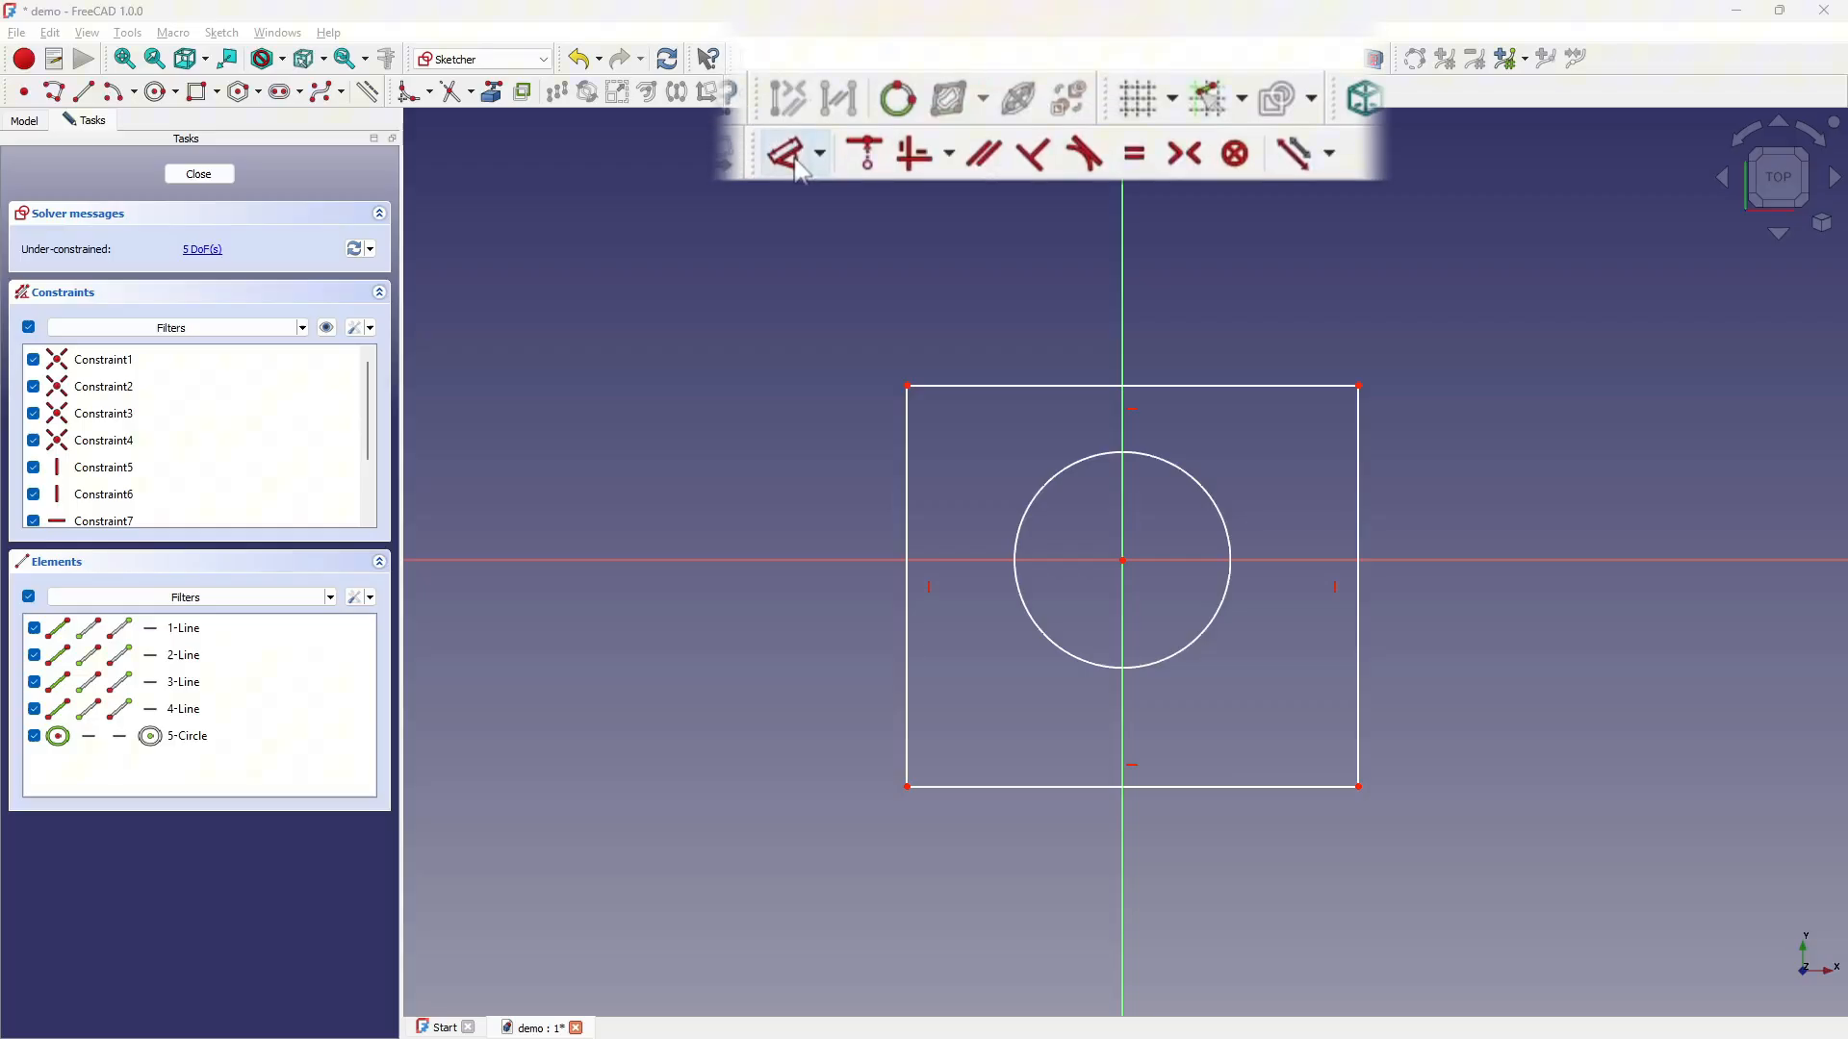
Step: Dimension the top edge to 75 mm and add an equal-side constraint, undoing a redundant one
left_click(796, 153)
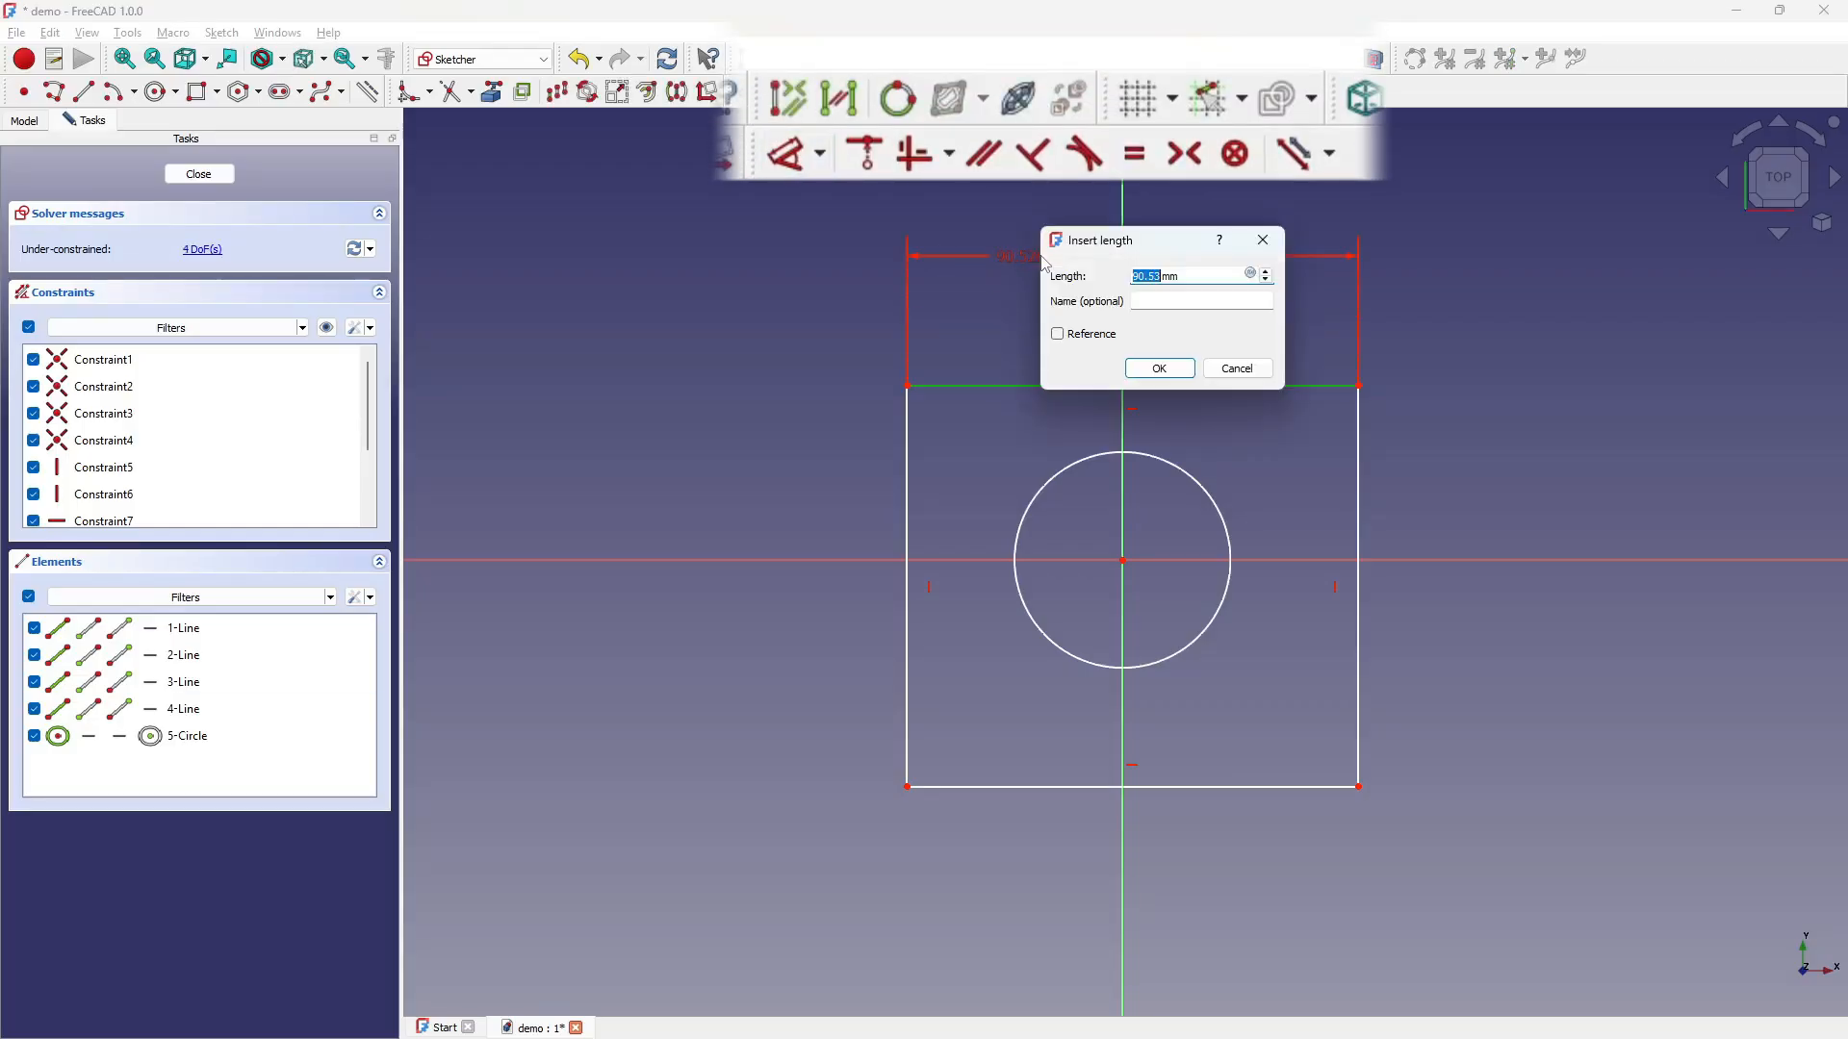
left_click(1157, 368)
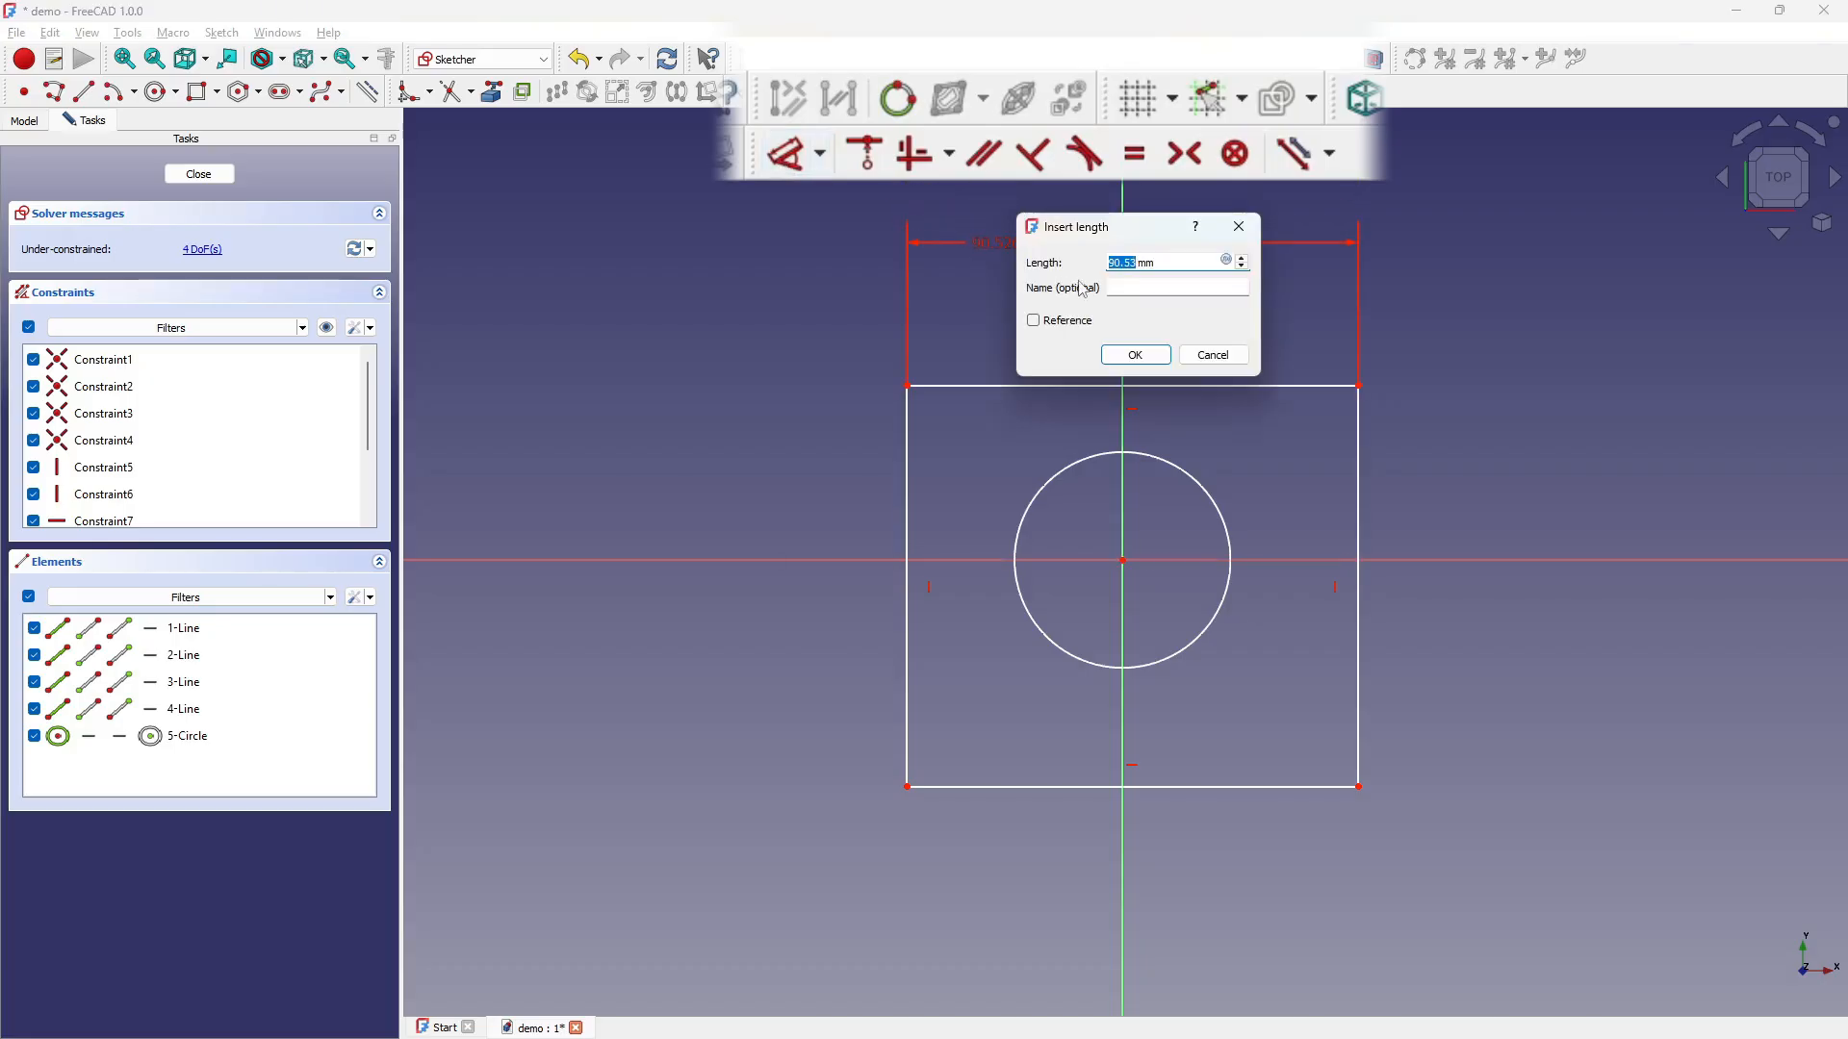
left_click(1132, 355)
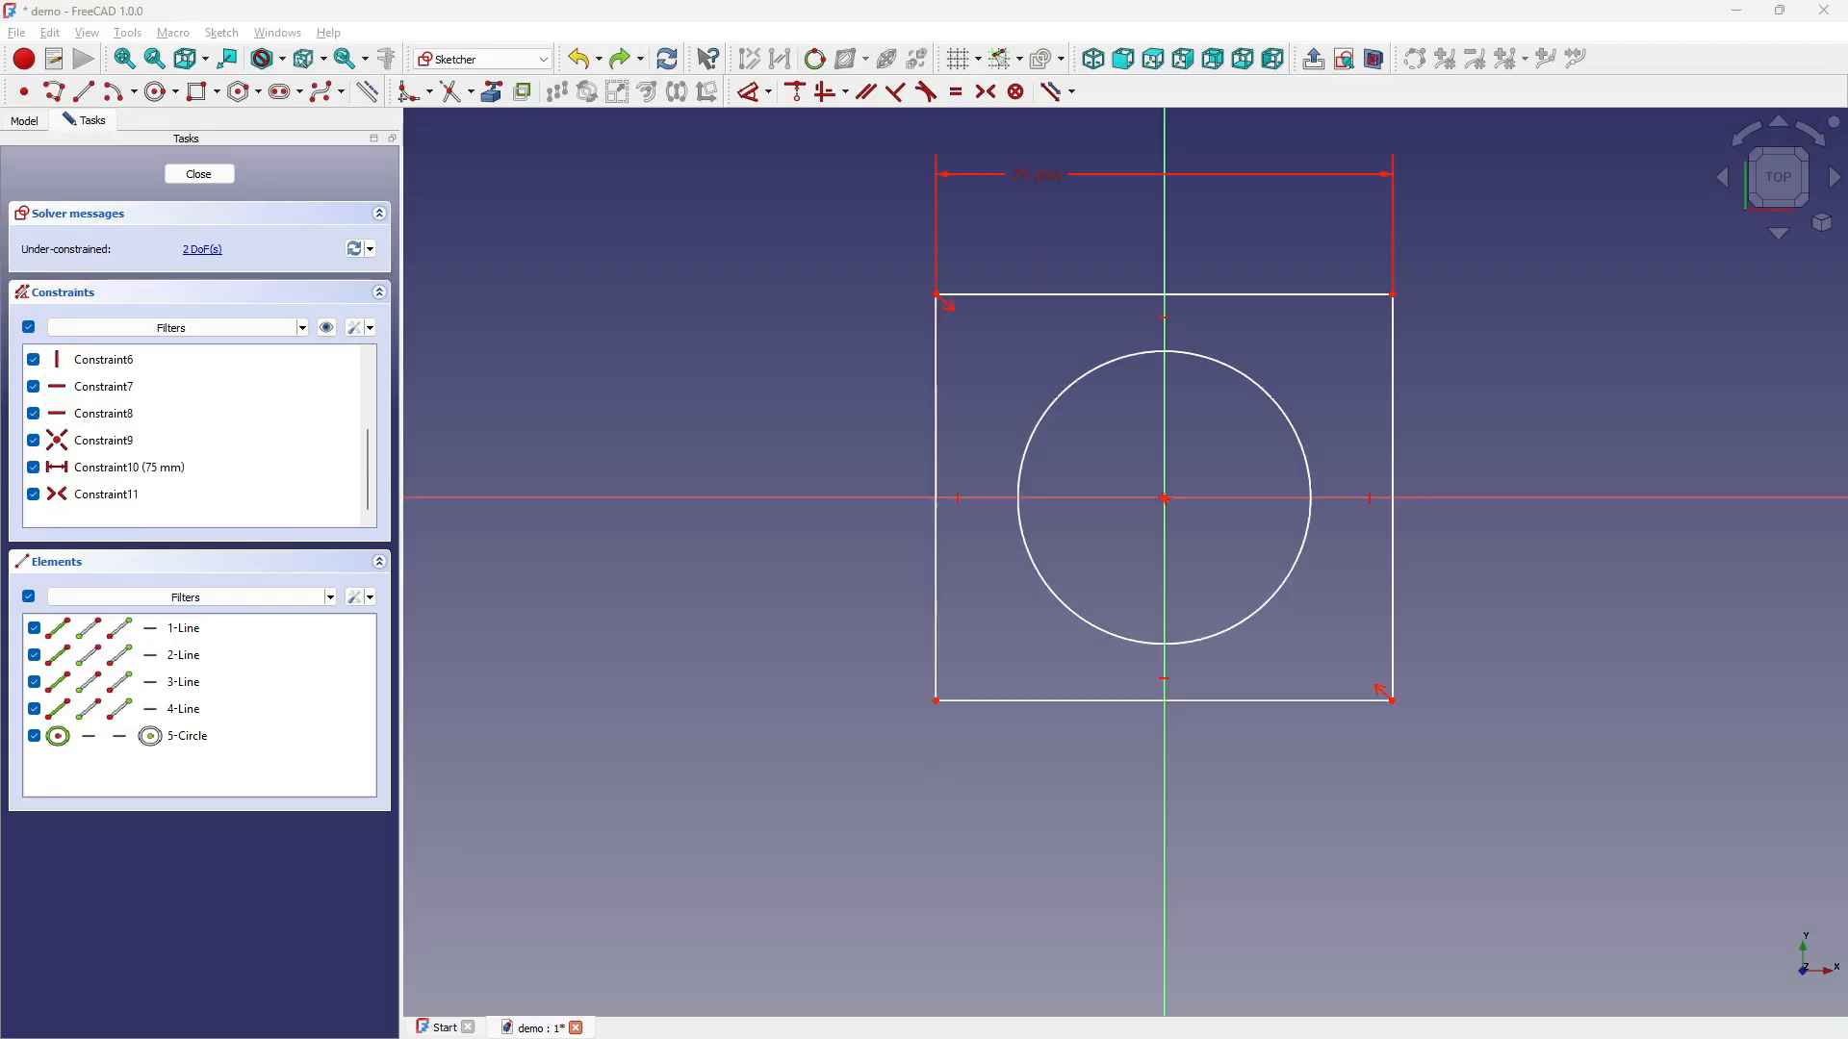
mouse_move(955, 91)
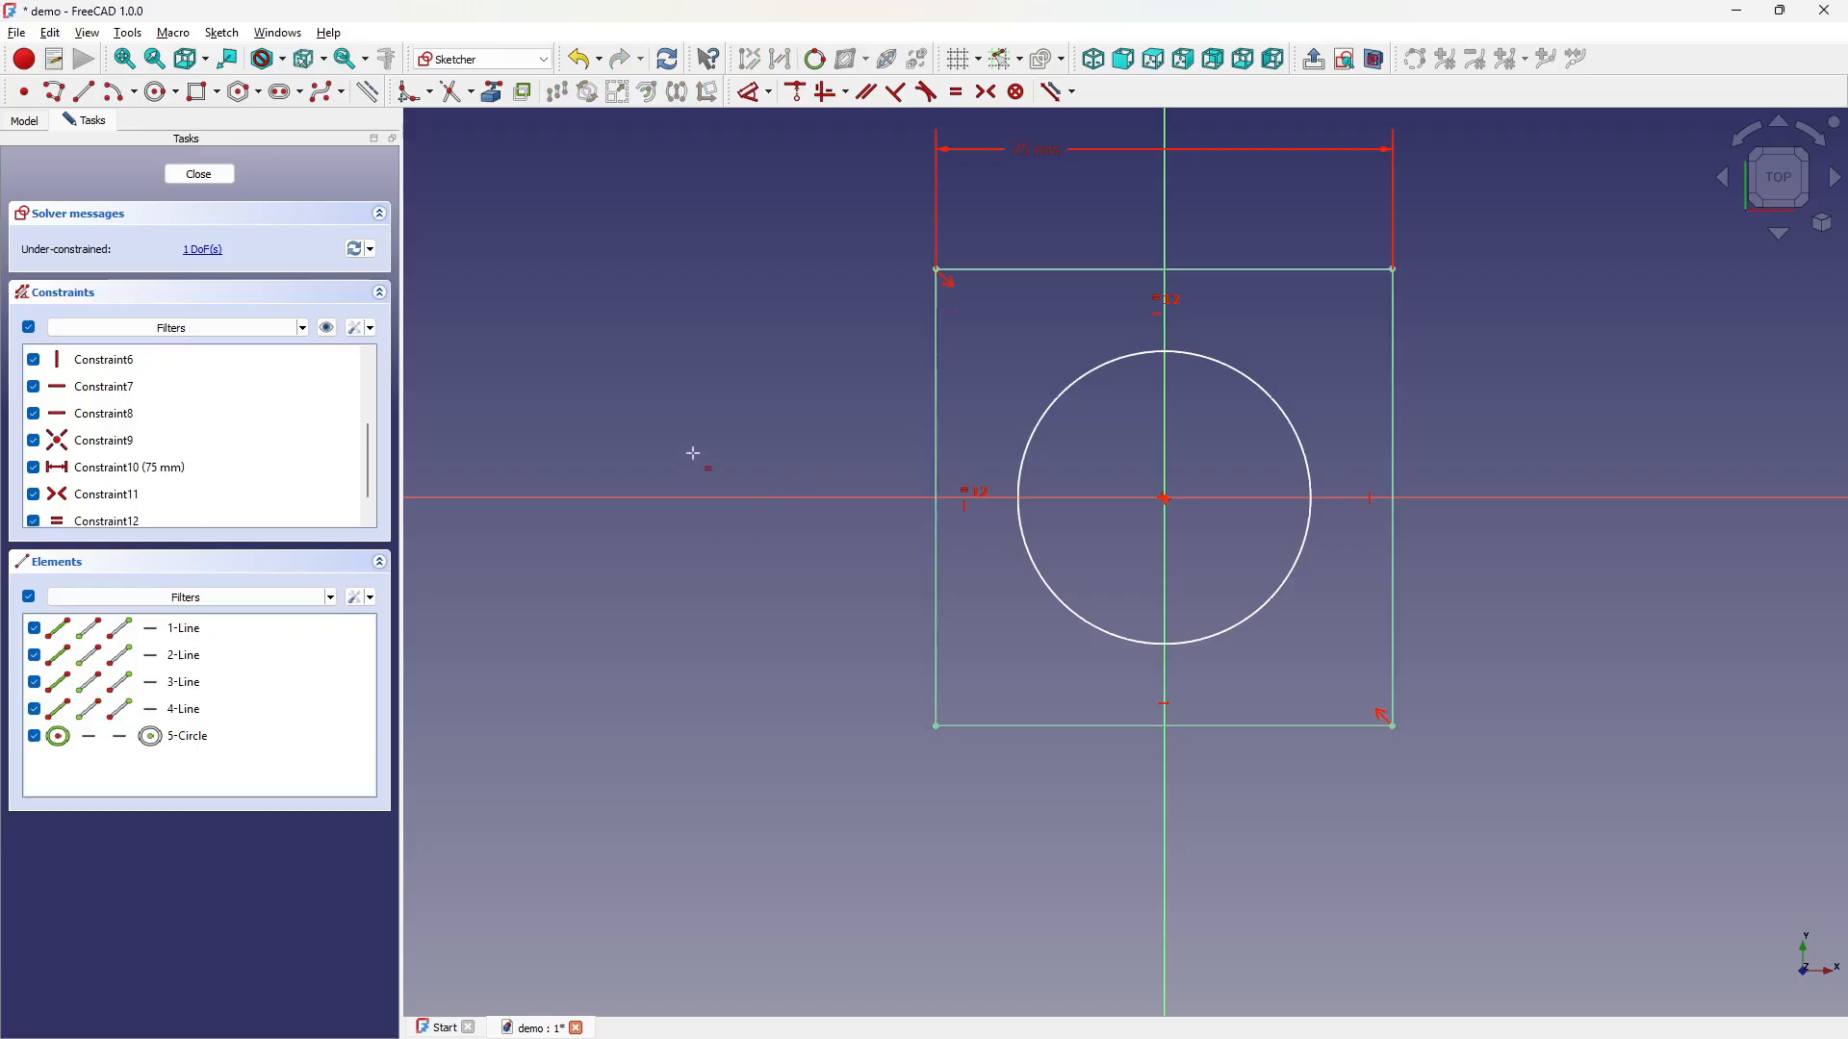
left_click(1391, 495)
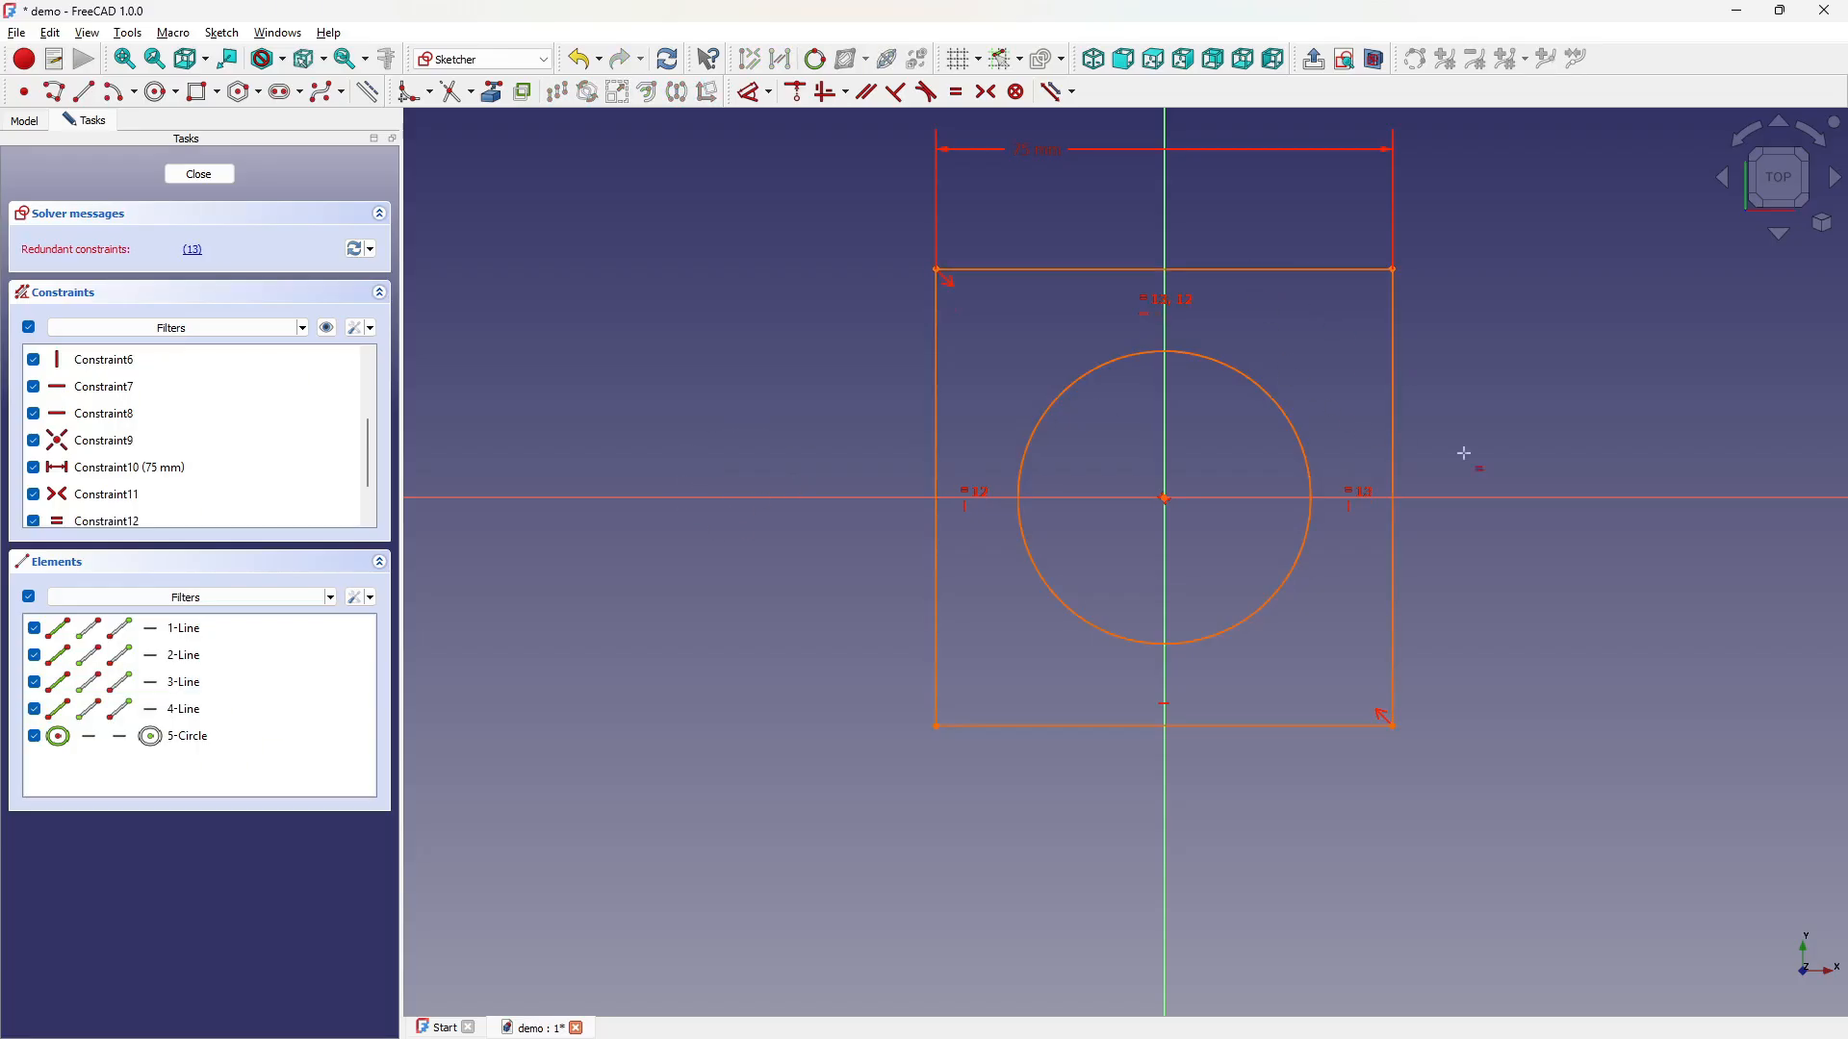
mouse_move(1573, 481)
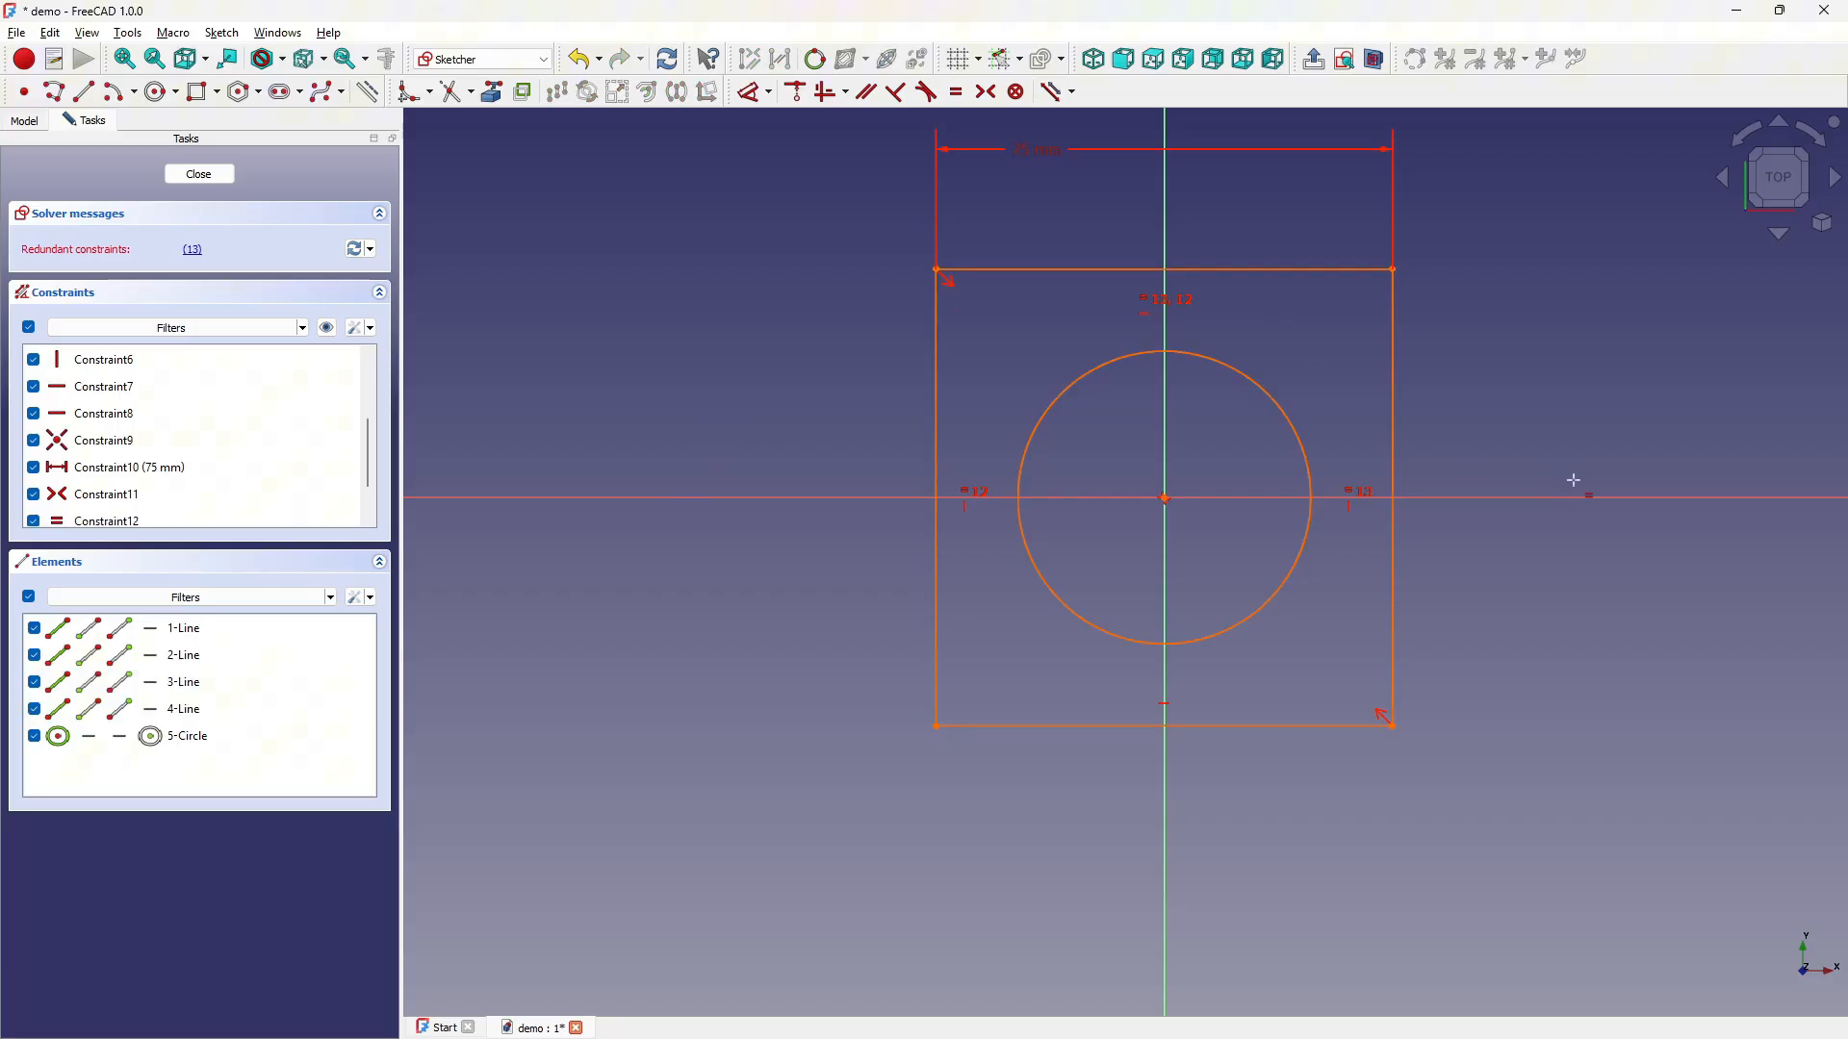
left_click(105, 494)
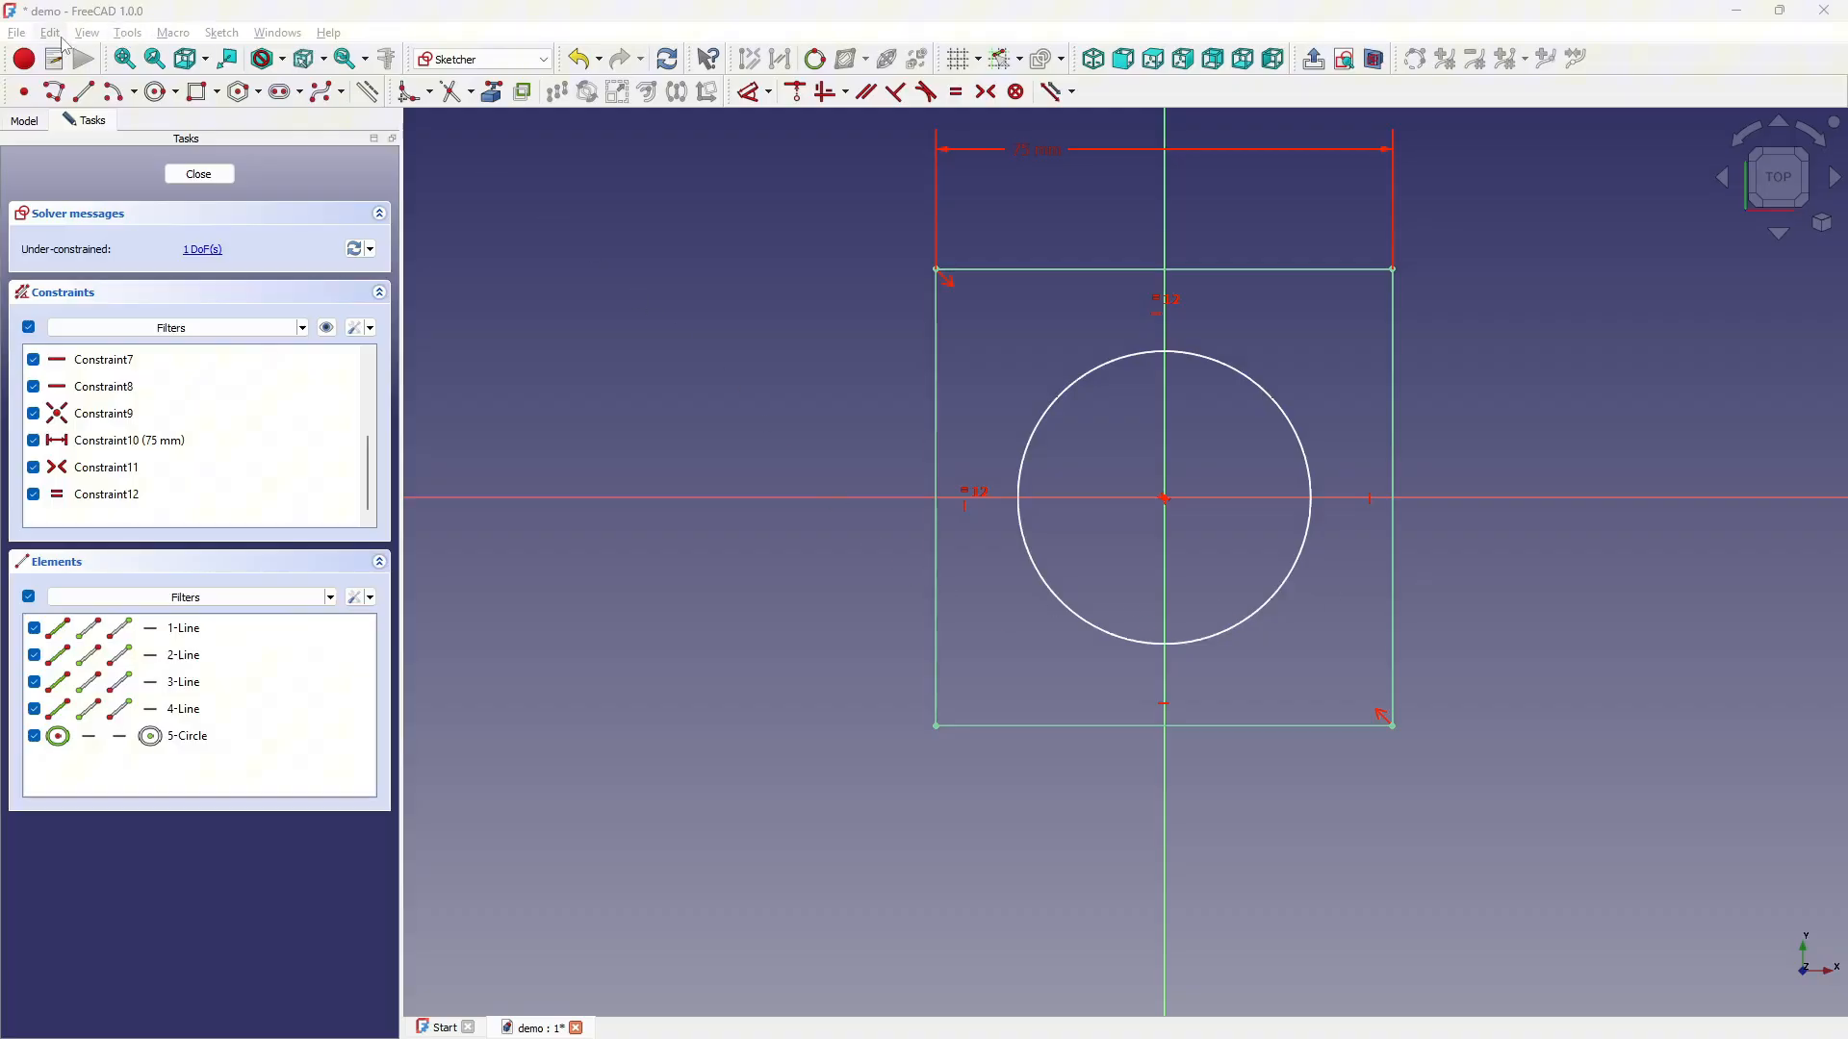
left_click(106, 494)
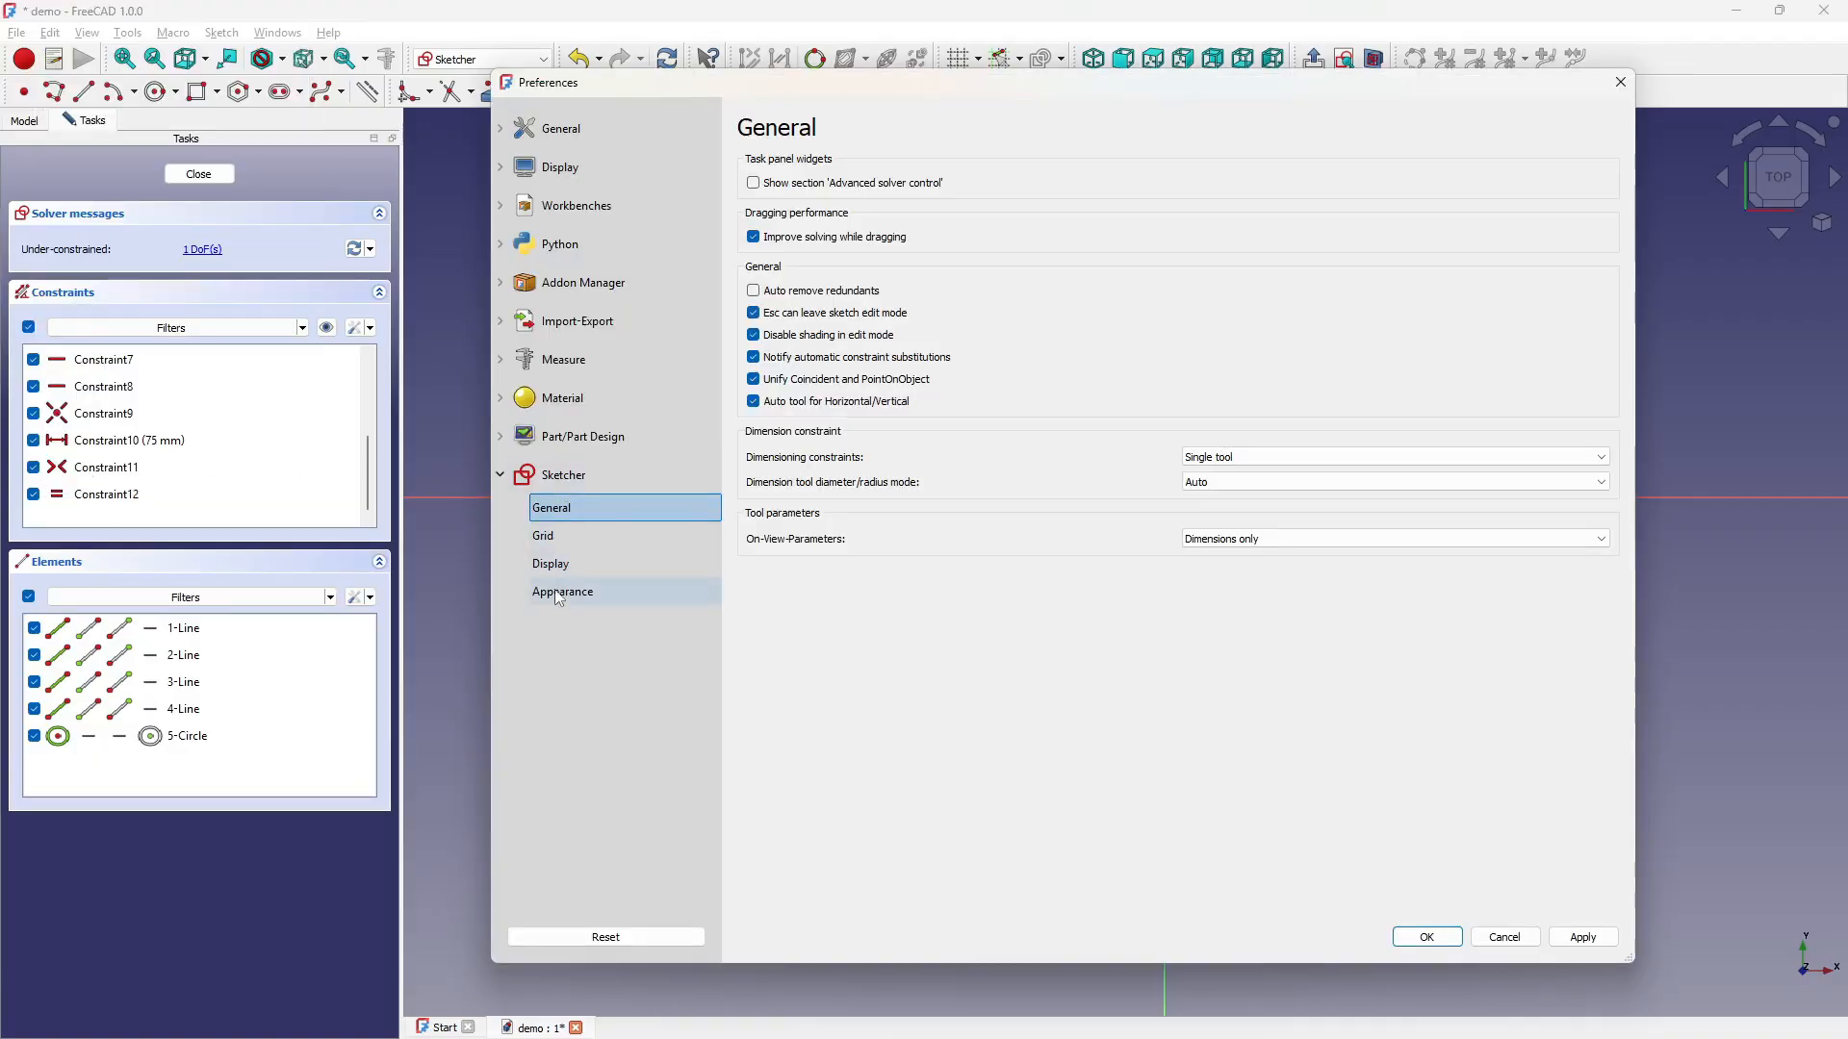
left_click(562, 592)
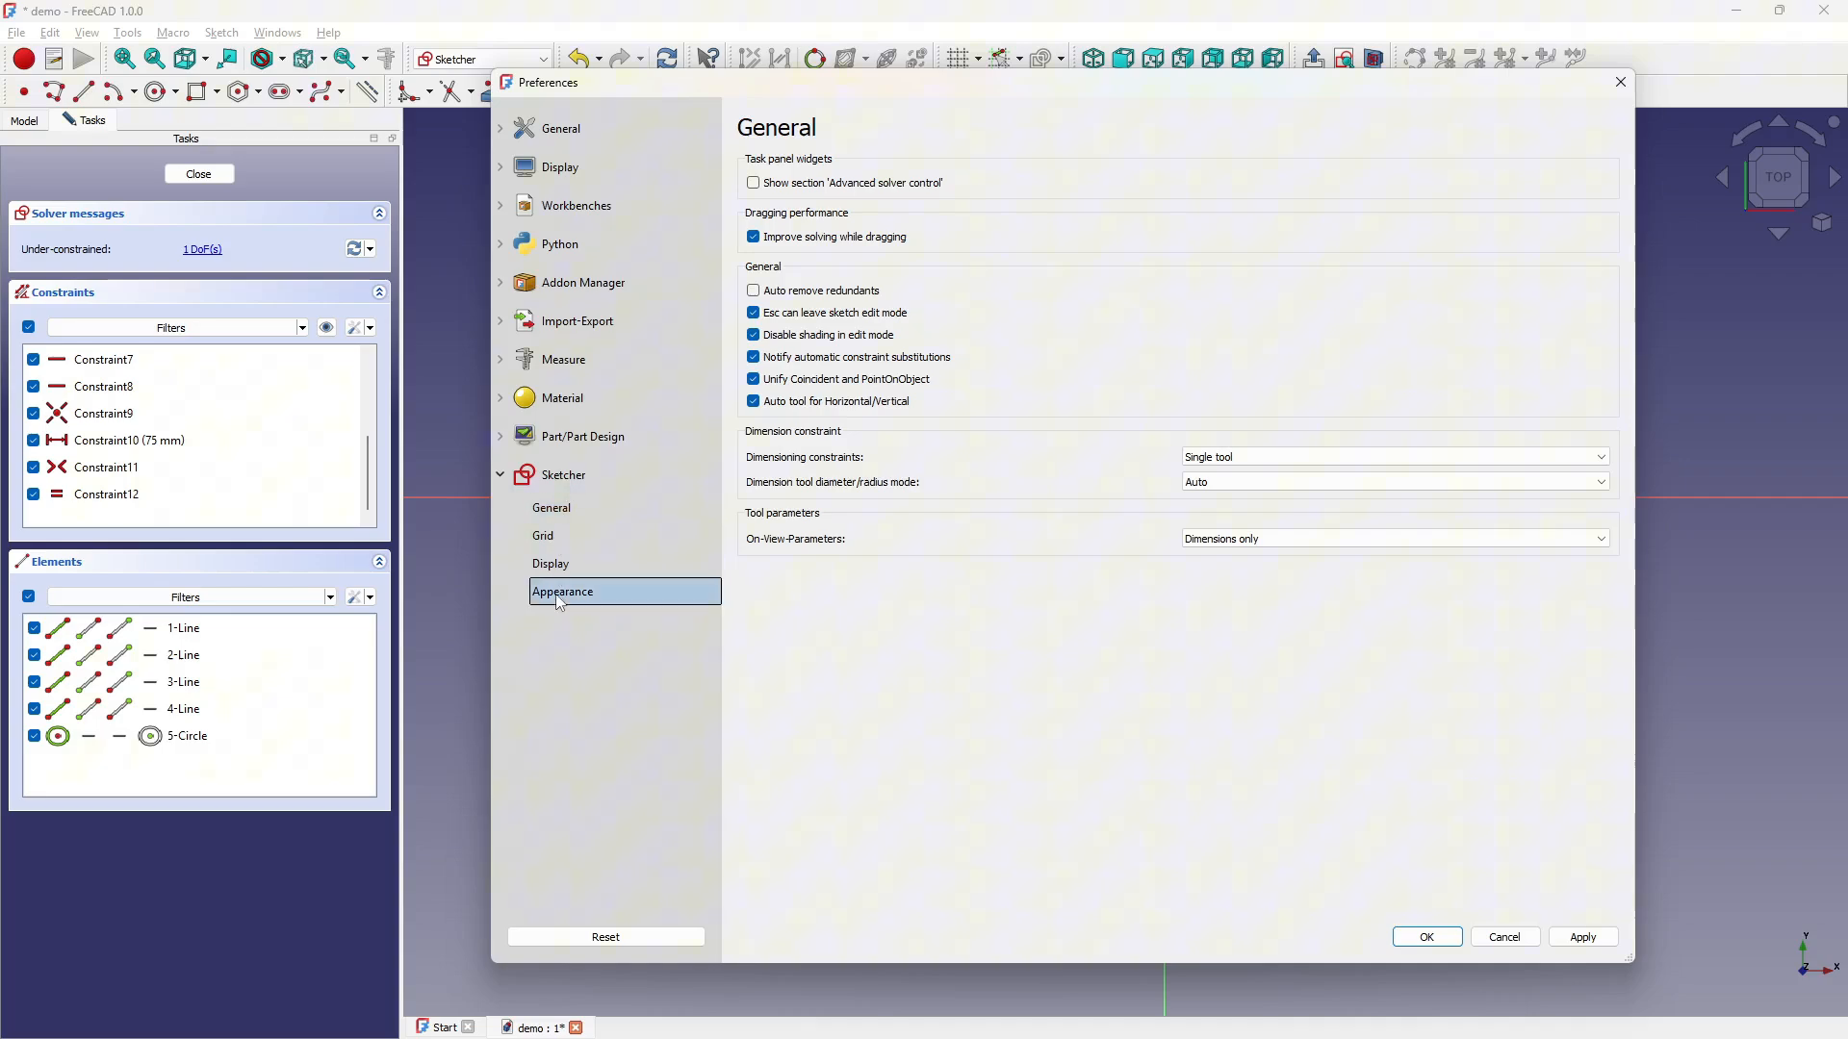
left_click(562, 590)
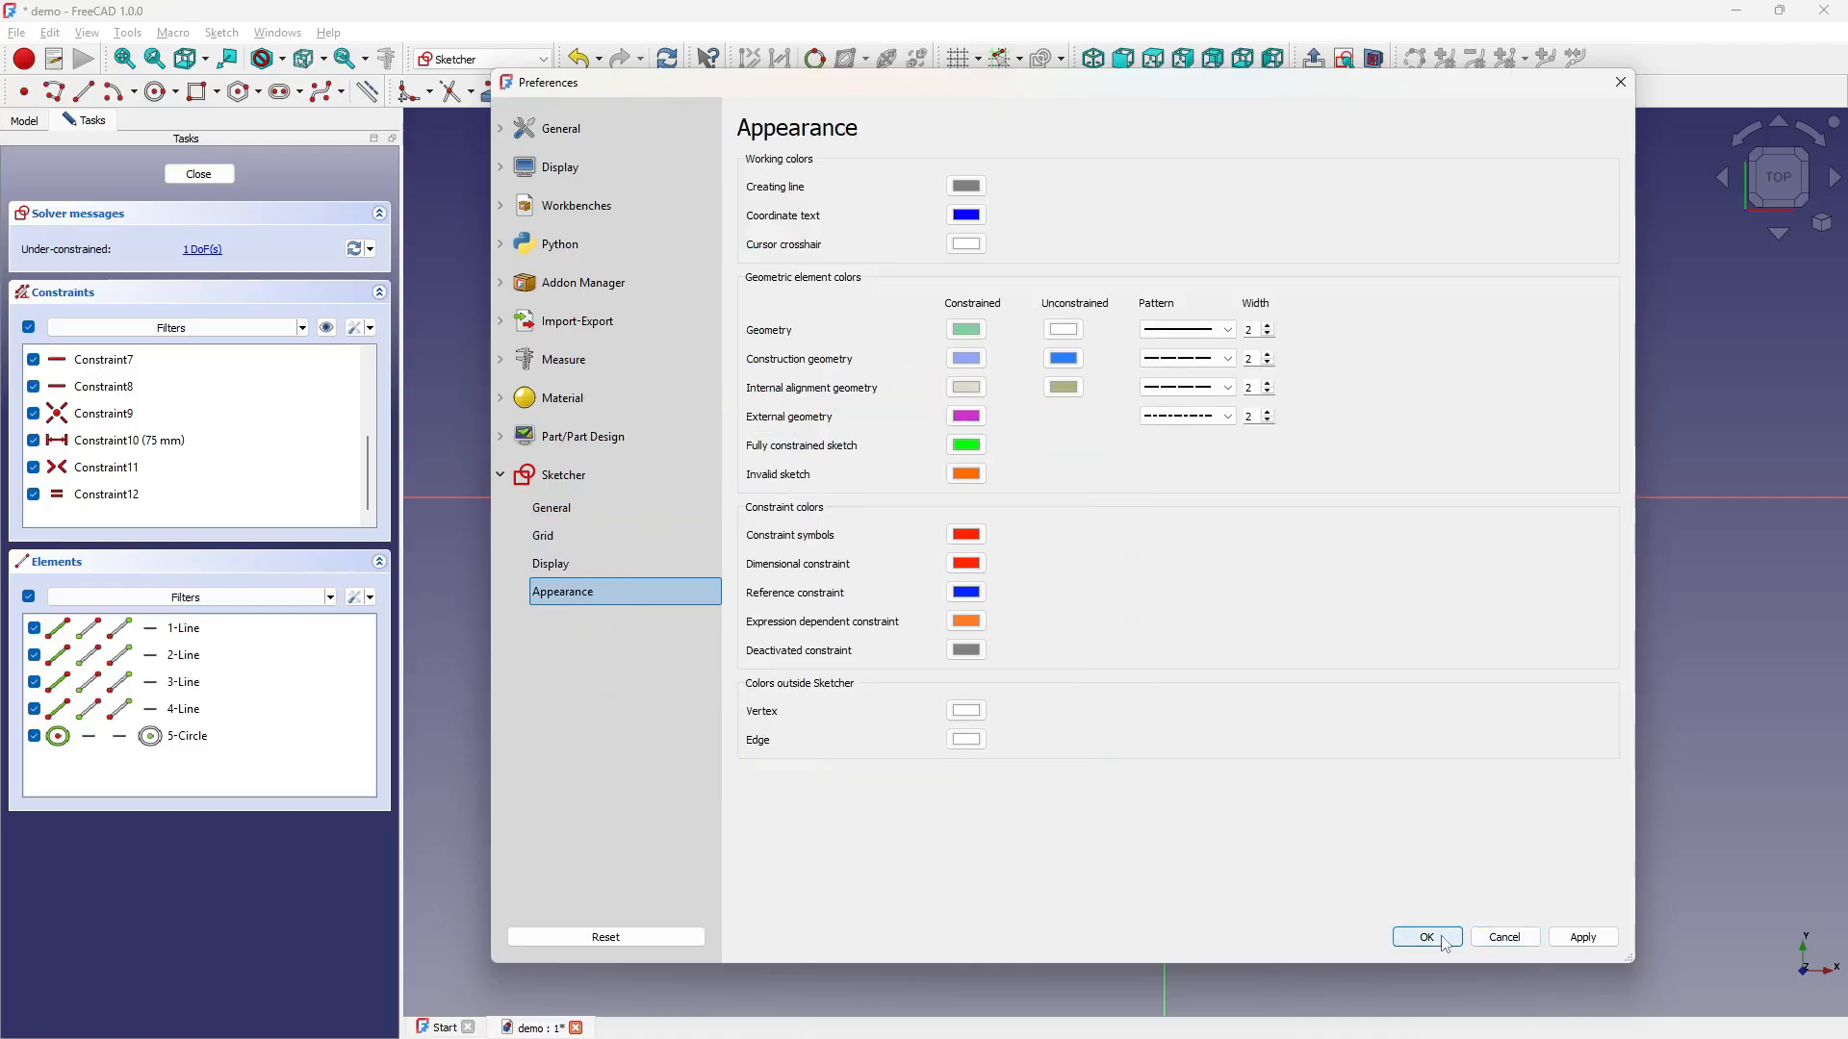
left_click(1423, 936)
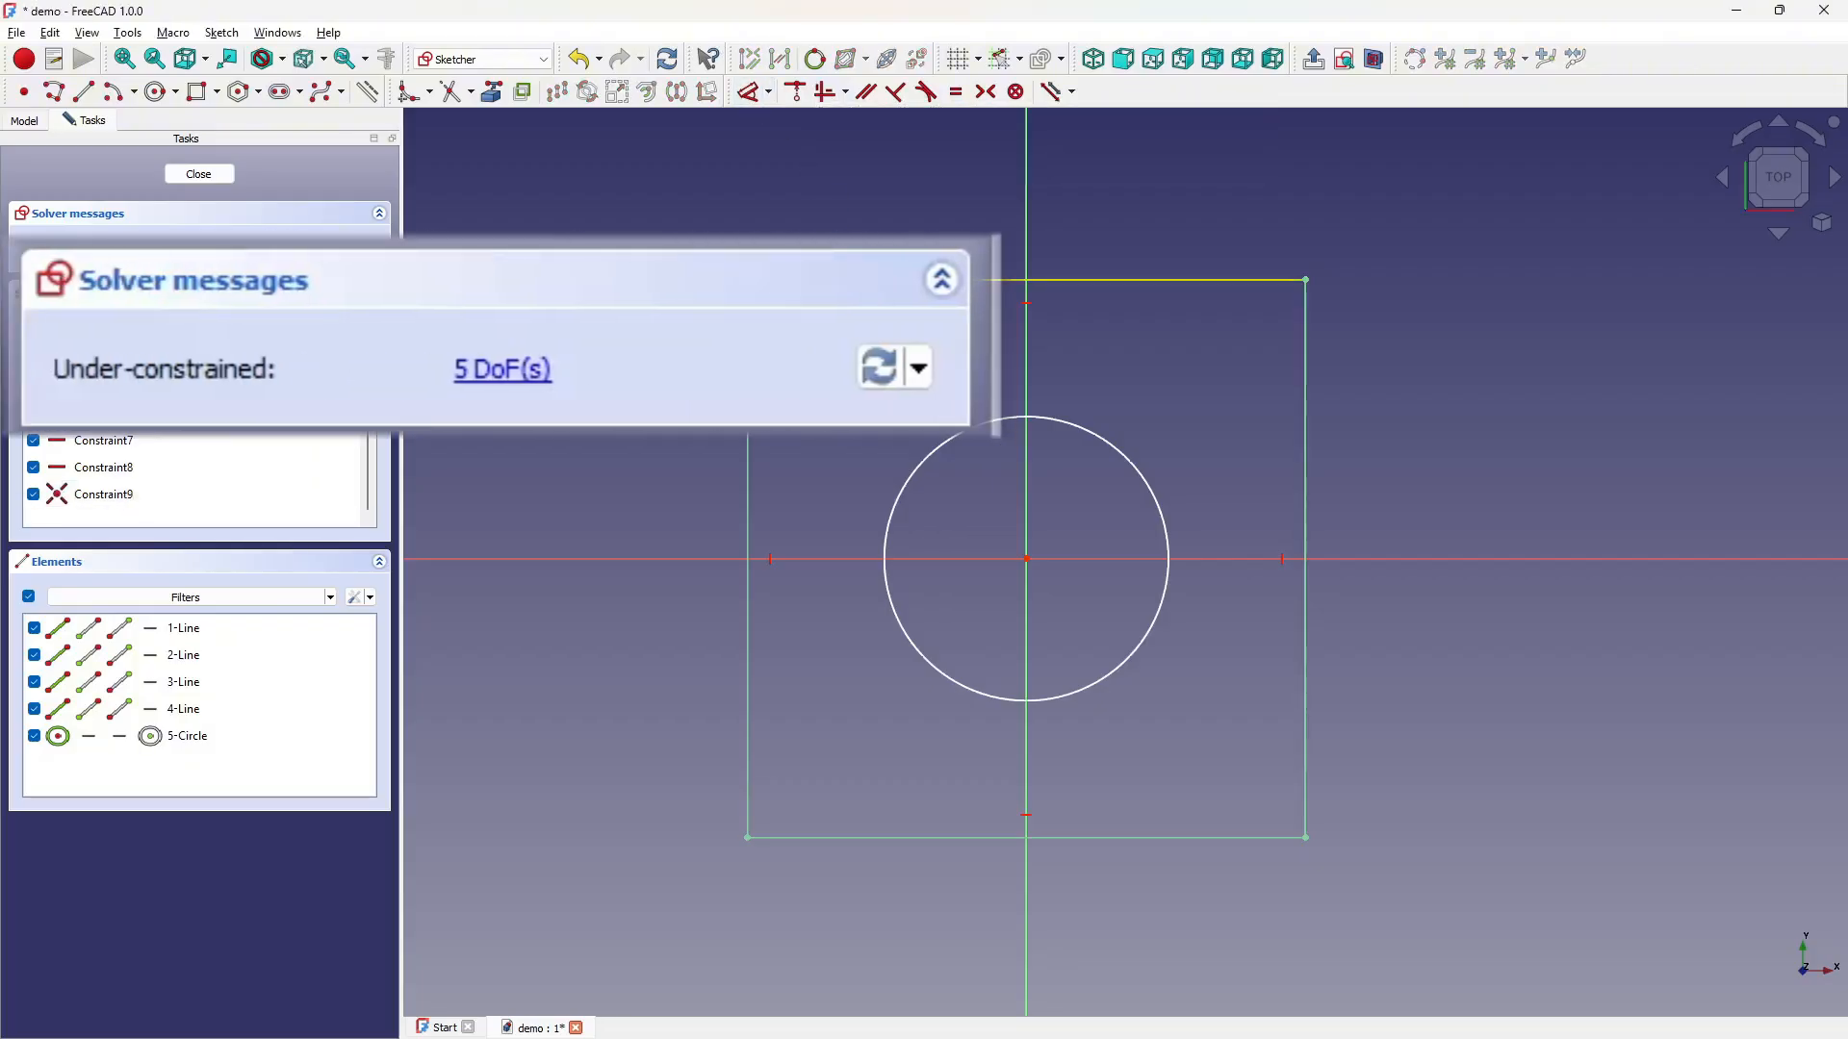
Step: Add a 75 mm width, equal sides, and a diameter constraint on the hole
left_click(793, 90)
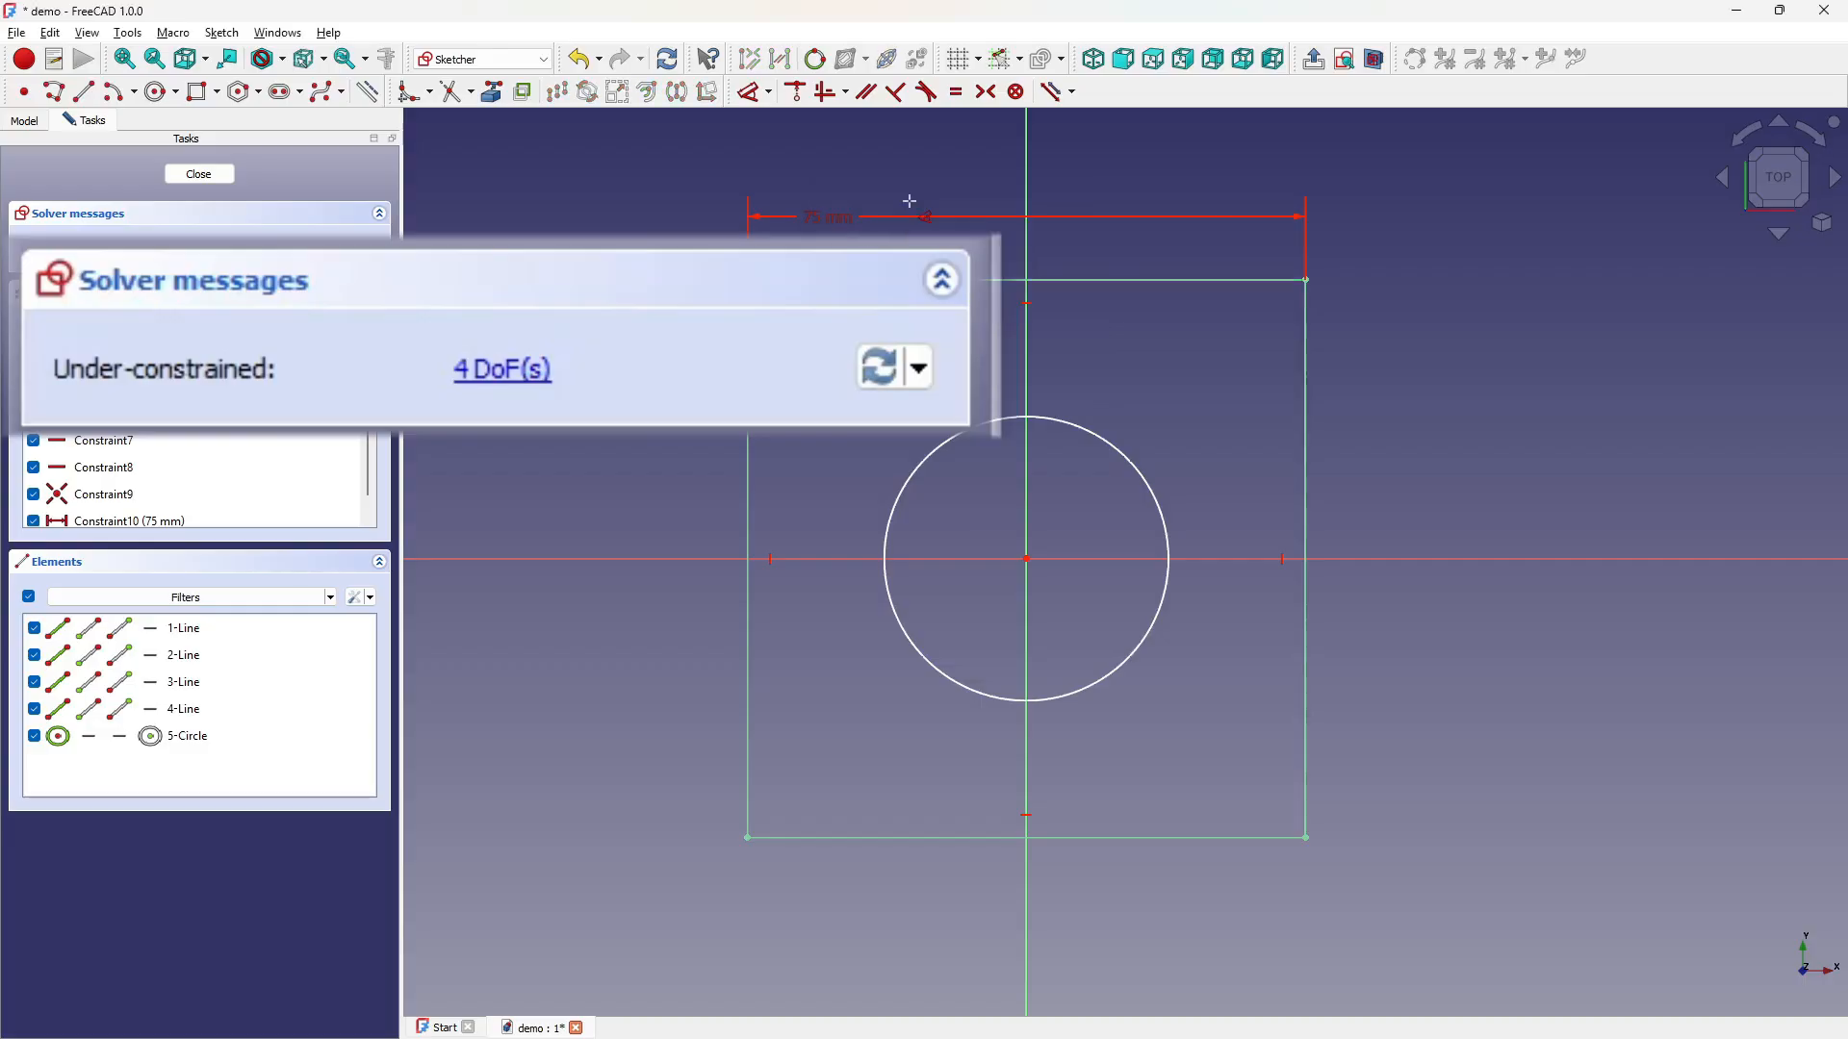
left_click(184, 708)
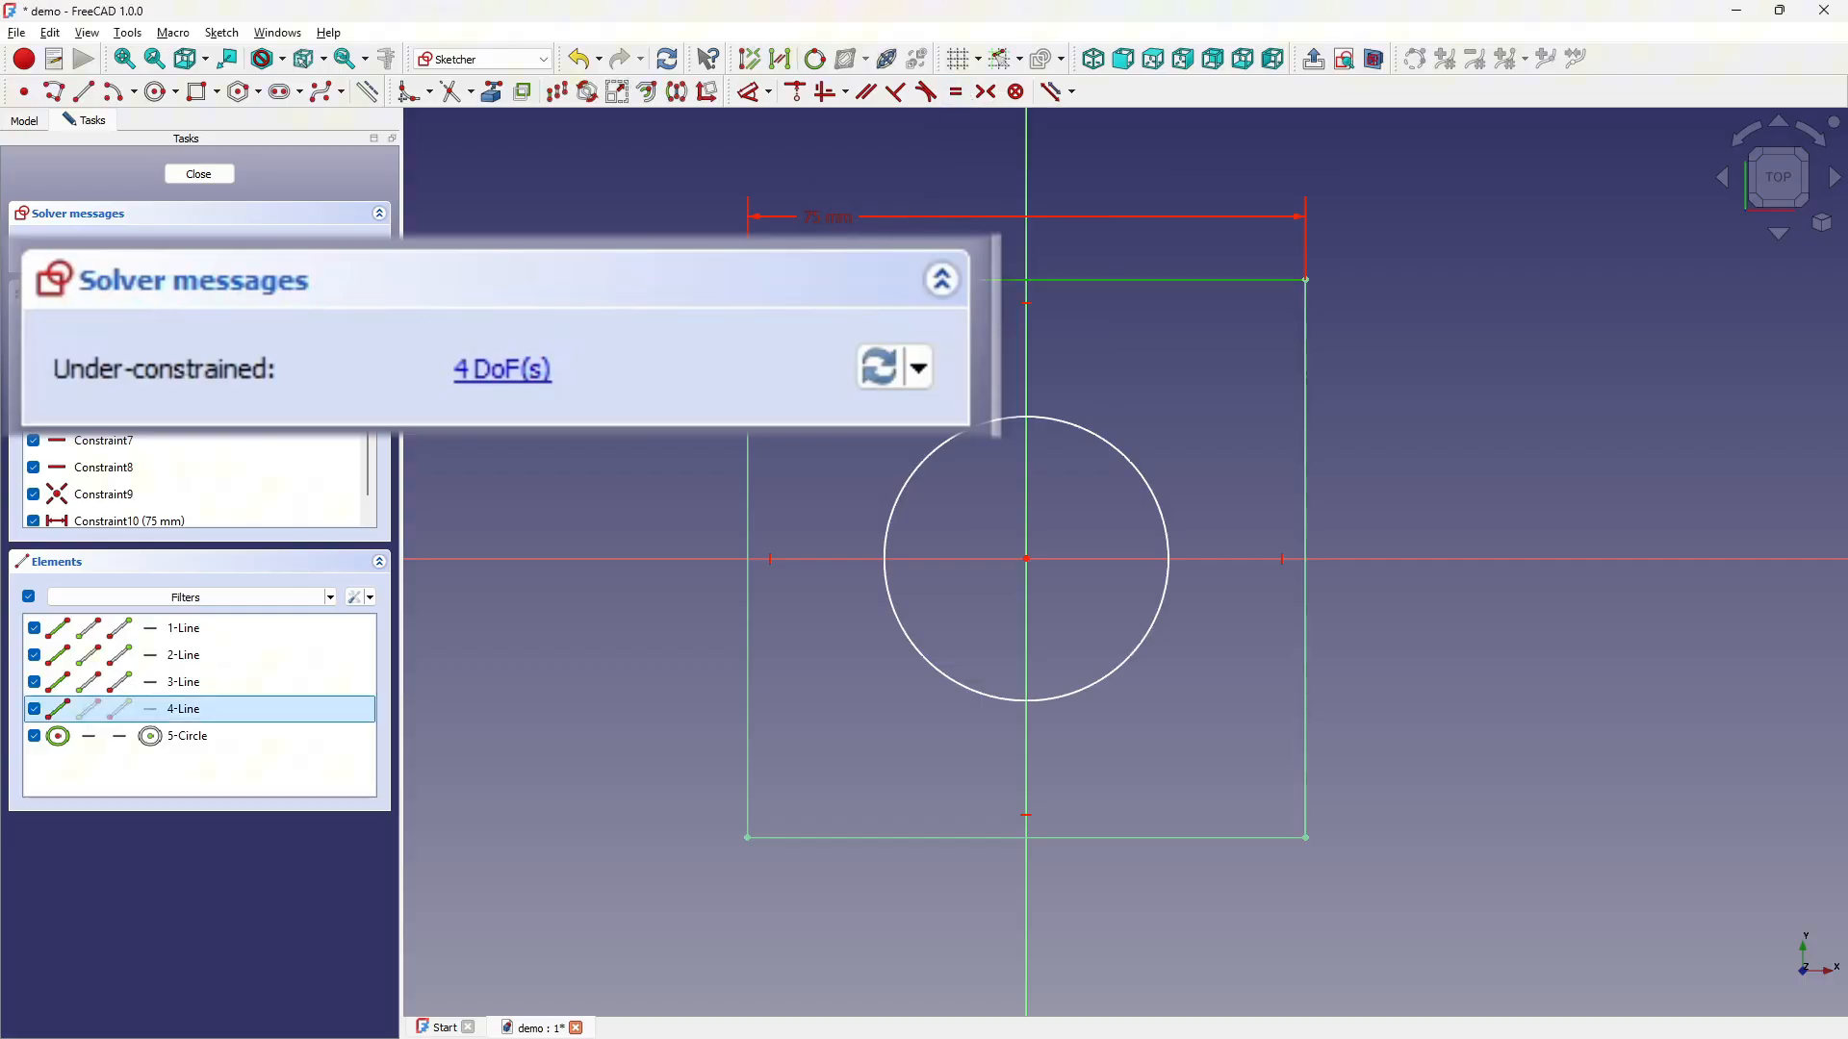
left_click(955, 90)
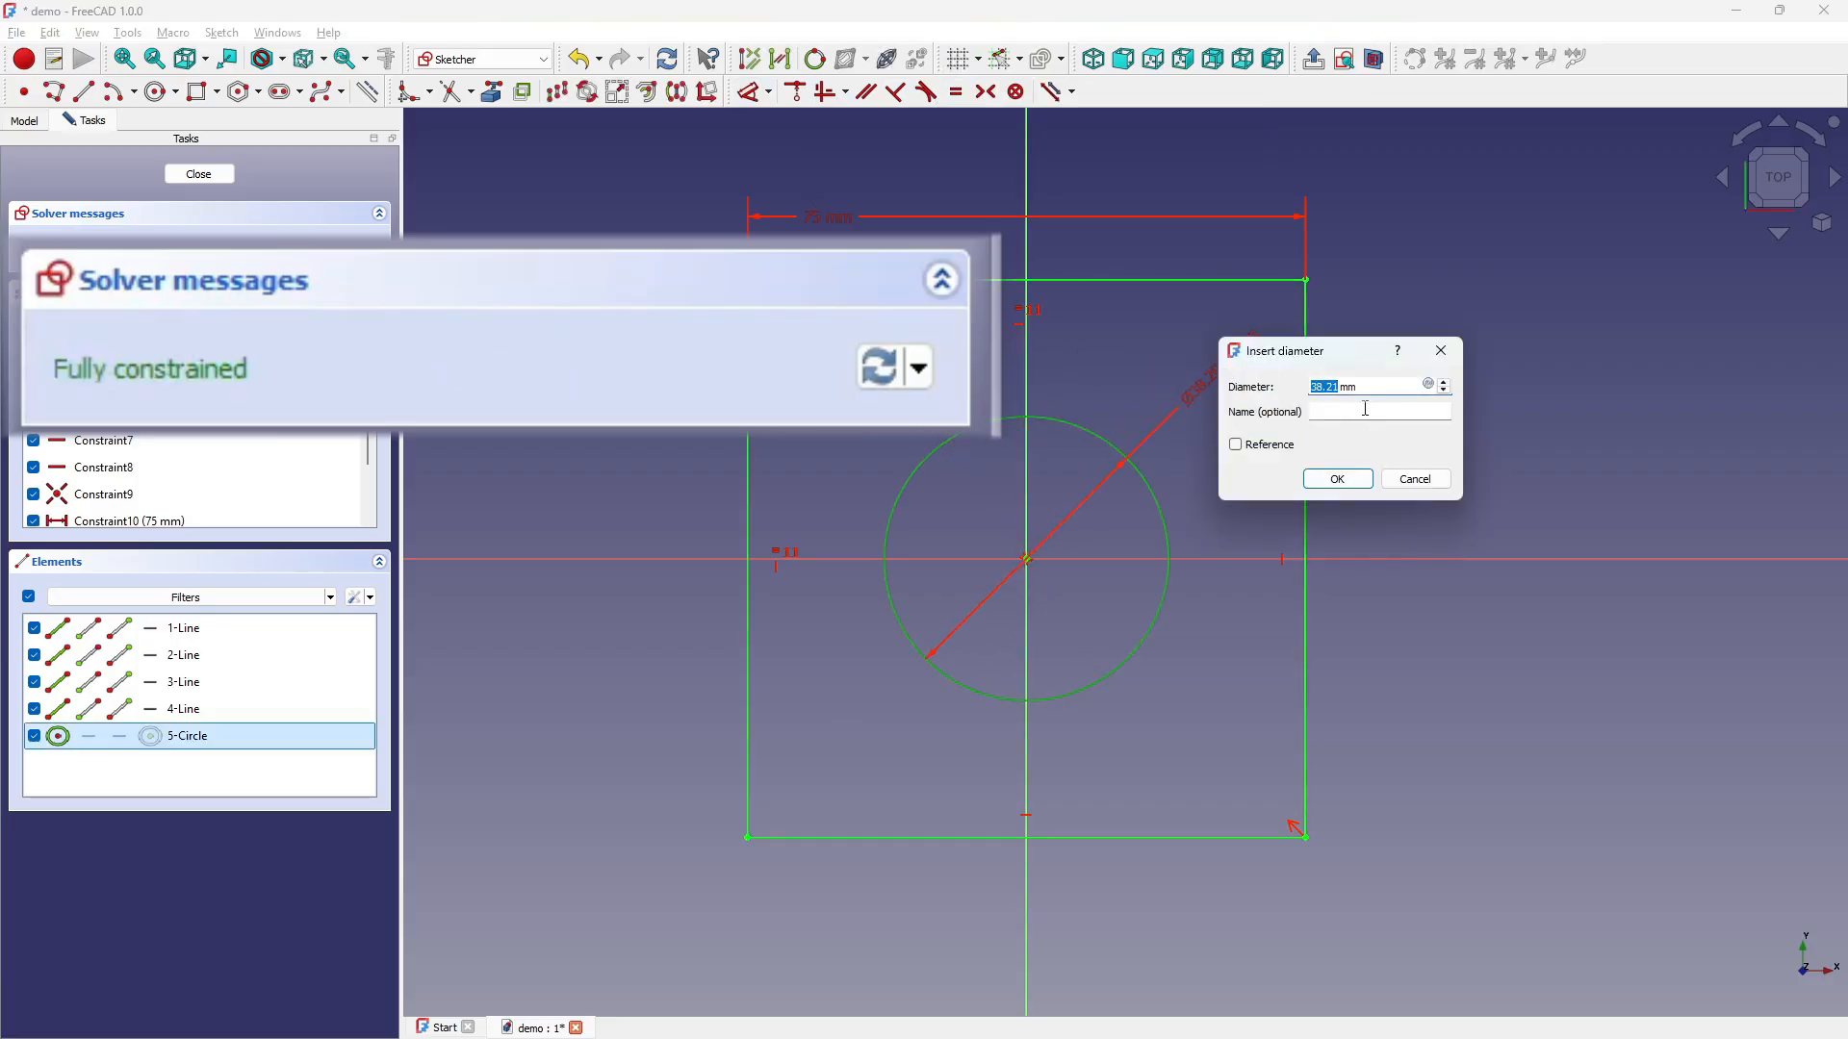
left_click(1337, 478)
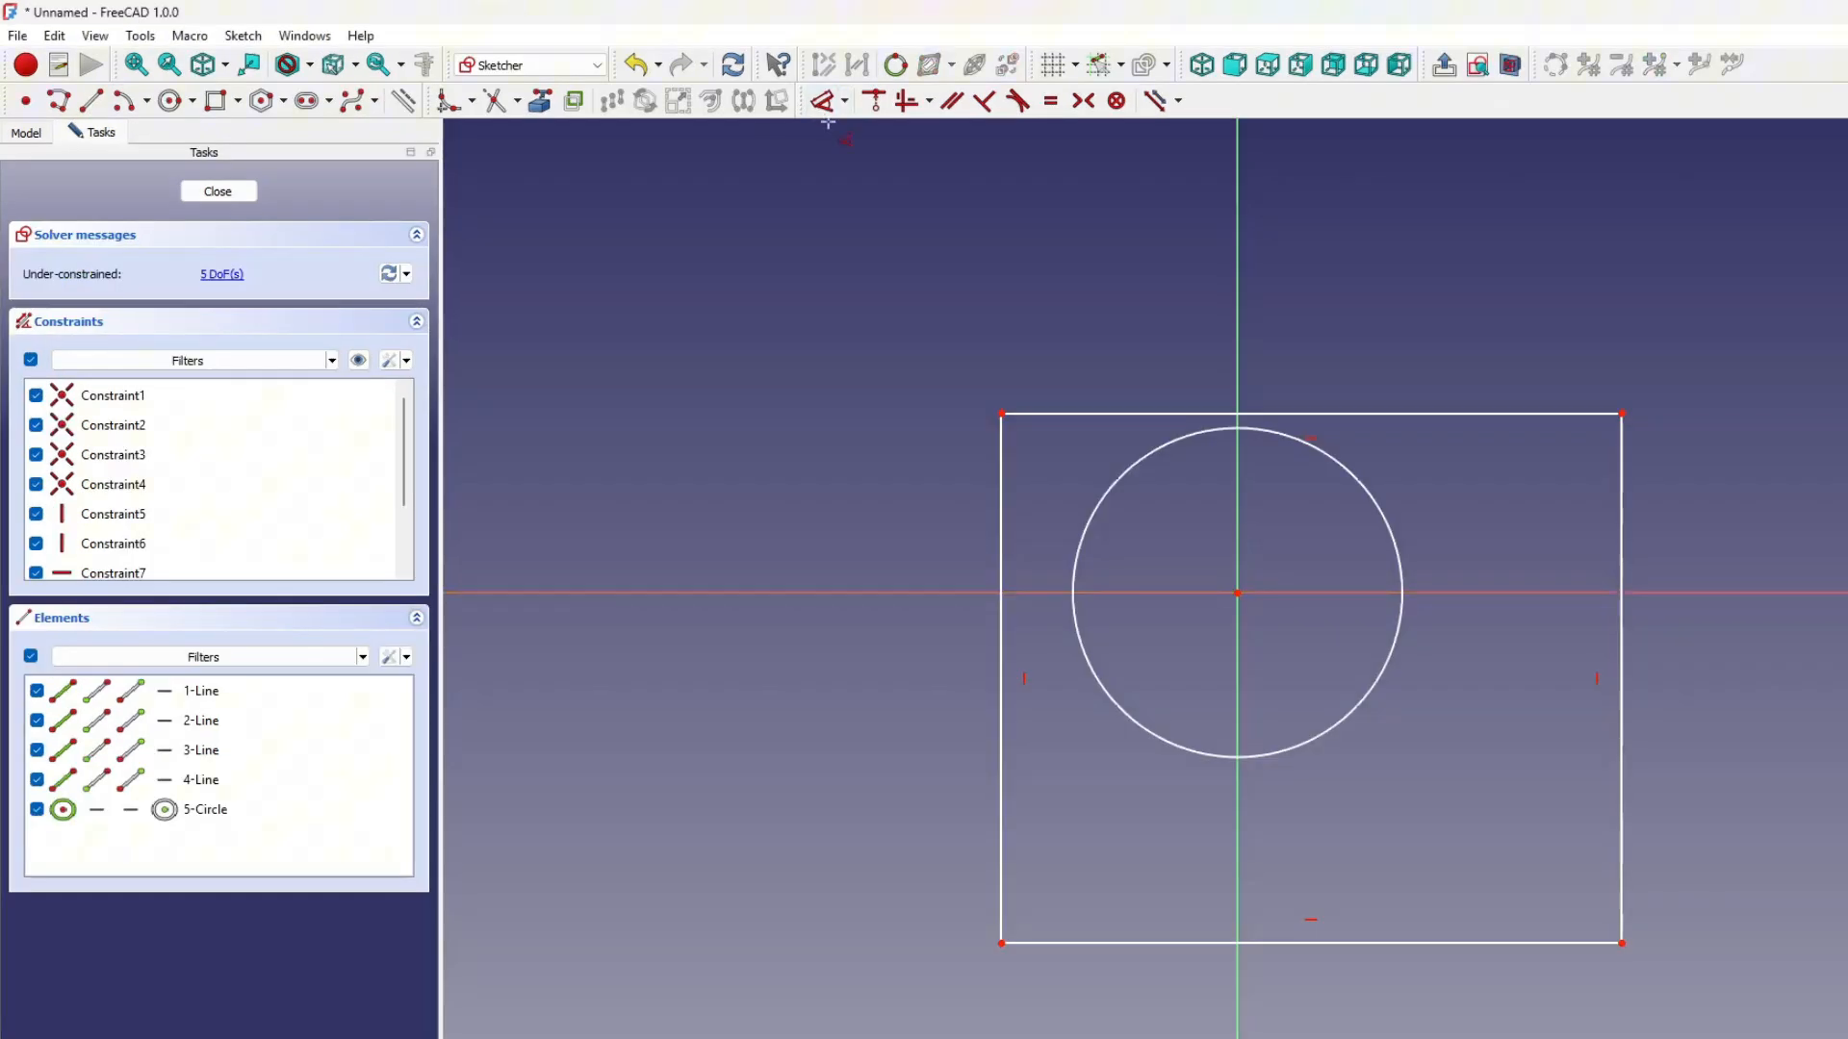
Step: Begin dimensioning the sketch: 75 mm square sides and 40 mm hole diameter
left_click(874, 100)
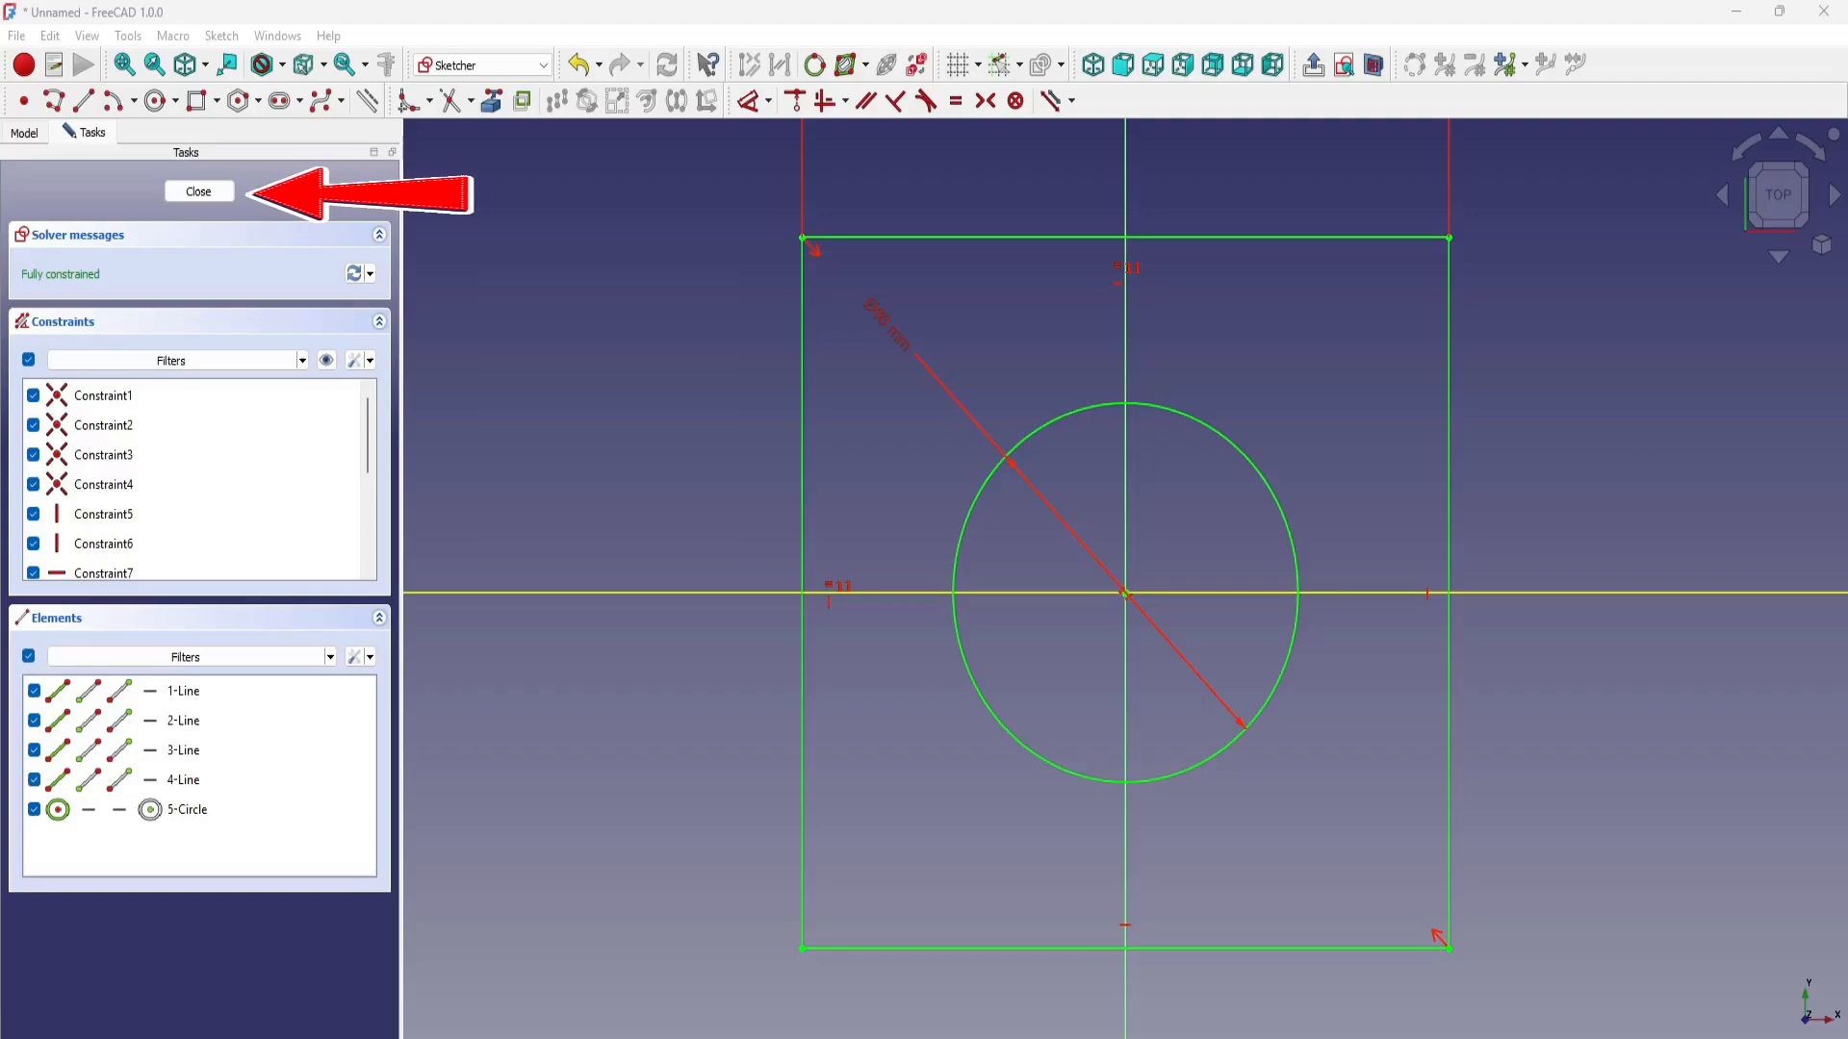
Step: Close the sketch and pad it 10 mm into a plate with a hole
left_click(198, 190)
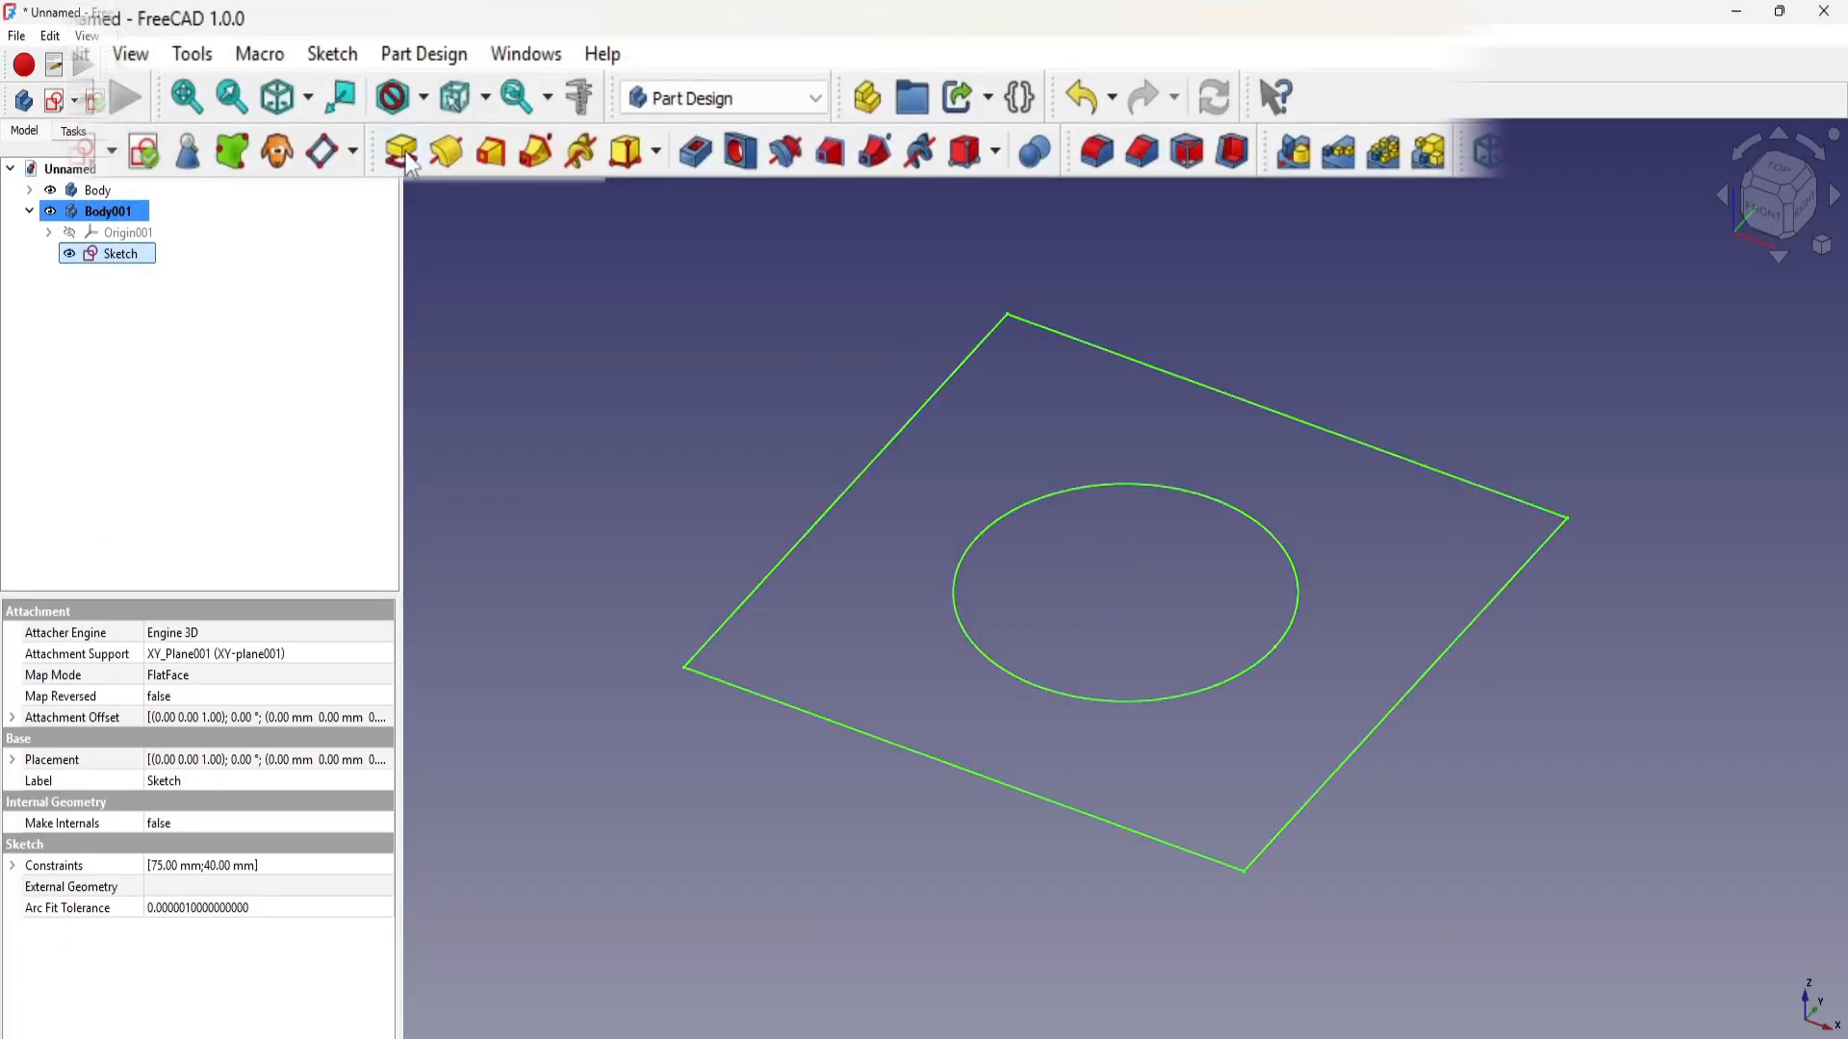
left_click(400, 151)
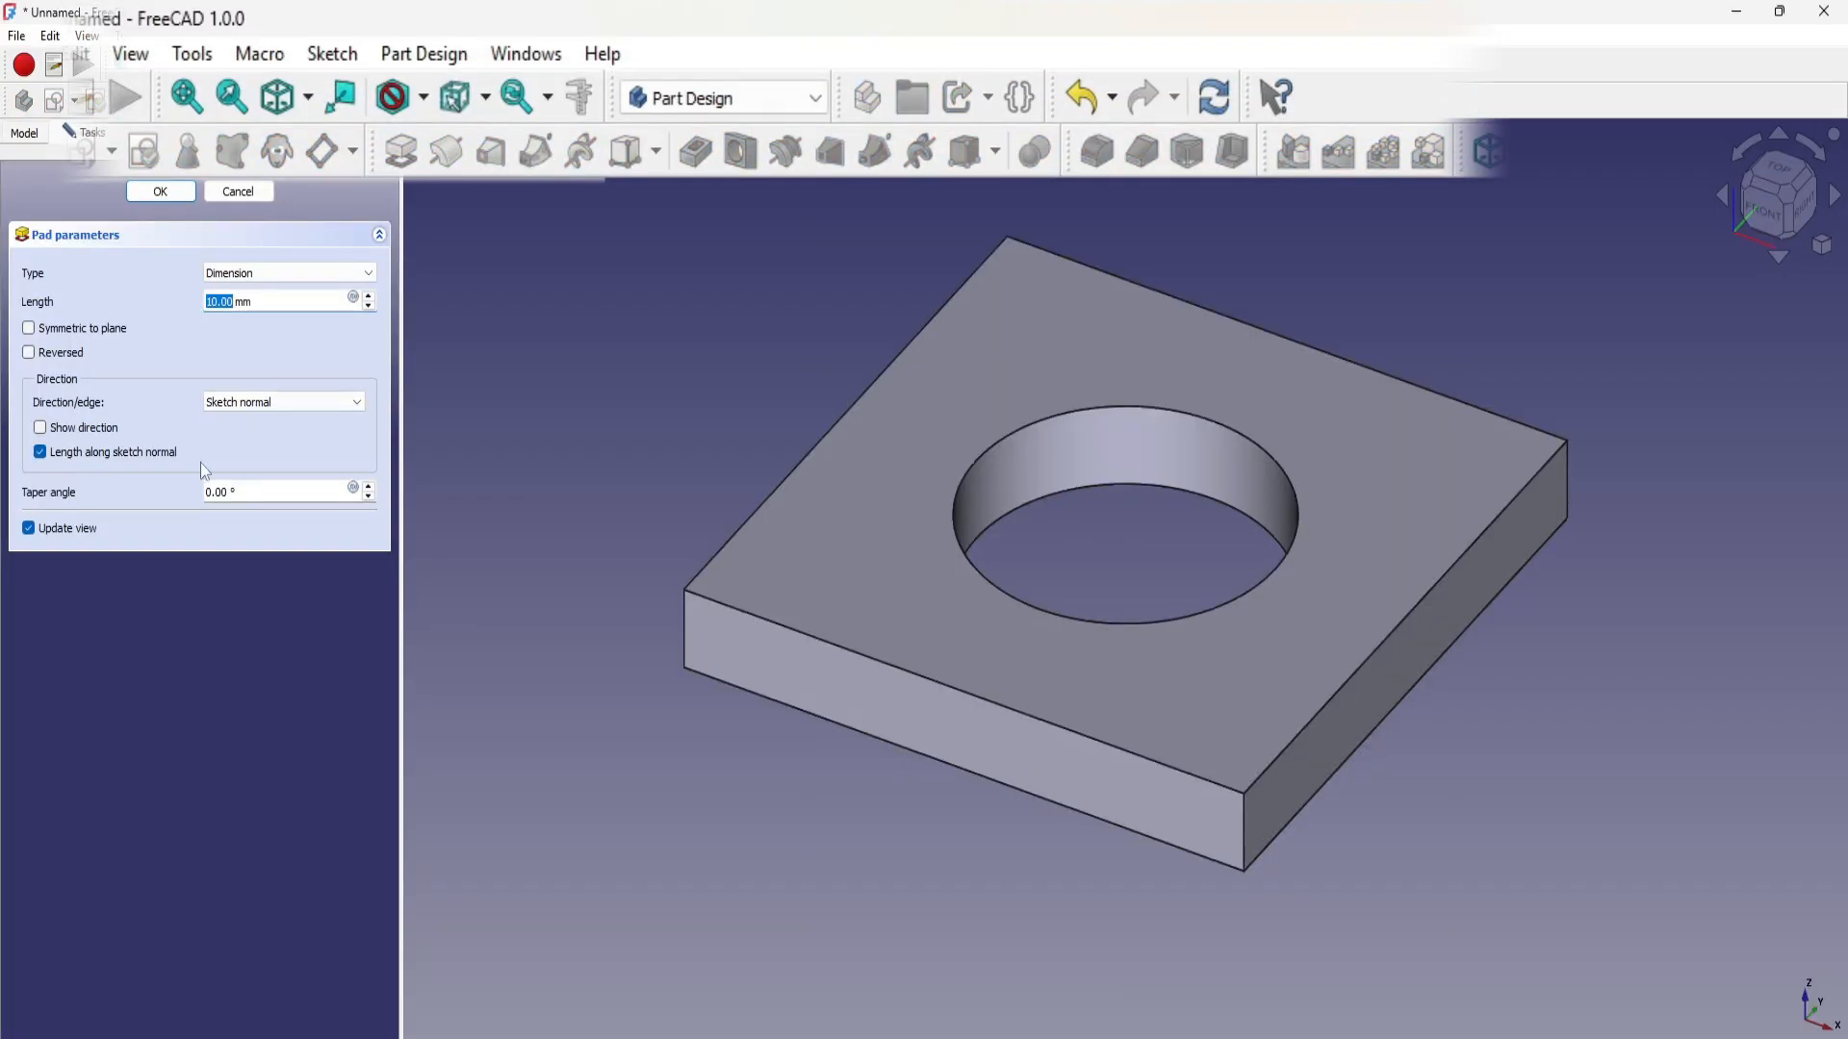
left_click(159, 191)
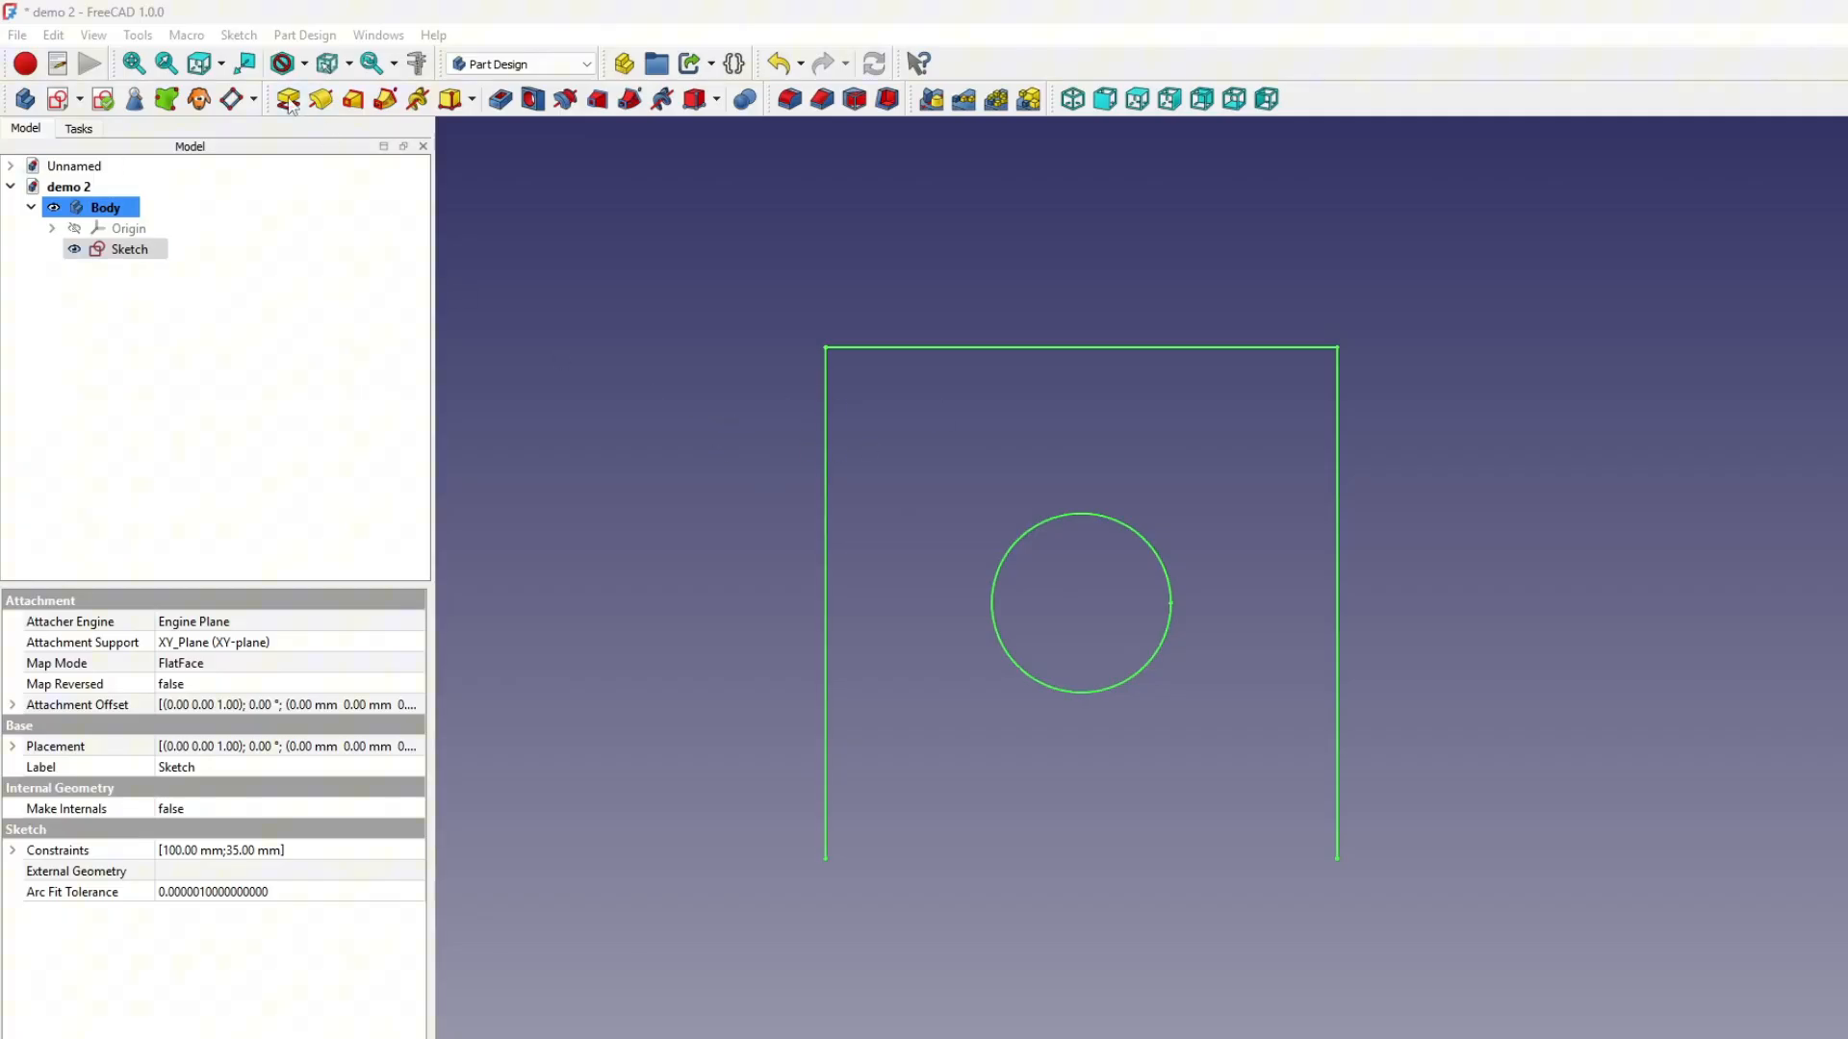
Step: Pad demo 2's square-and-circle sketch at the default 10 mm length
left_click(288, 99)
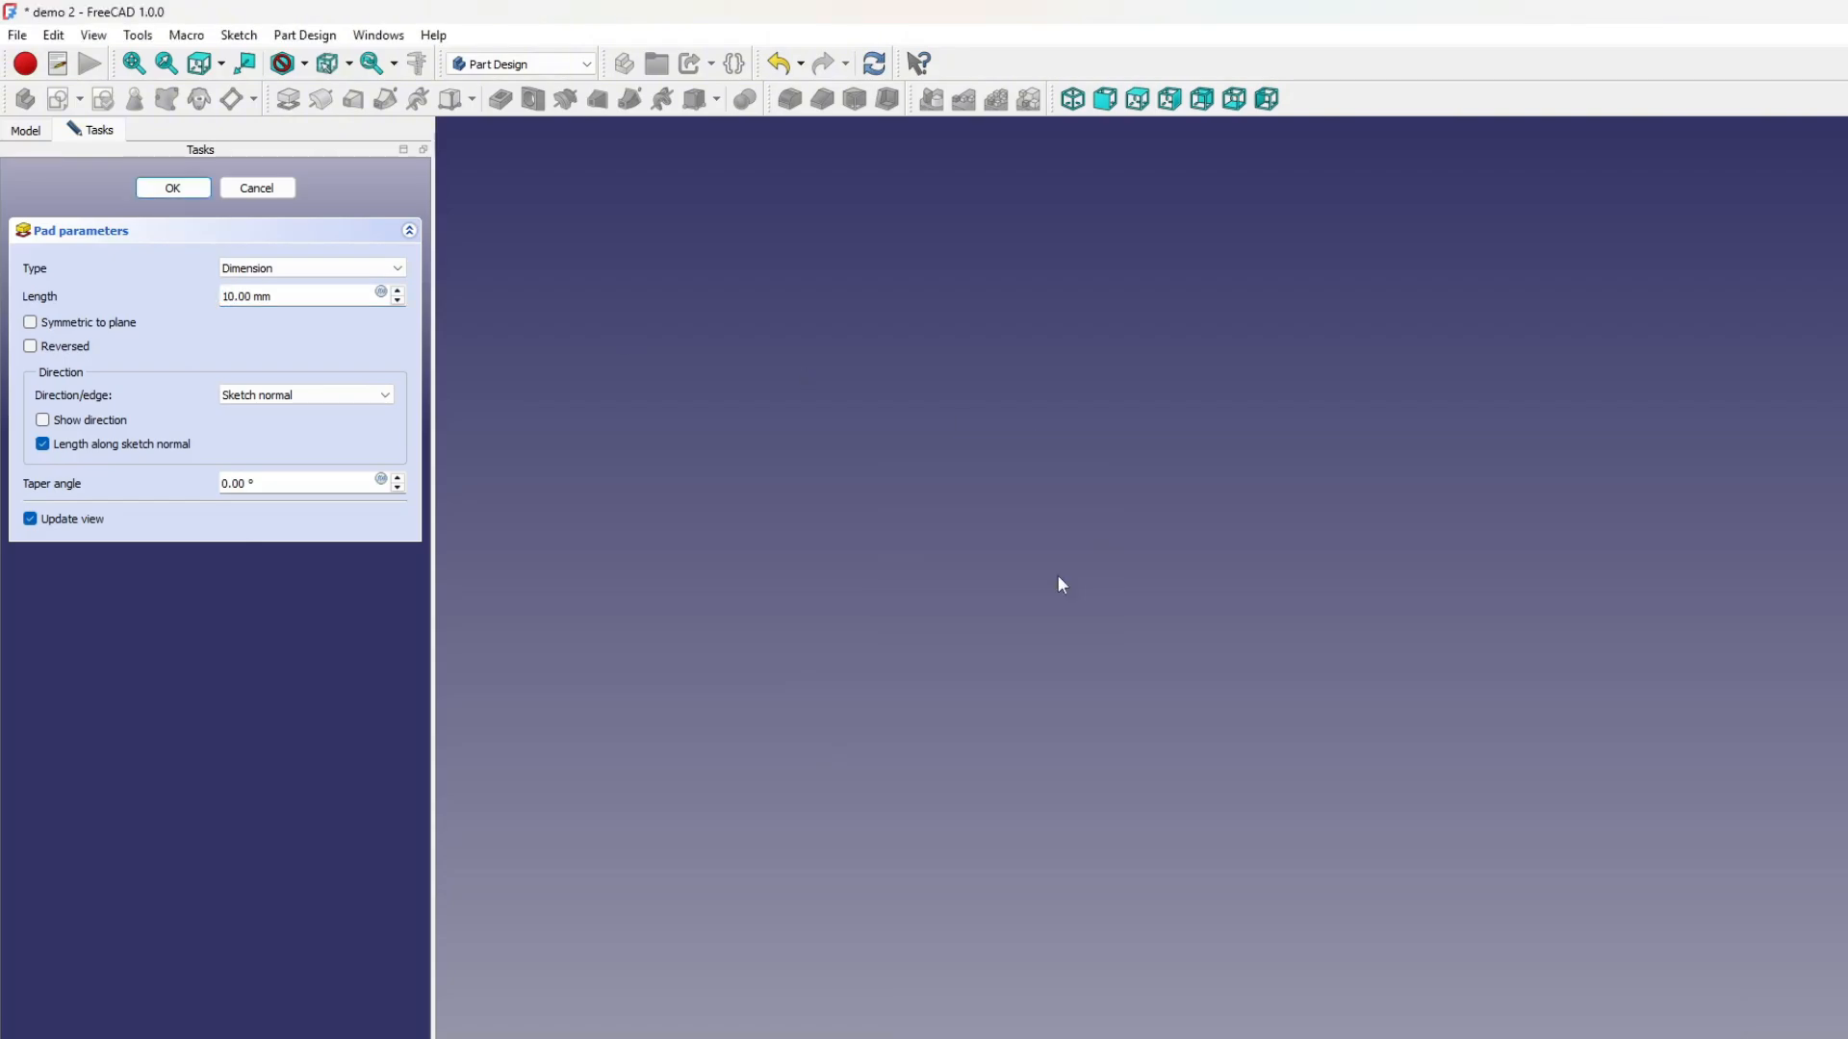
left_click(256, 187)
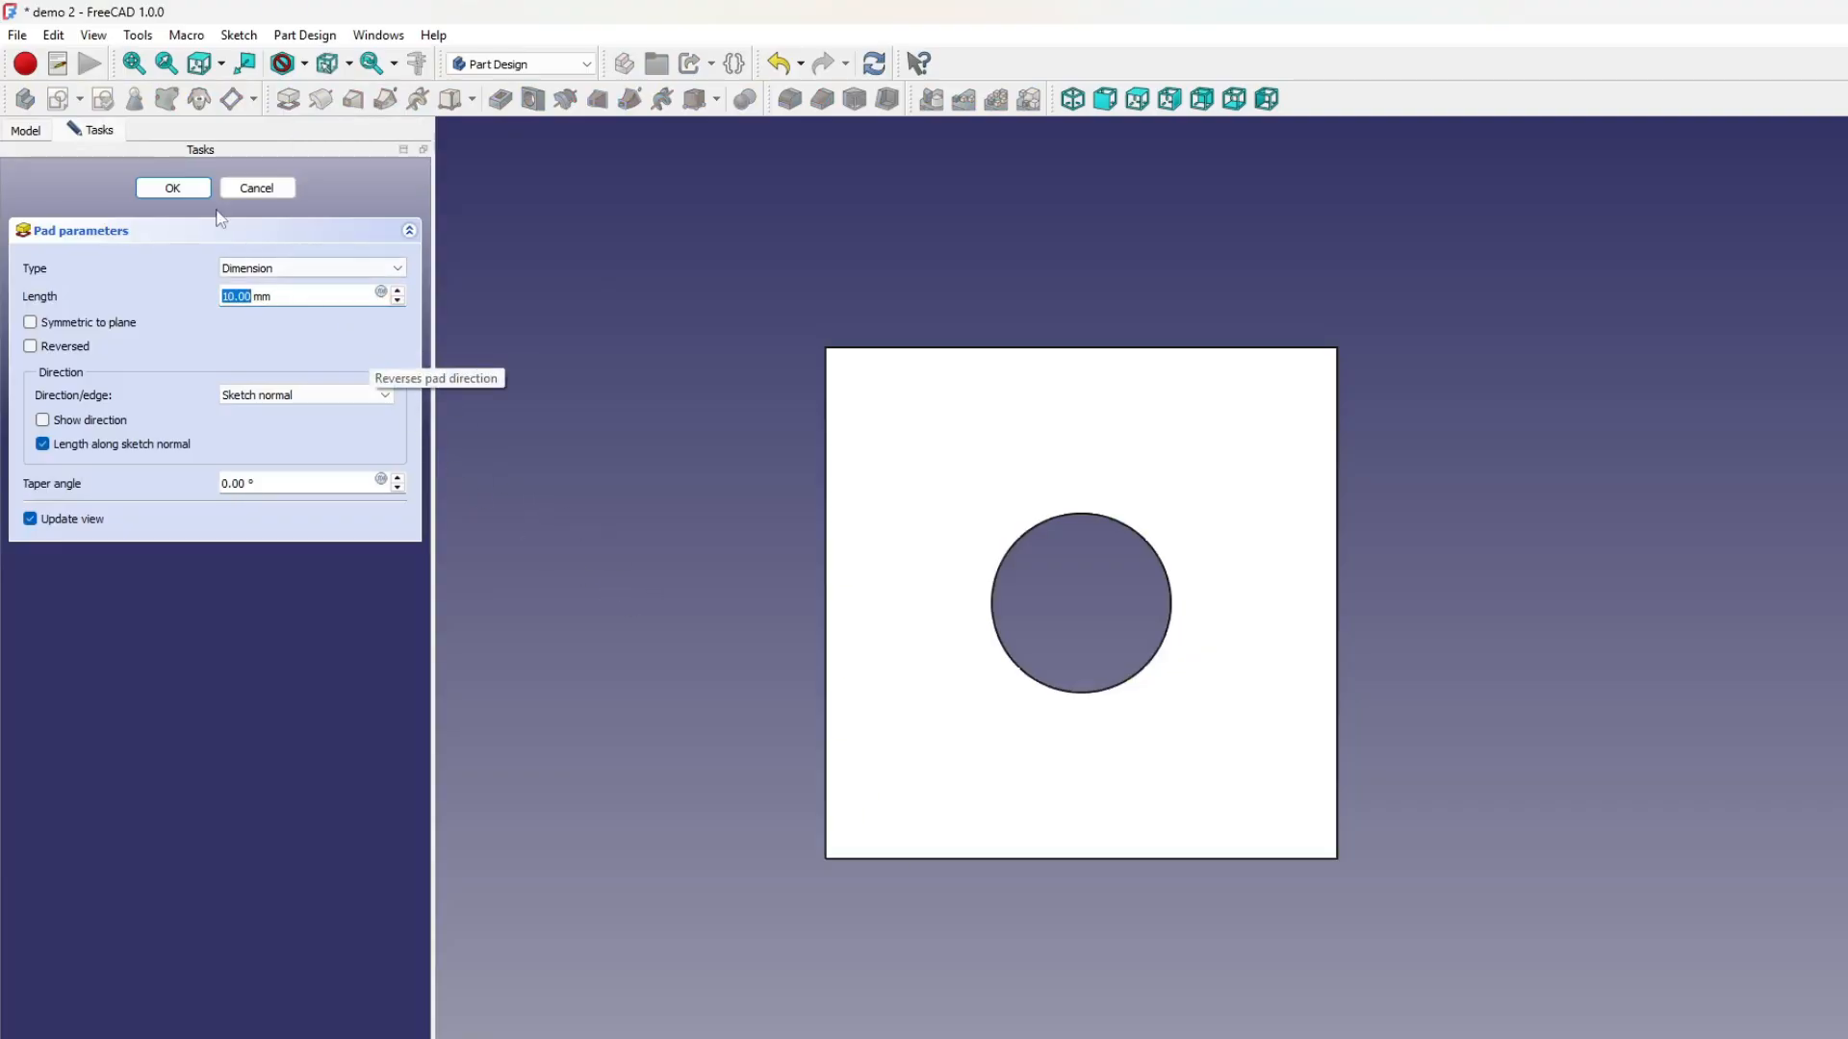
left_click(172, 187)
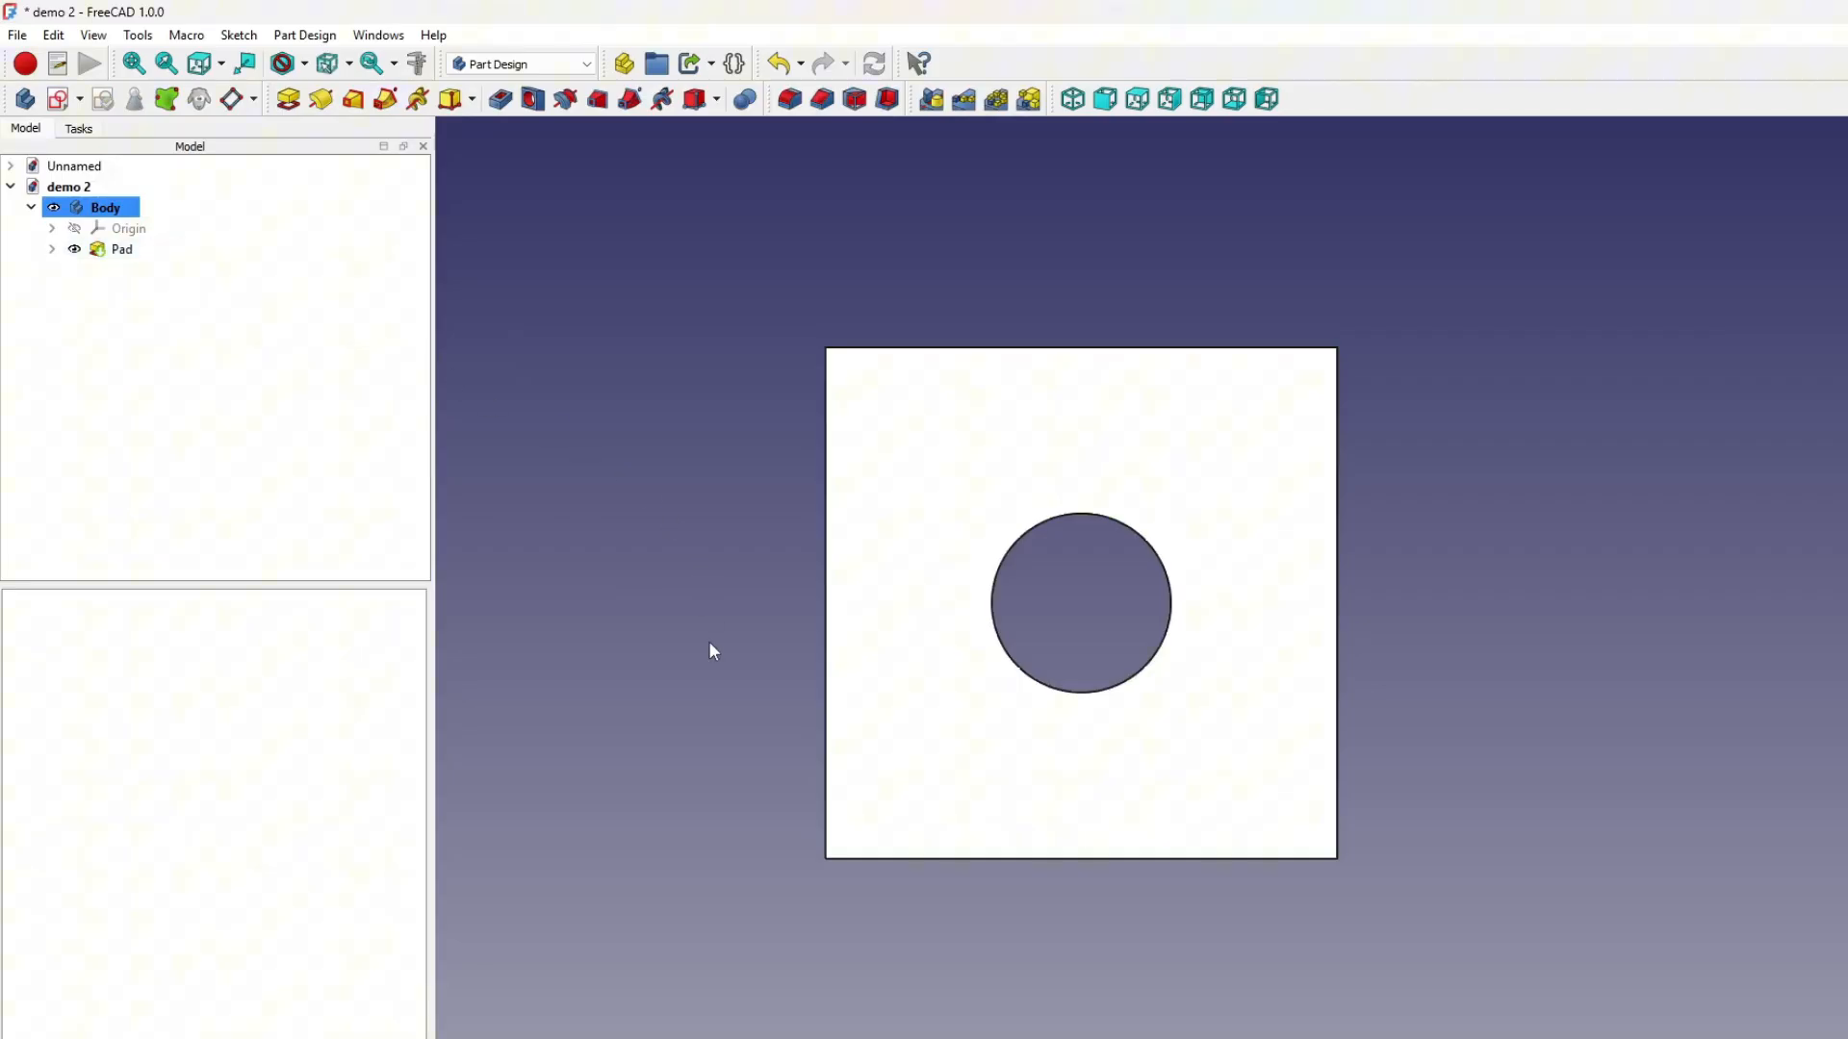